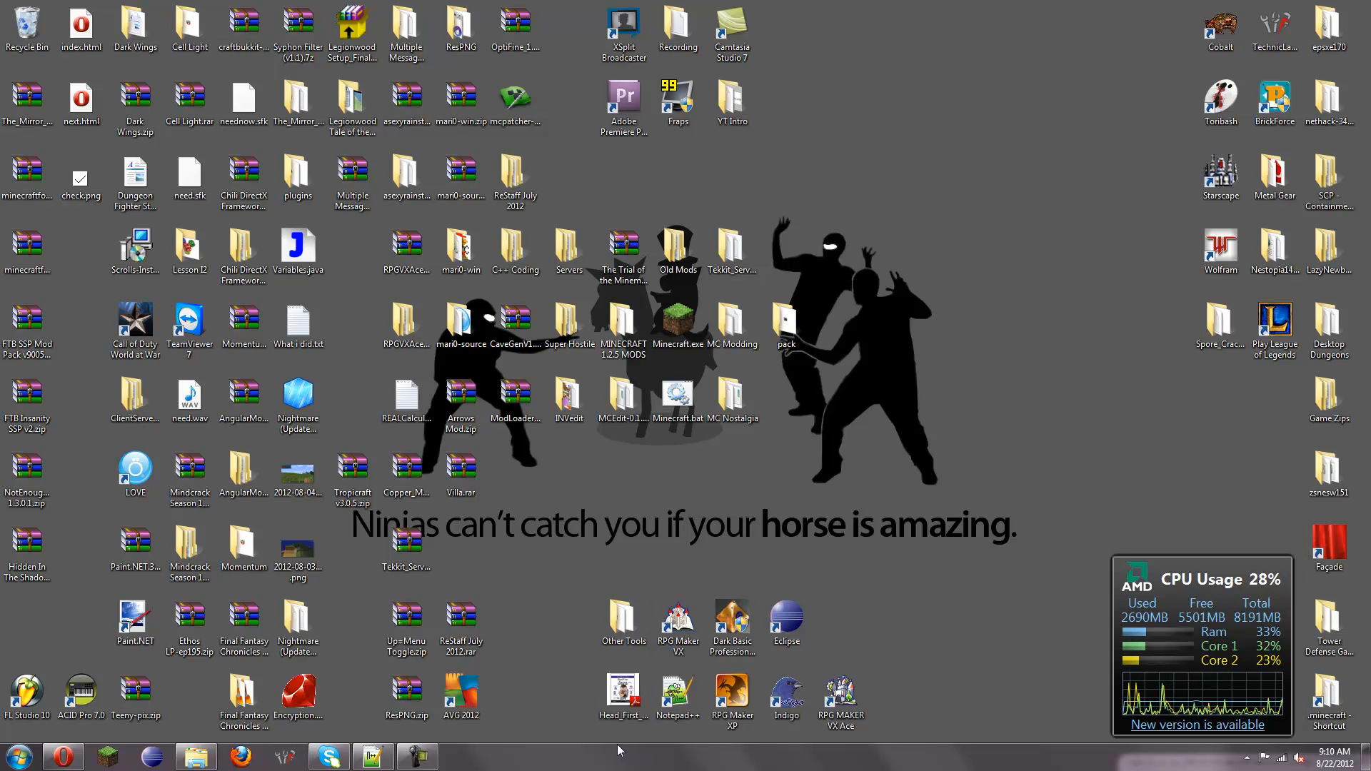
mouse_move(439, 736)
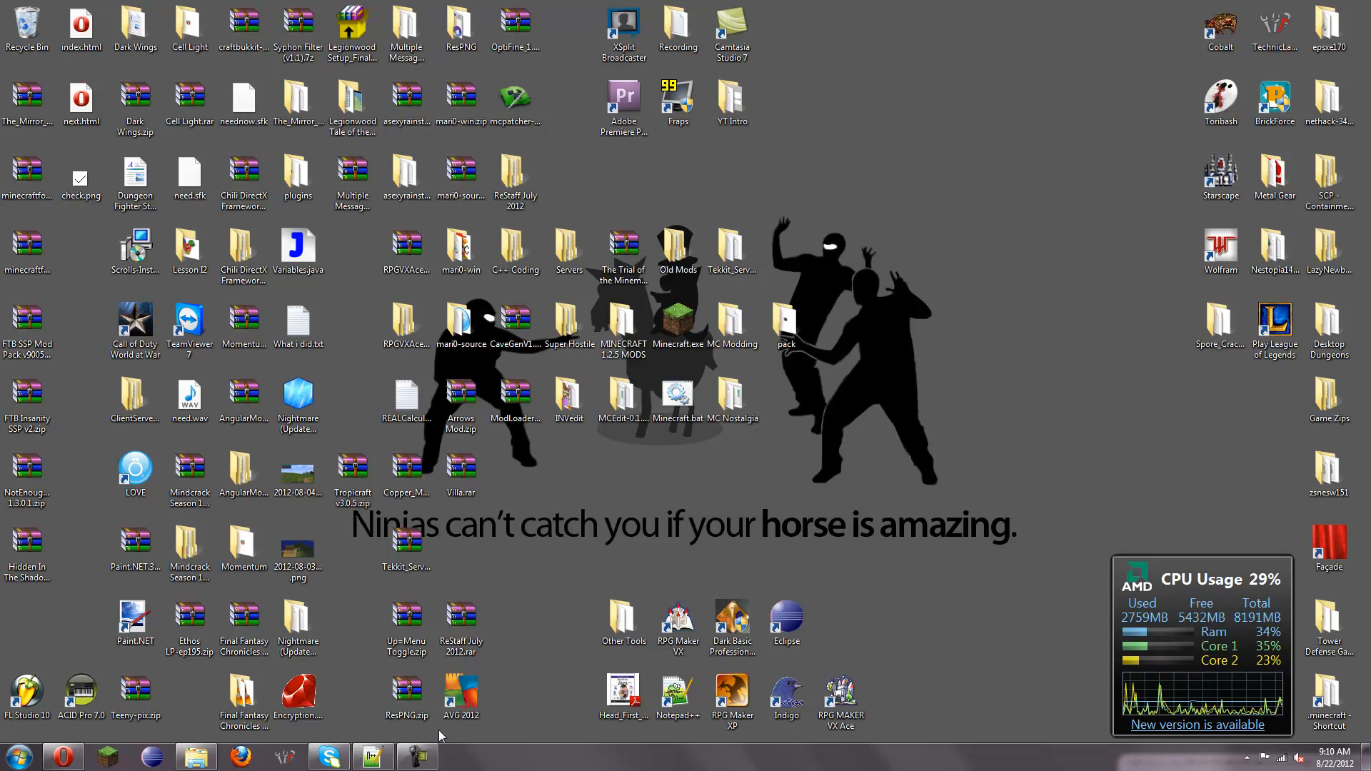
Work through the tutorial video and the local test page before tidying the browser.
click(732, 247)
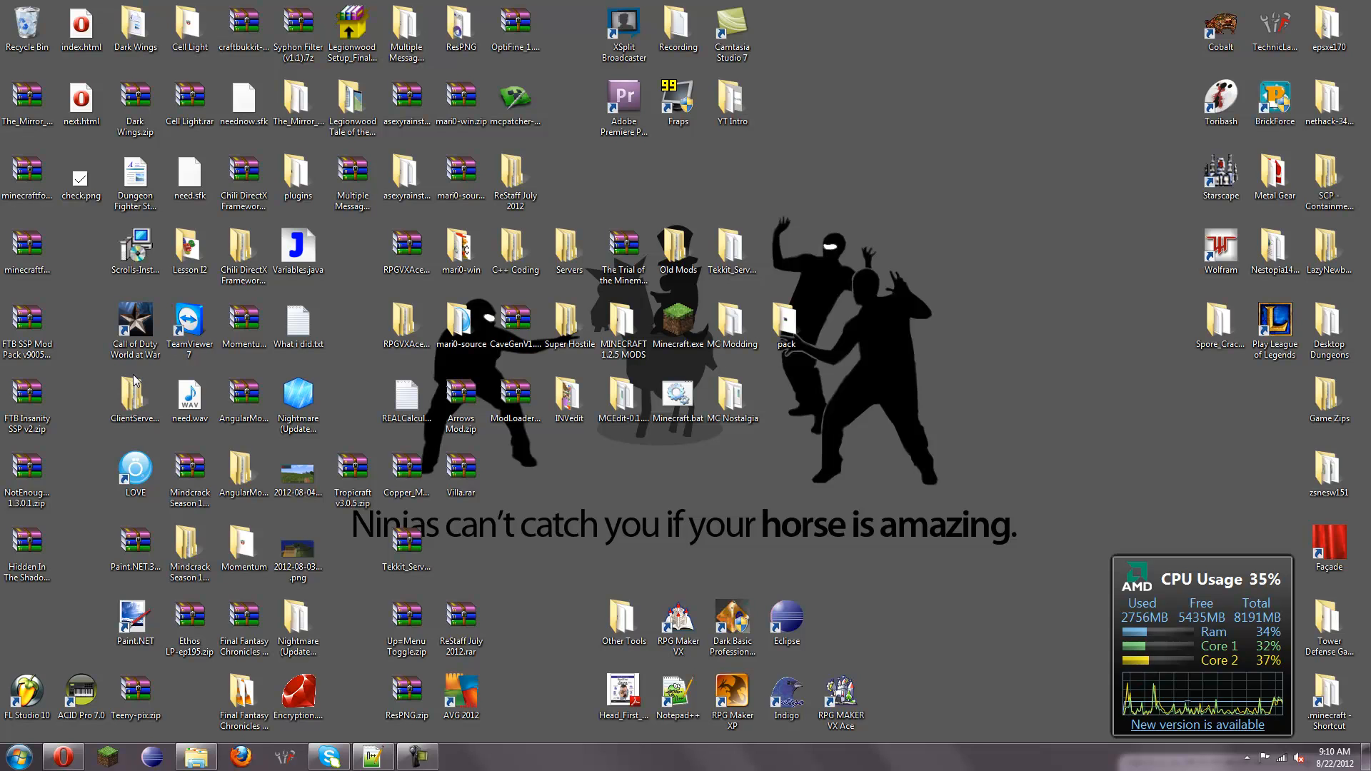
mouse_move(319, 240)
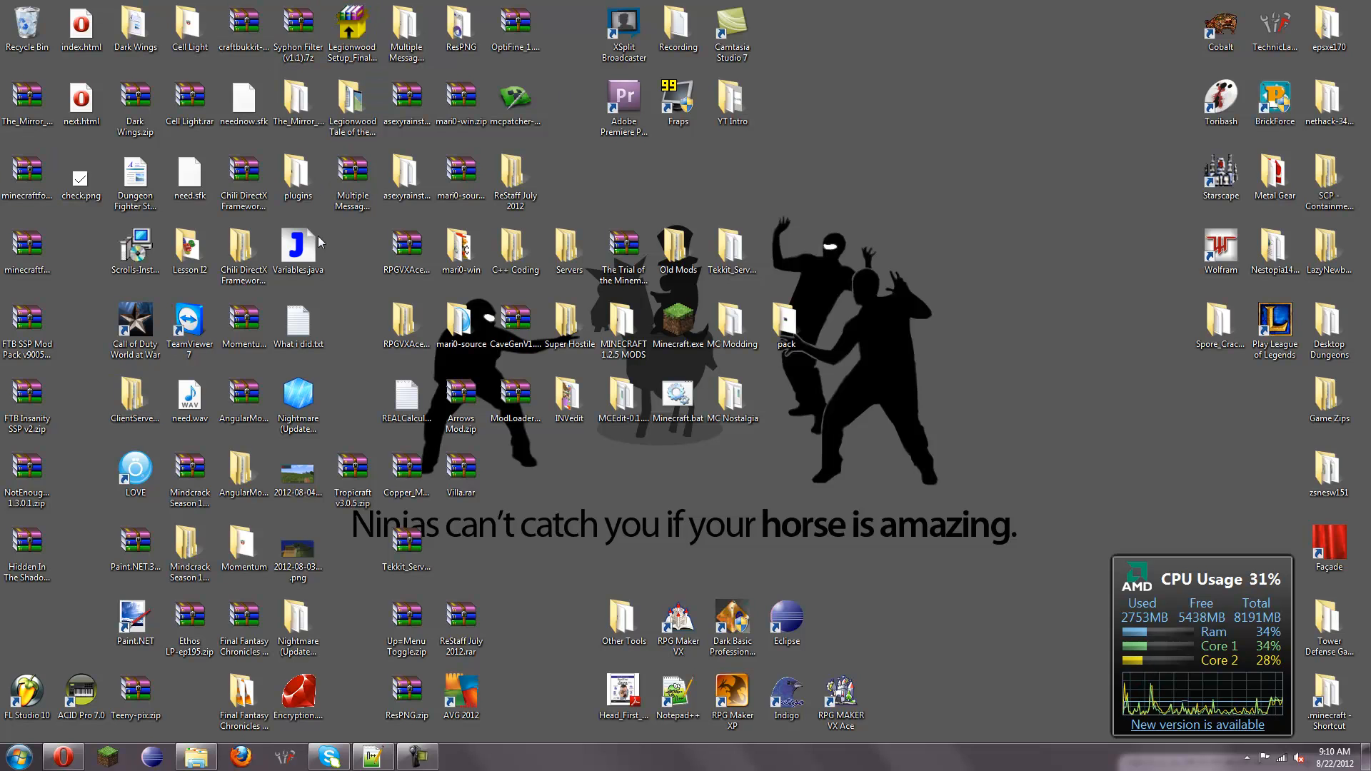
click(135, 548)
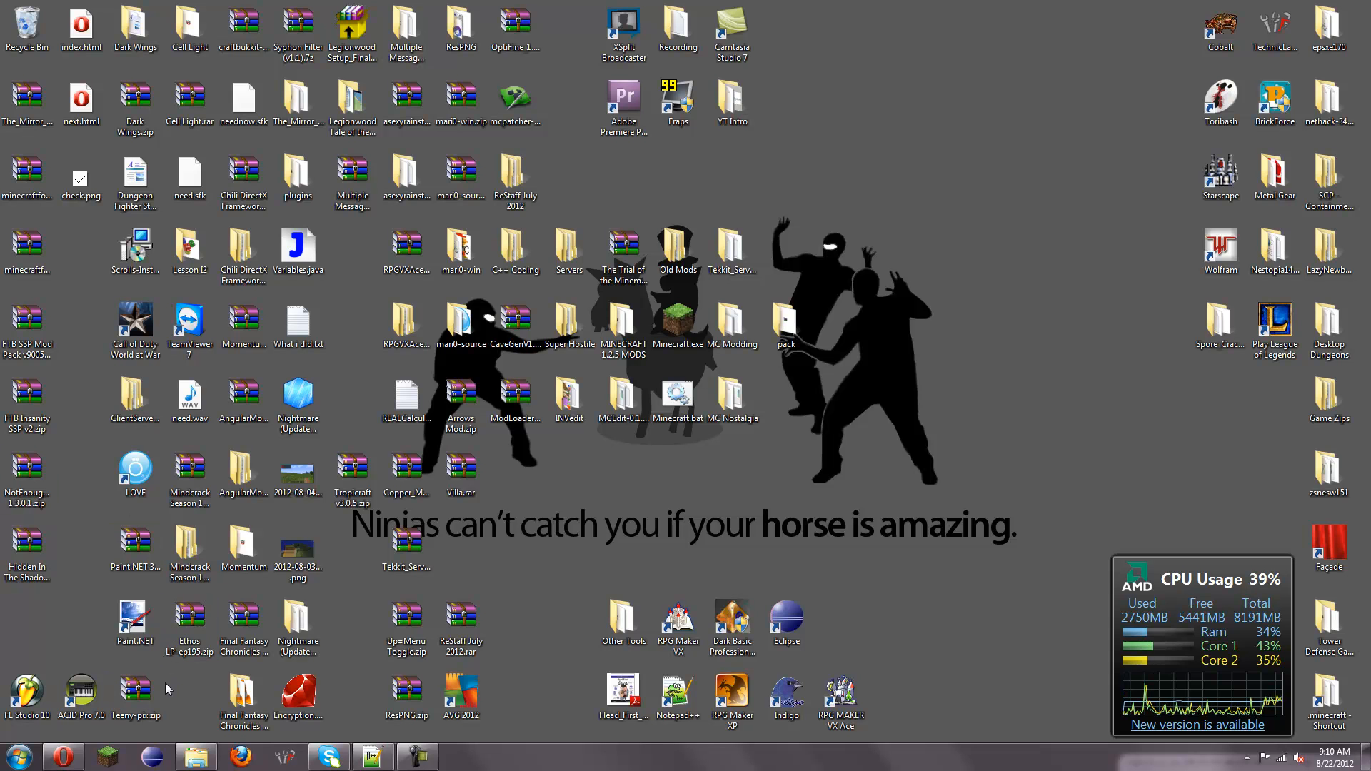
mouse_move(704, 476)
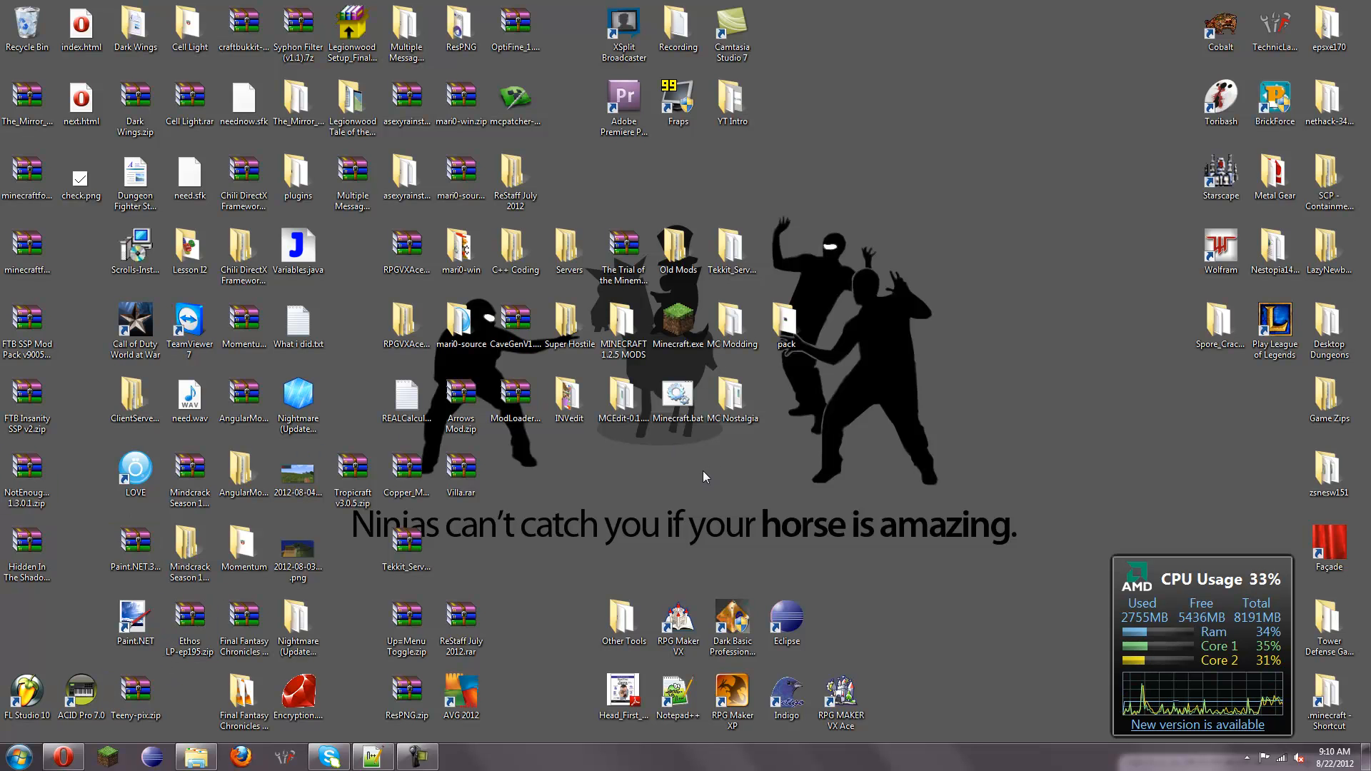
mouse_move(660, 502)
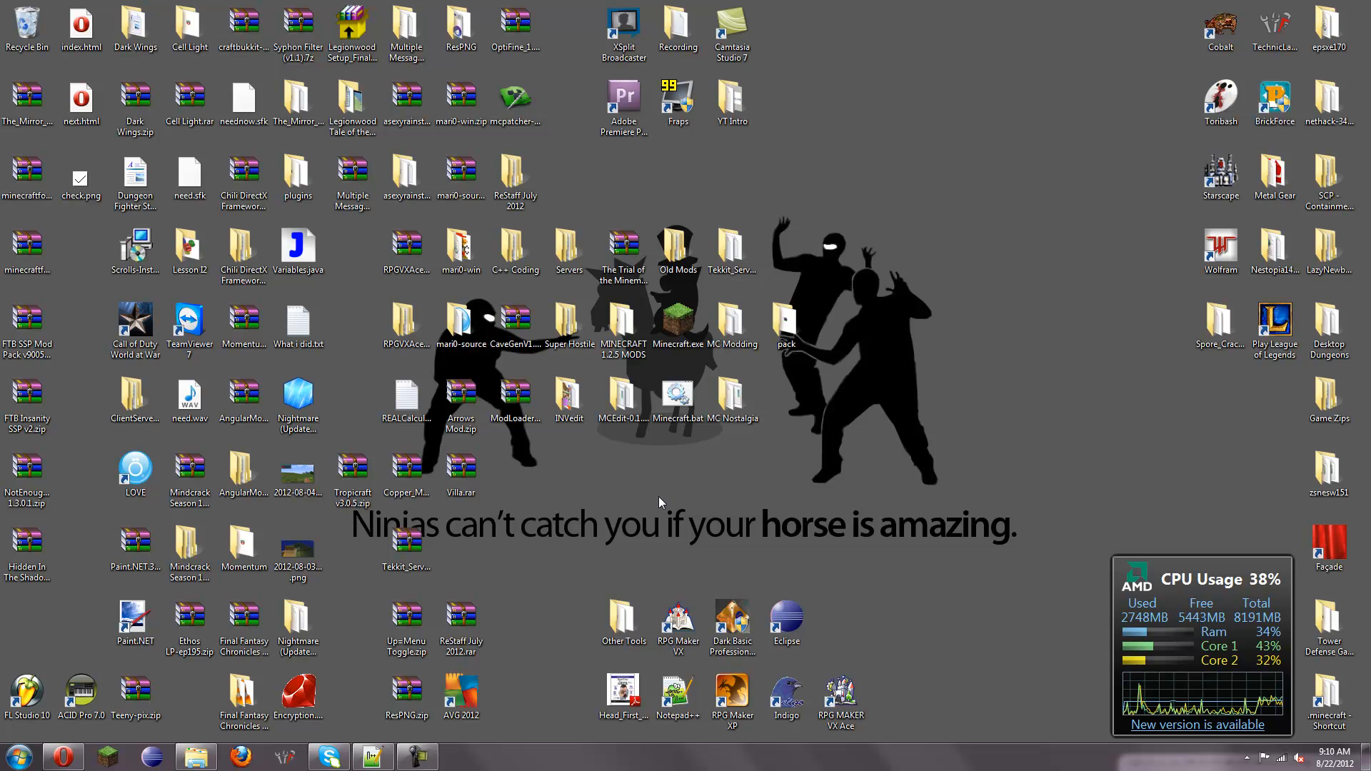
mouse_move(654, 507)
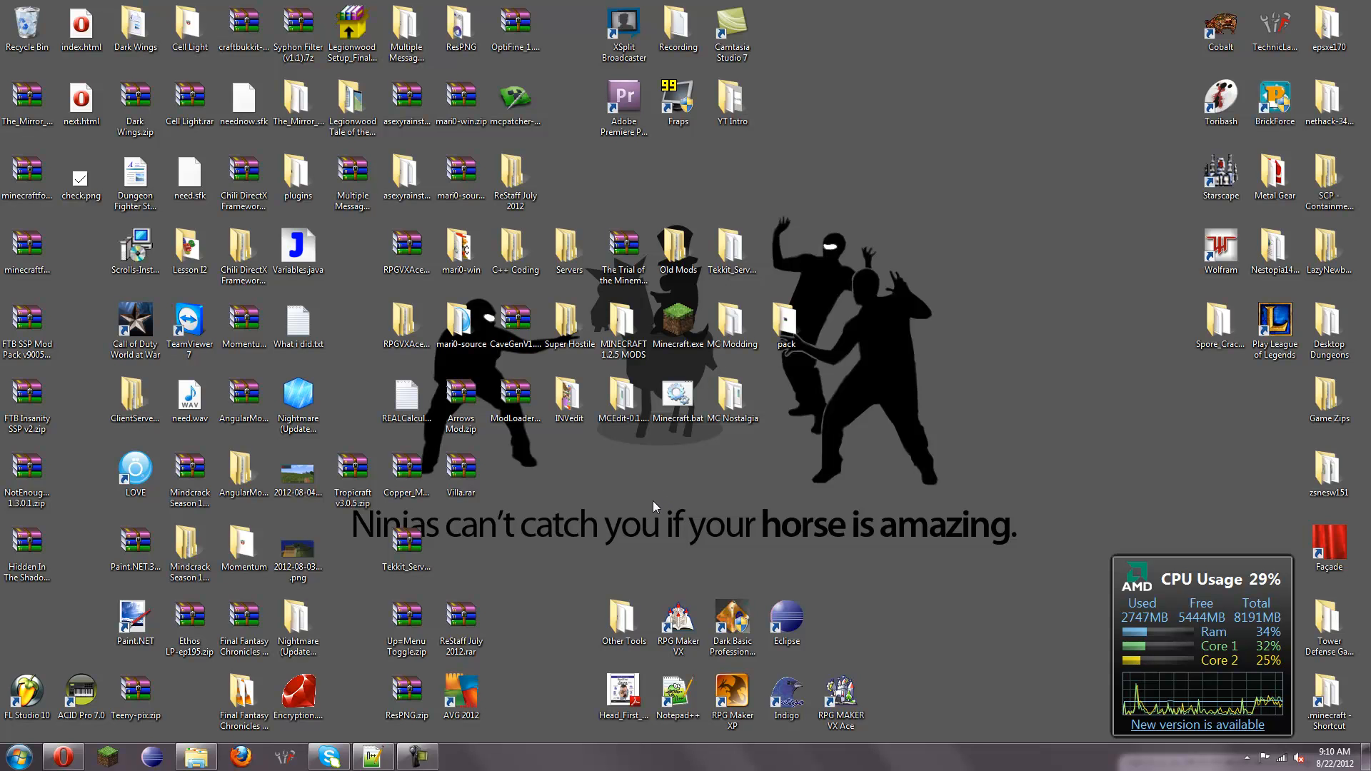
mouse_move(336, 565)
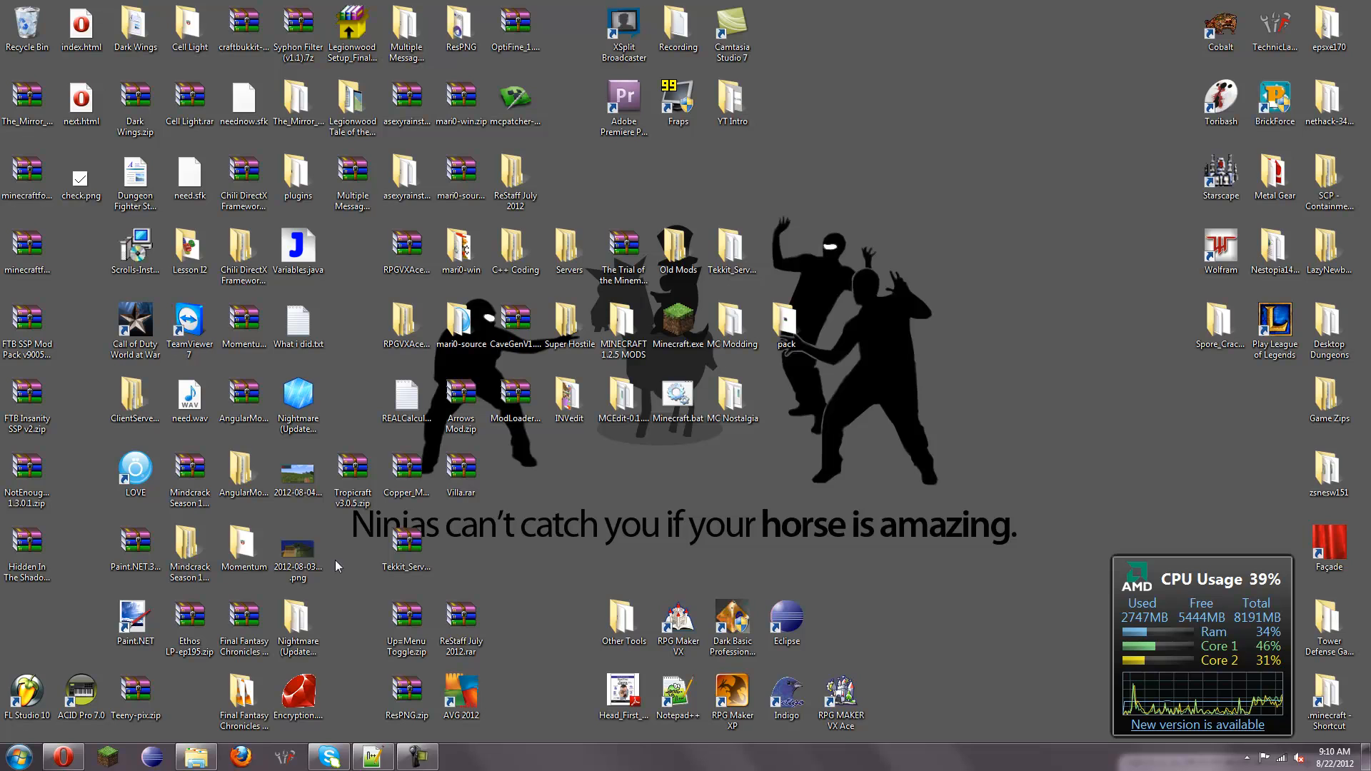
mouse_move(373, 572)
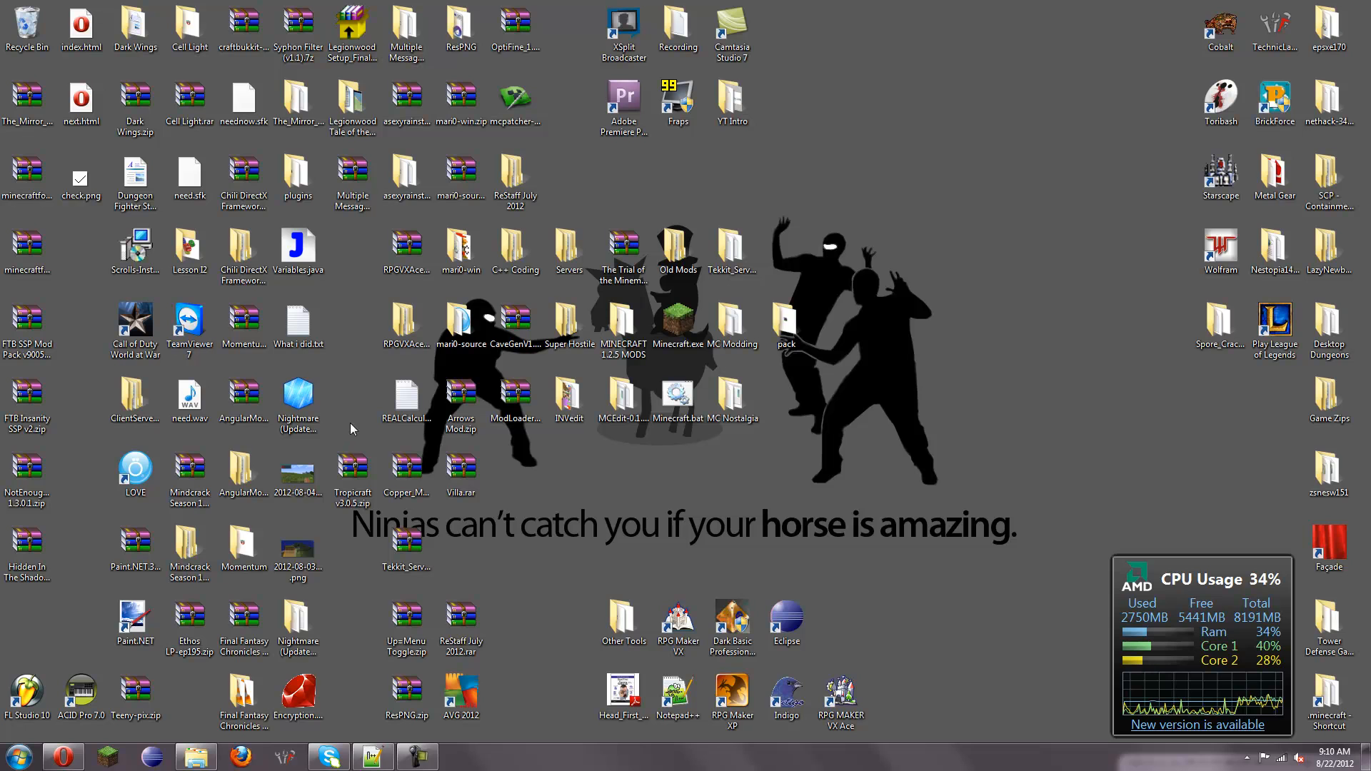
click(352, 475)
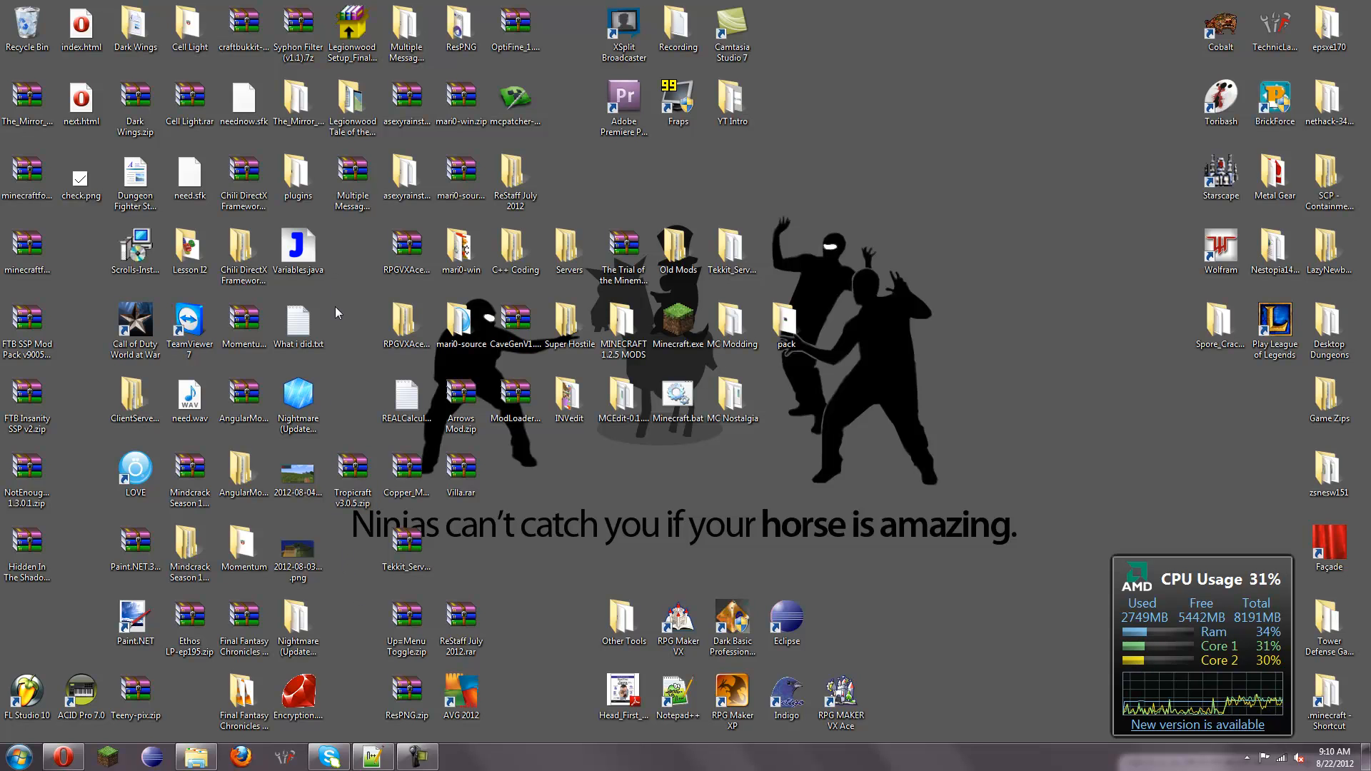
mouse_move(317, 363)
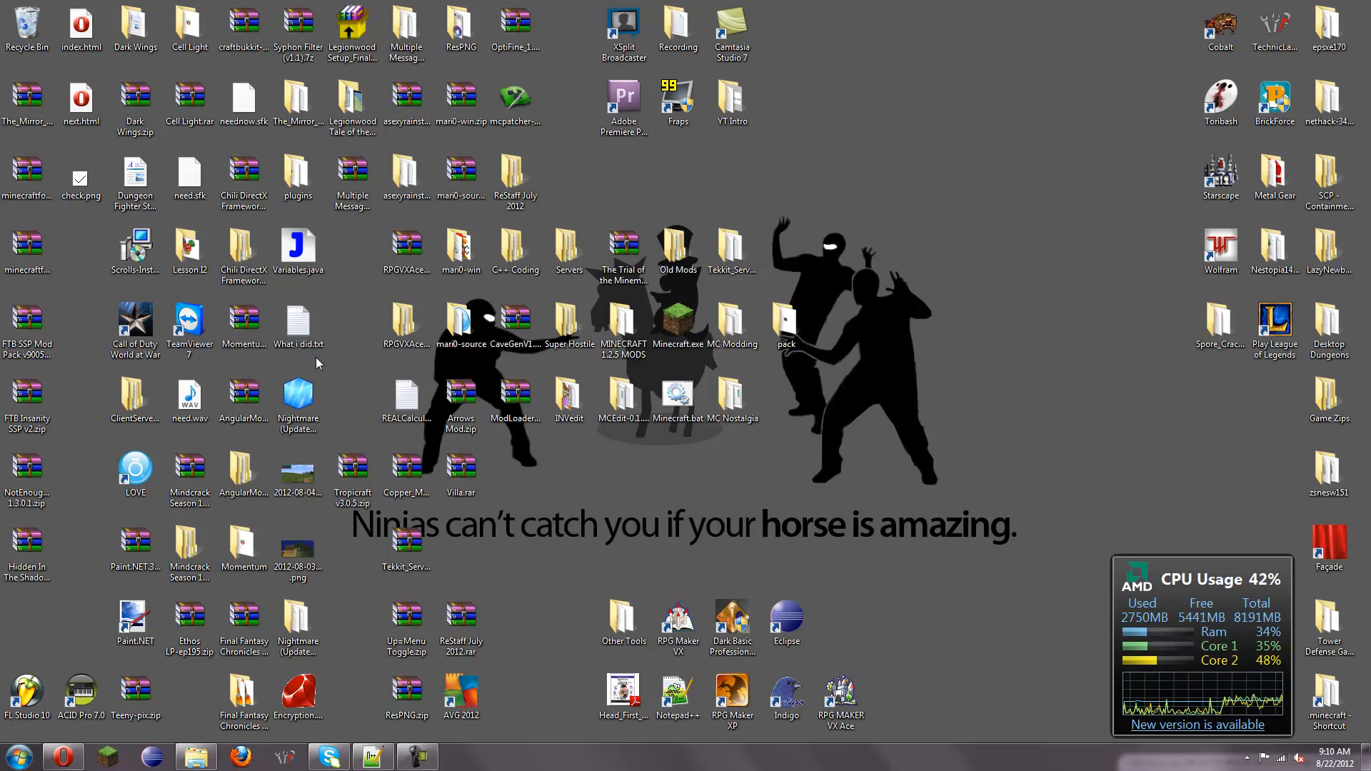
click(297, 404)
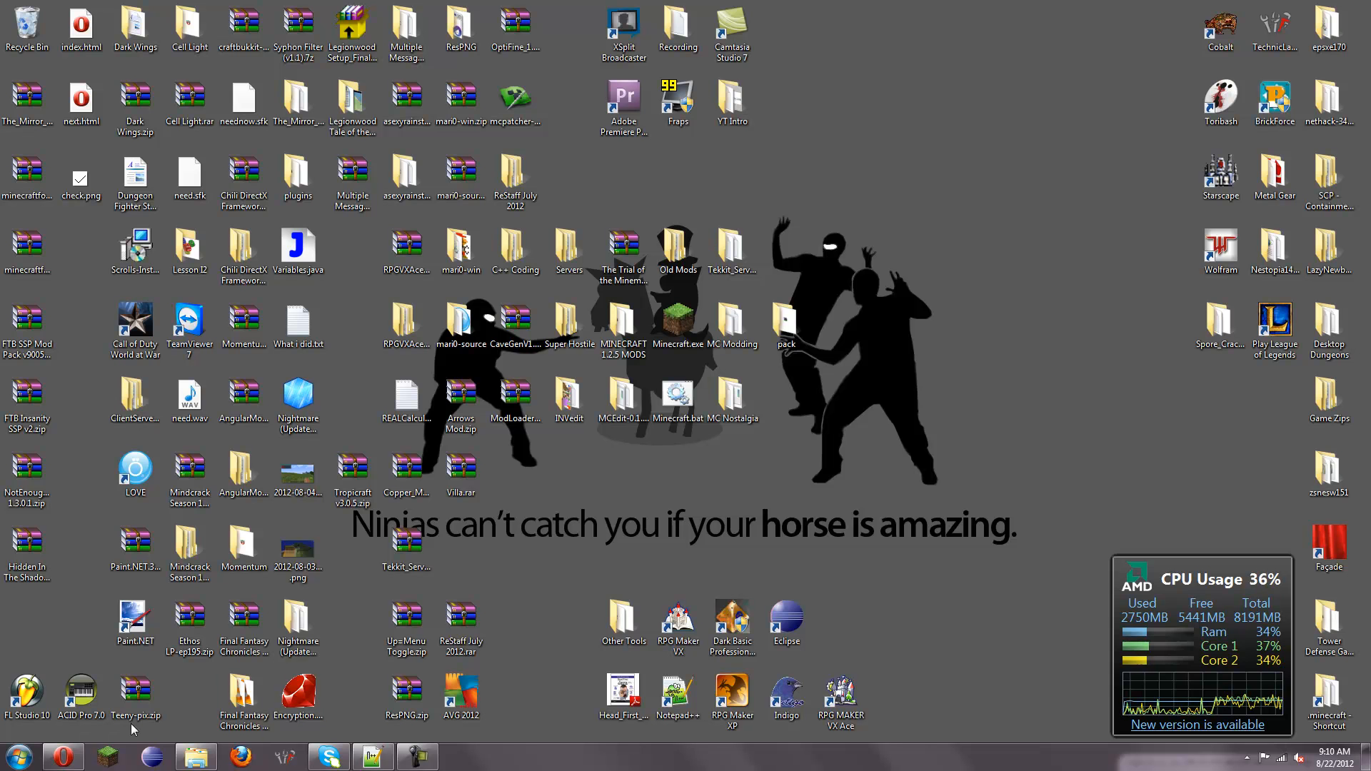
click(62, 756)
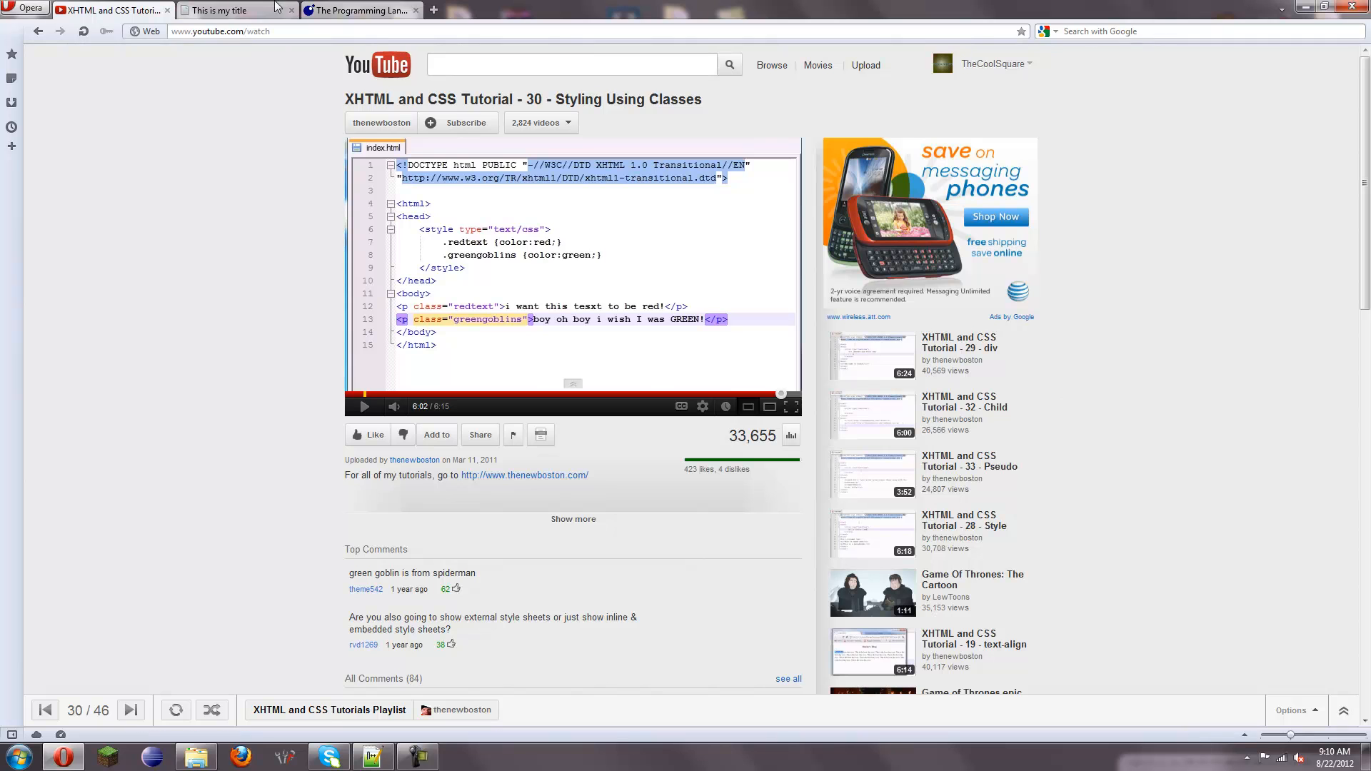
Close the YouTube and local HTML tabs so only the lua.org tab stays open.
click(227, 10)
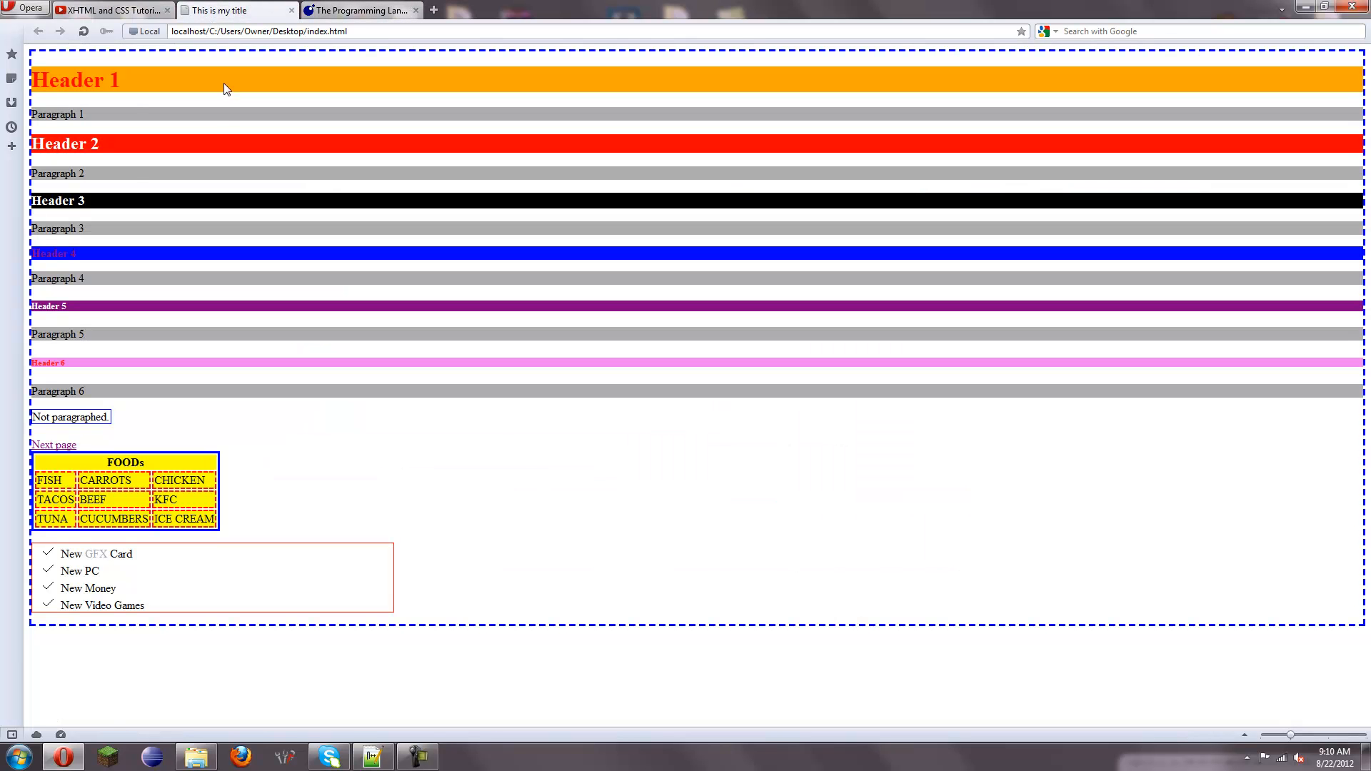
mouse_move(81, 420)
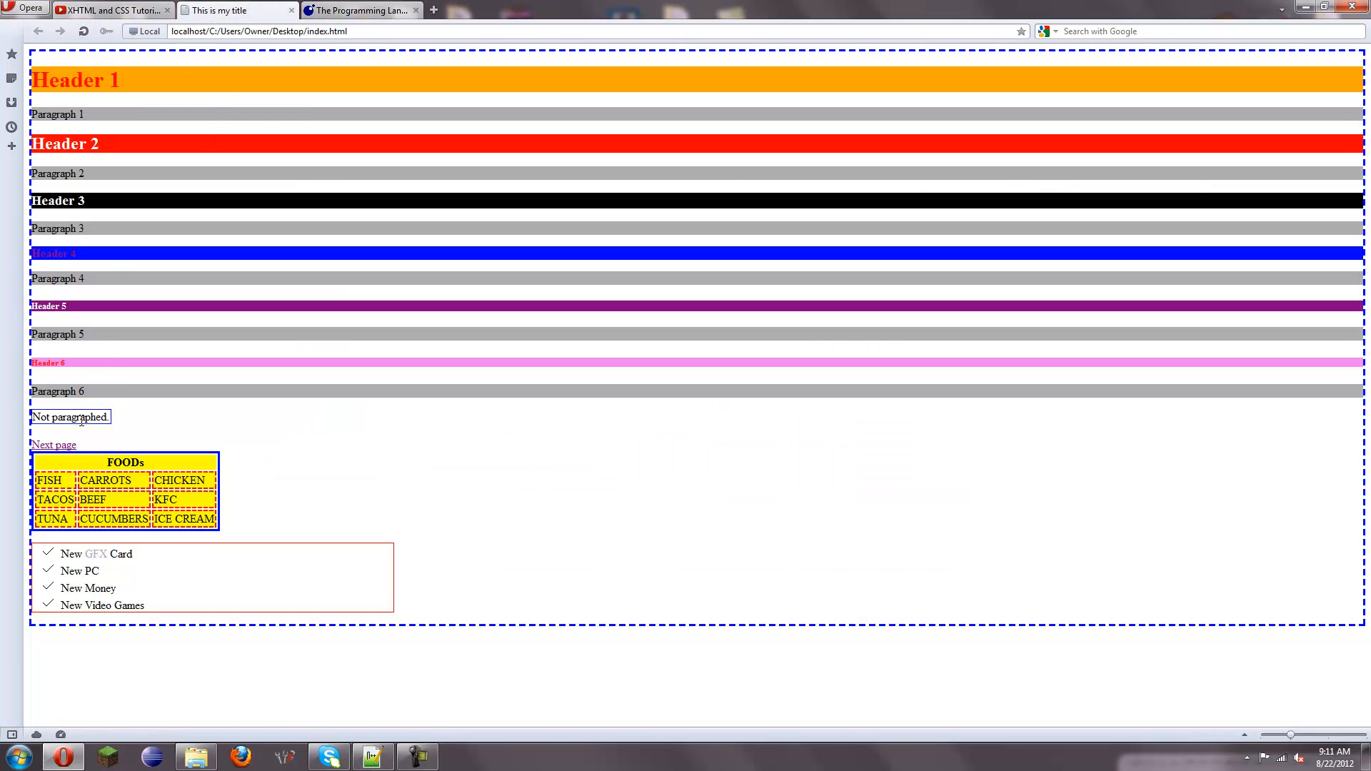
click(52, 445)
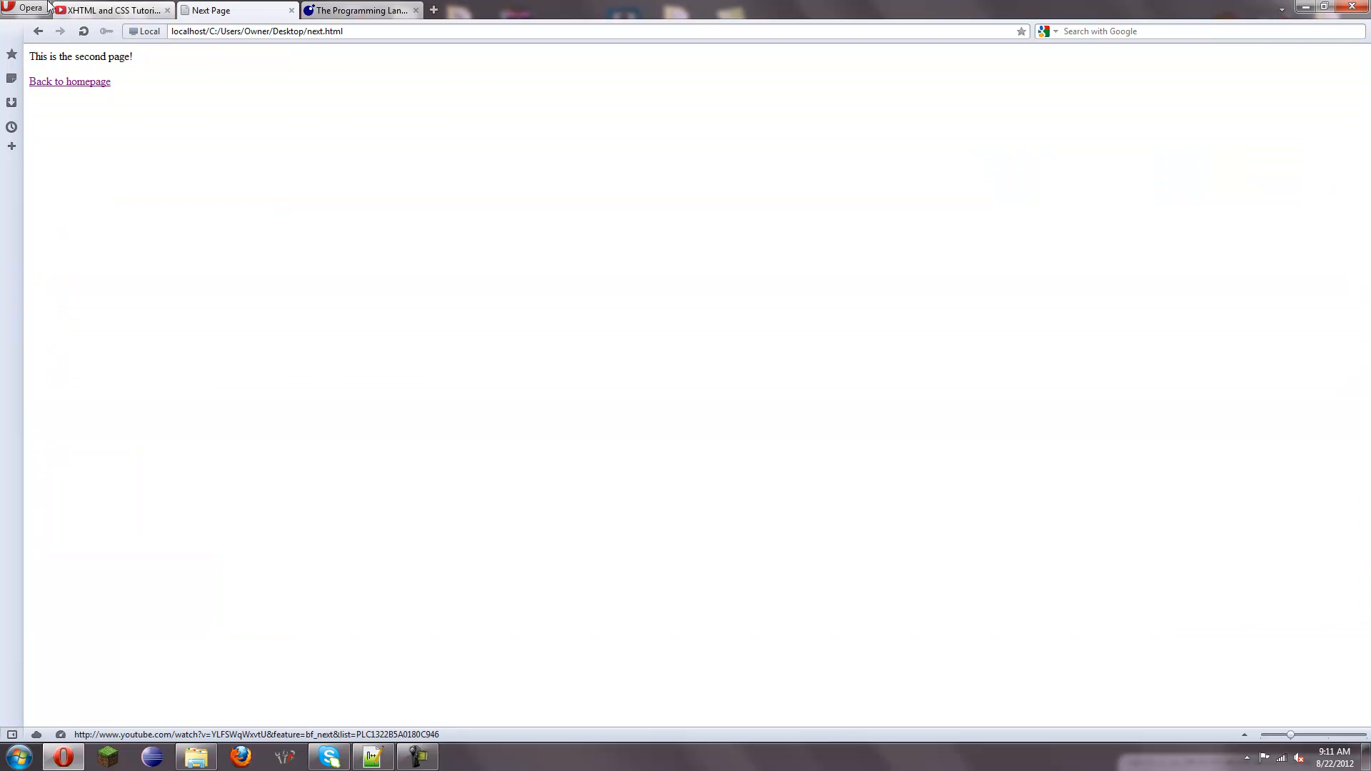
click(69, 82)
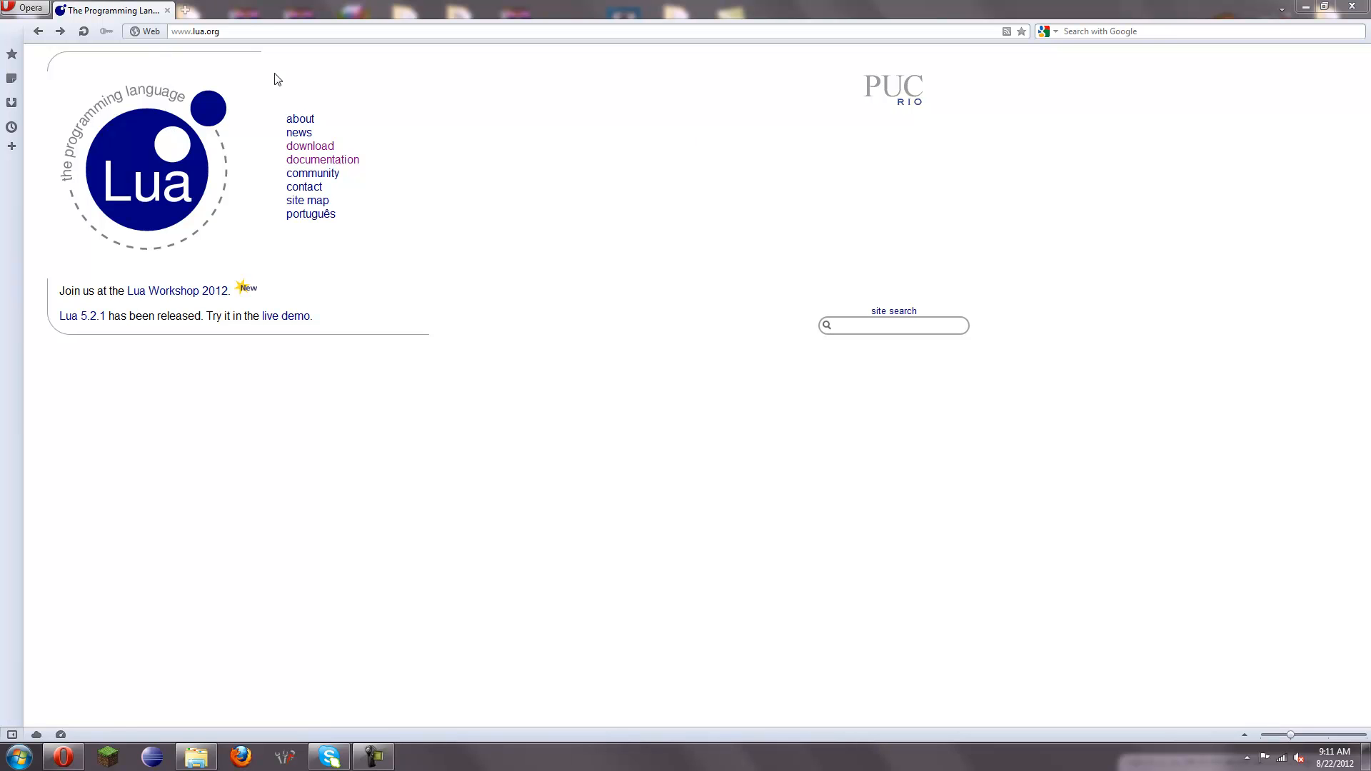
mouse_move(382, 197)
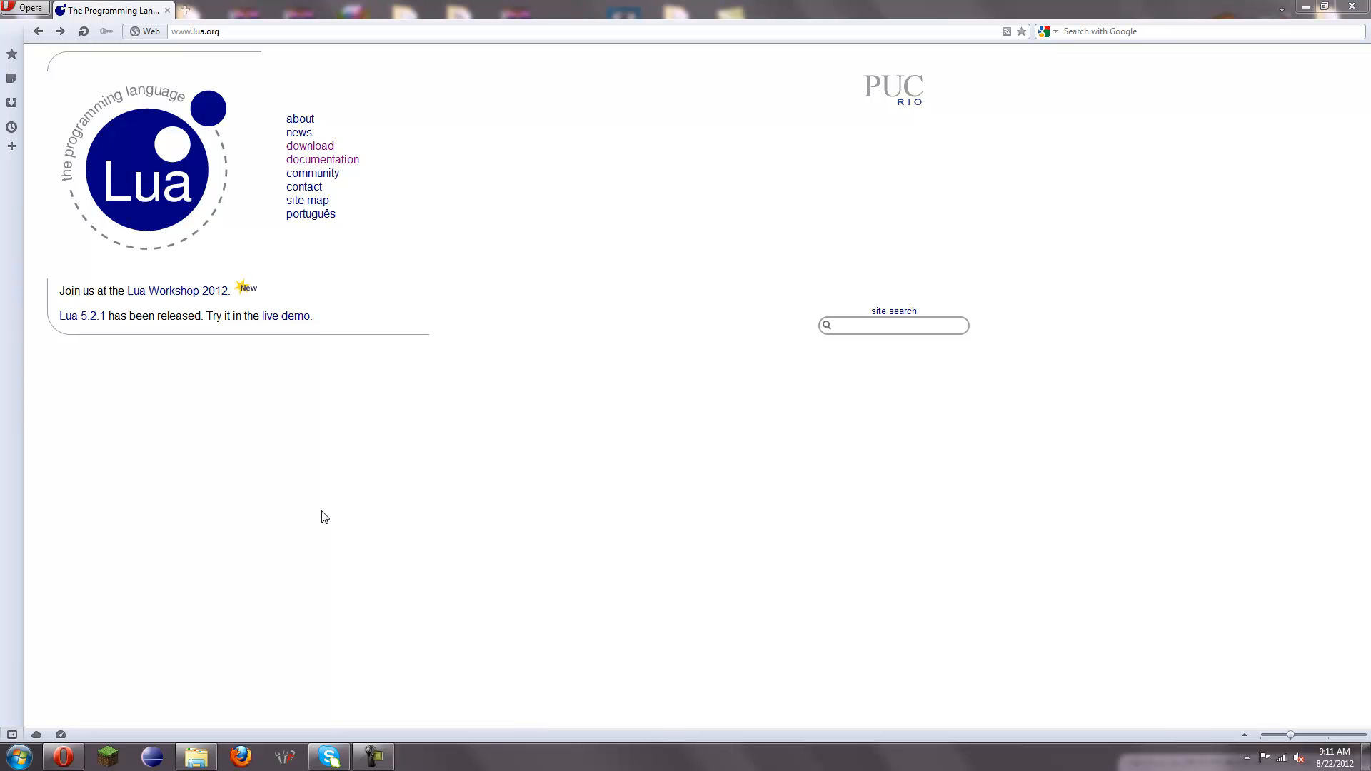
mouse_move(81, 304)
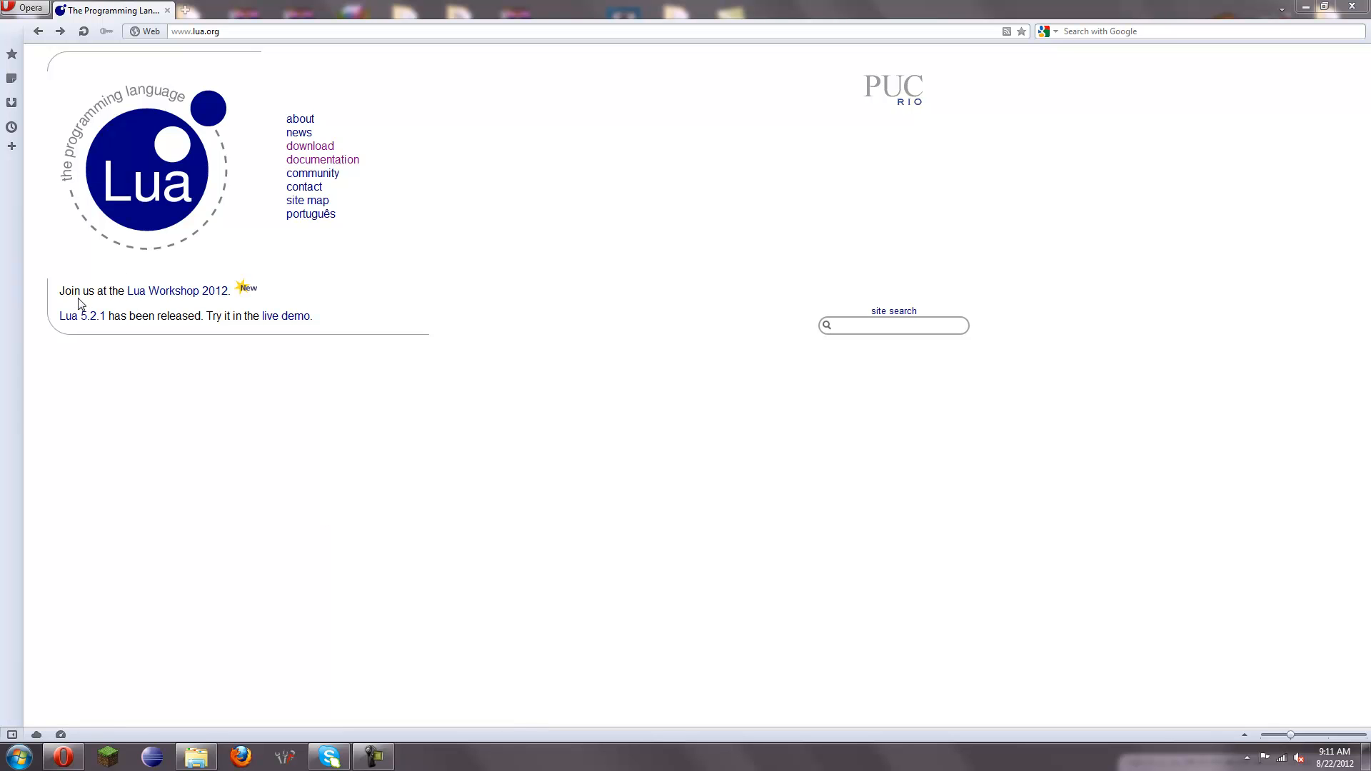
mouse_move(100, 328)
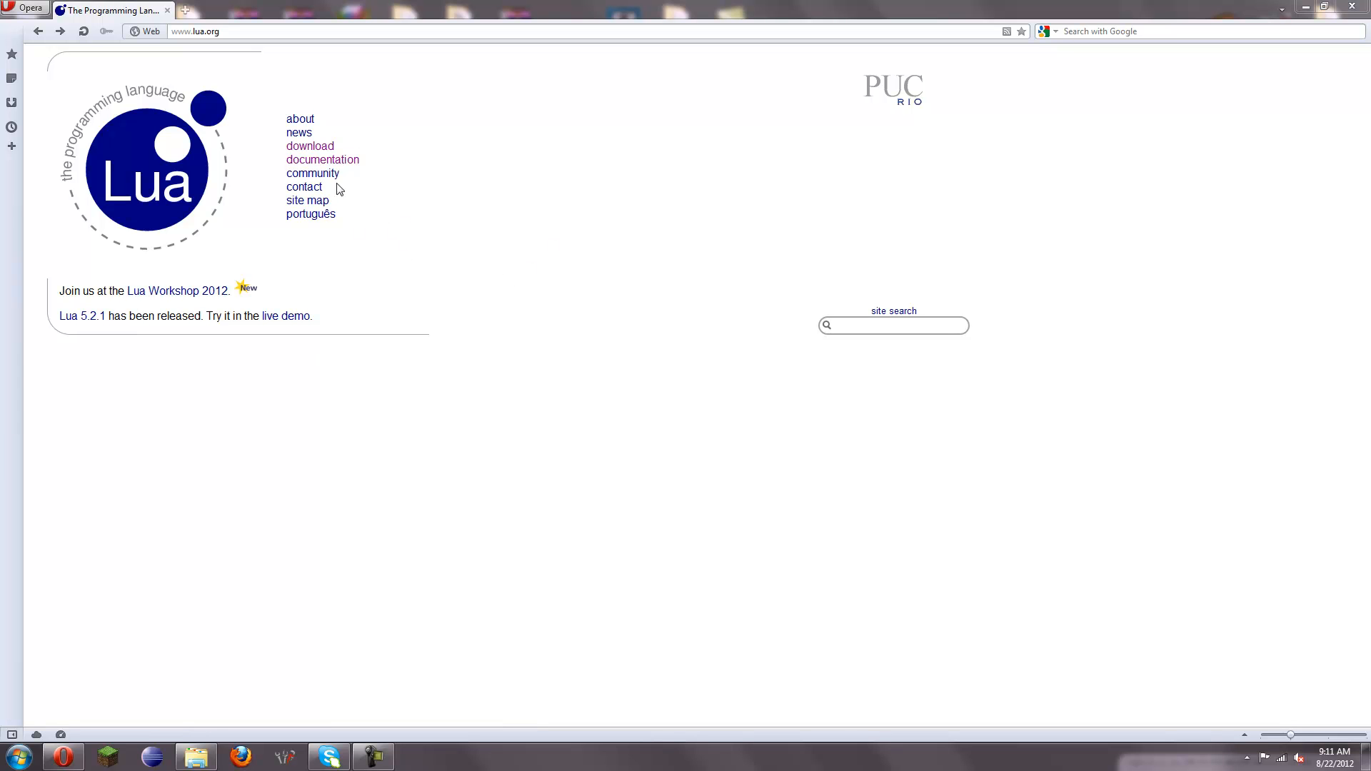
mouse_move(322, 160)
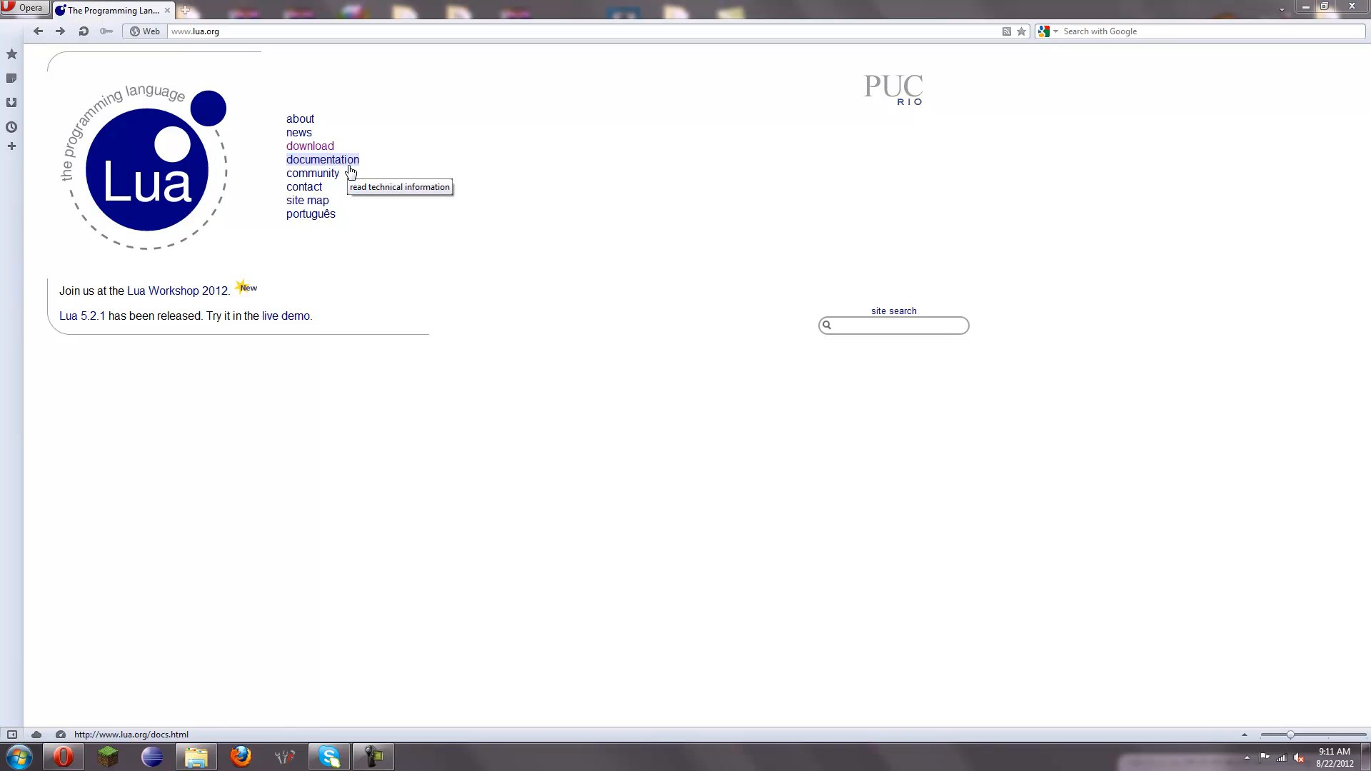
Browse the Lua documentation page and open the Lua 5.1 Reference Manual.
click(322, 159)
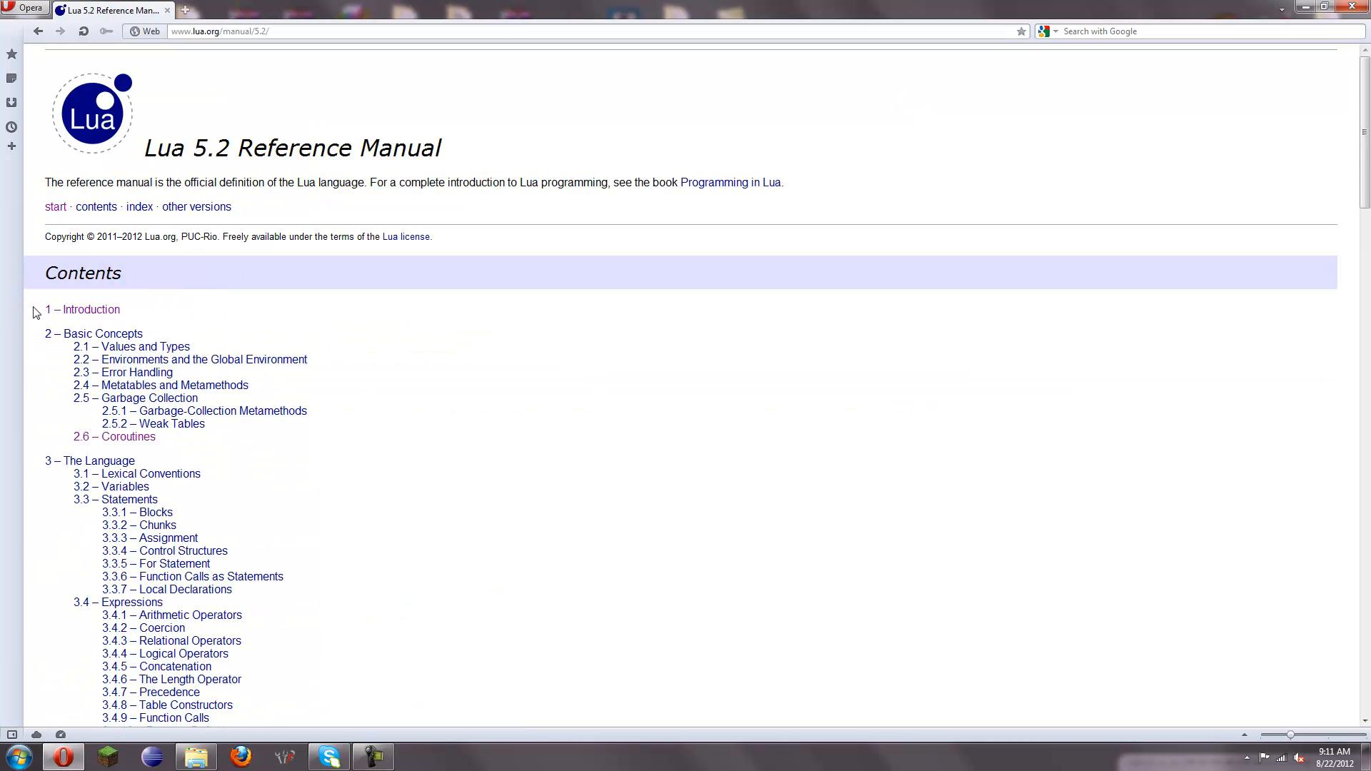
scroll(down, 3)
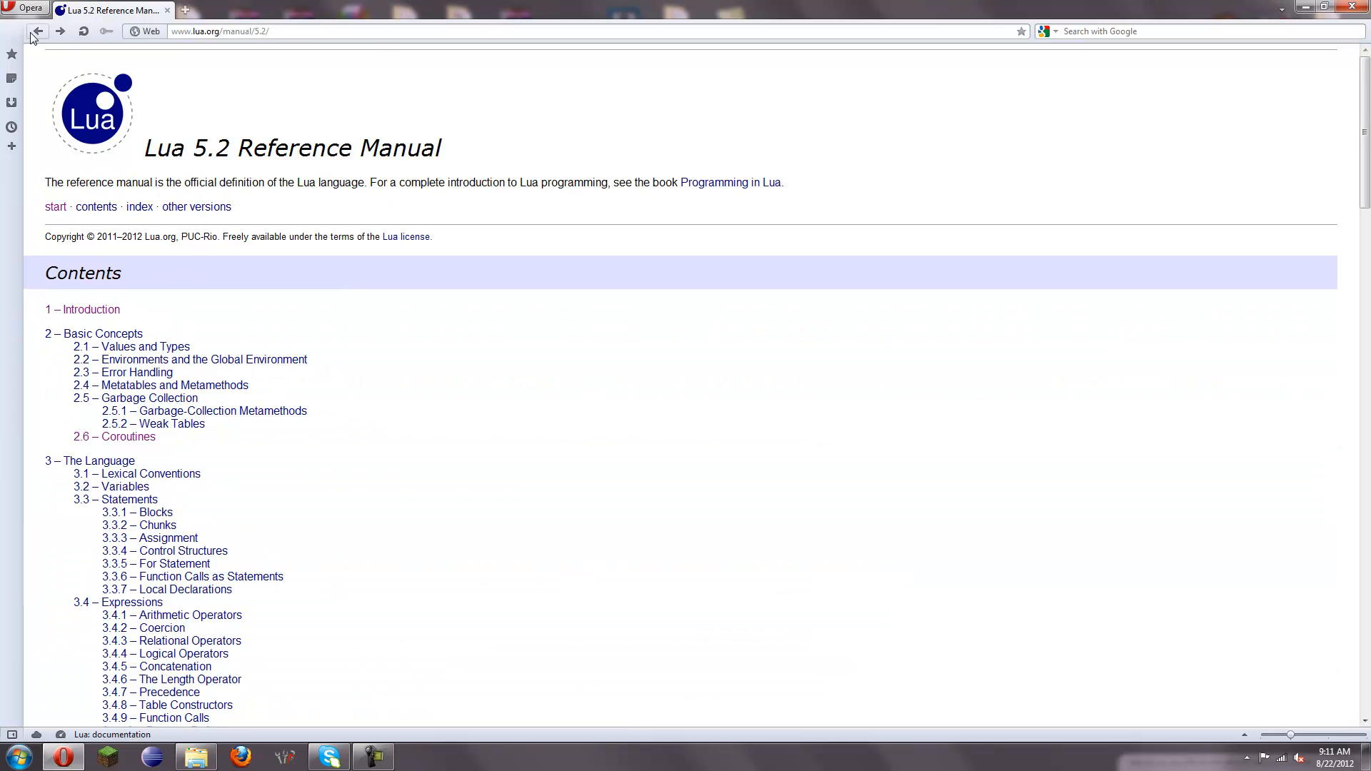
click(37, 31)
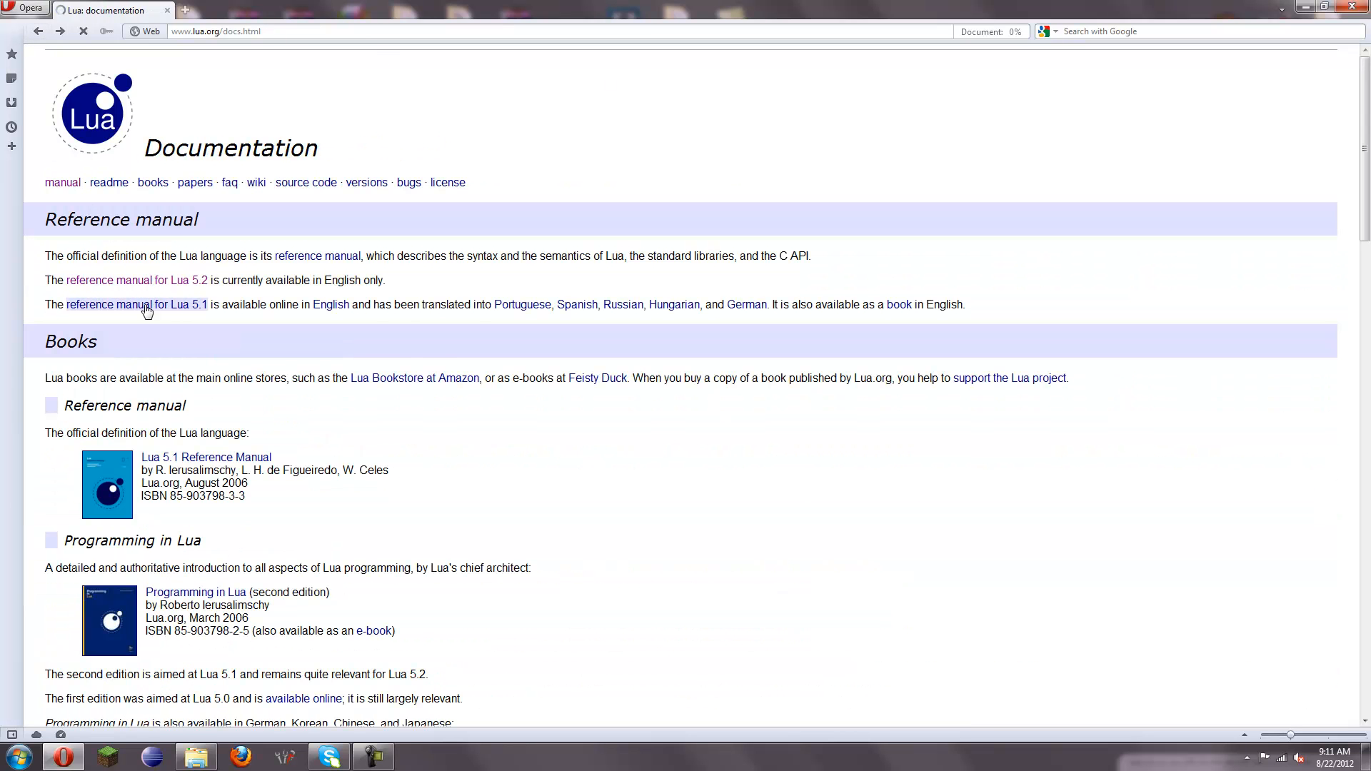
click(136, 304)
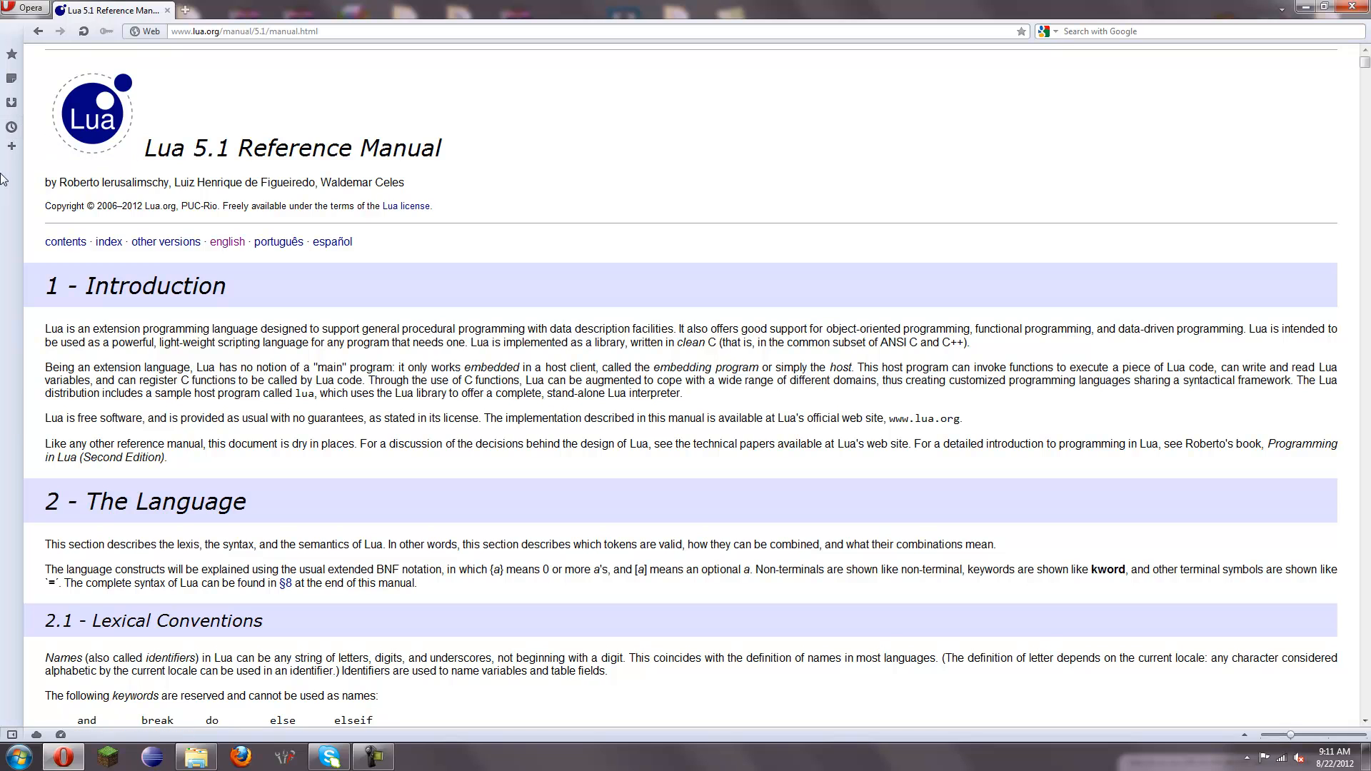
mouse_move(35, 162)
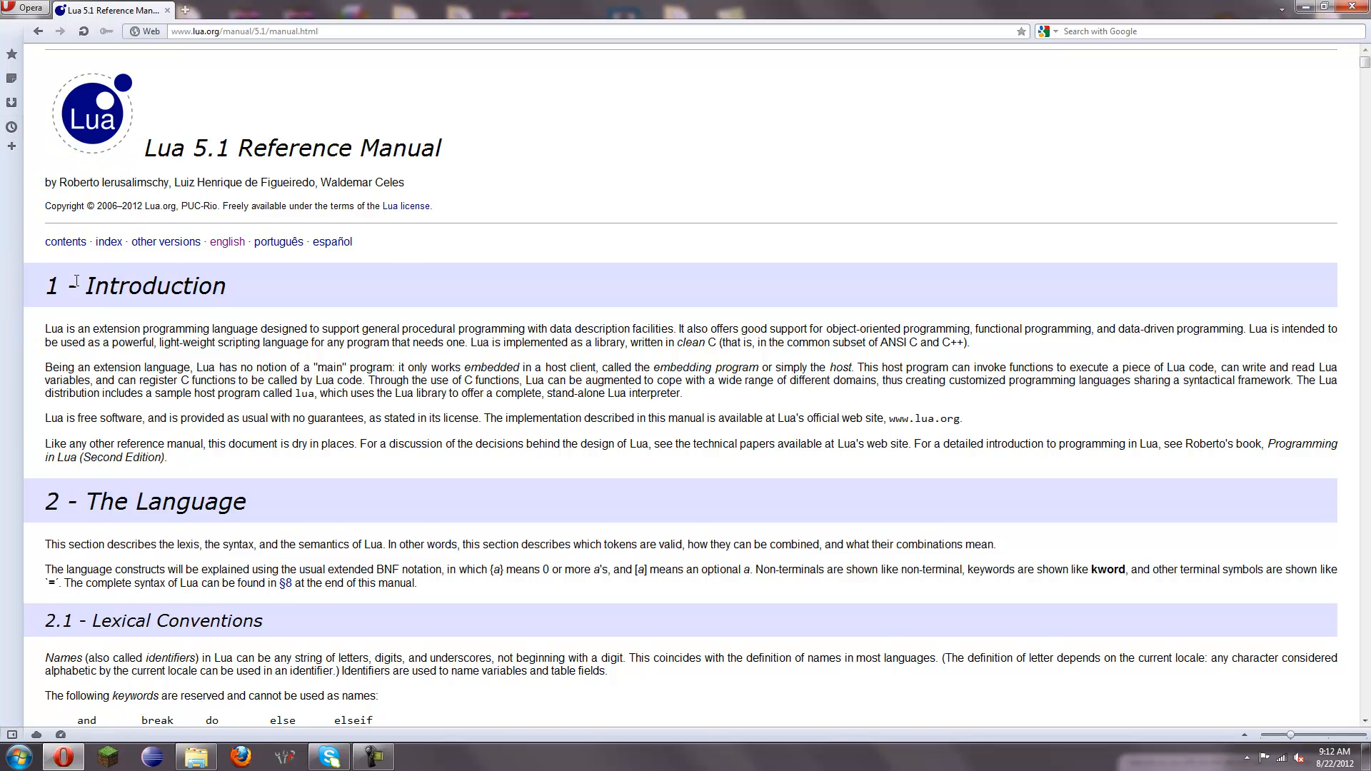
Skim the 5.1 Reference Manual and go back to the Lua documentation page.
scroll(down, 3)
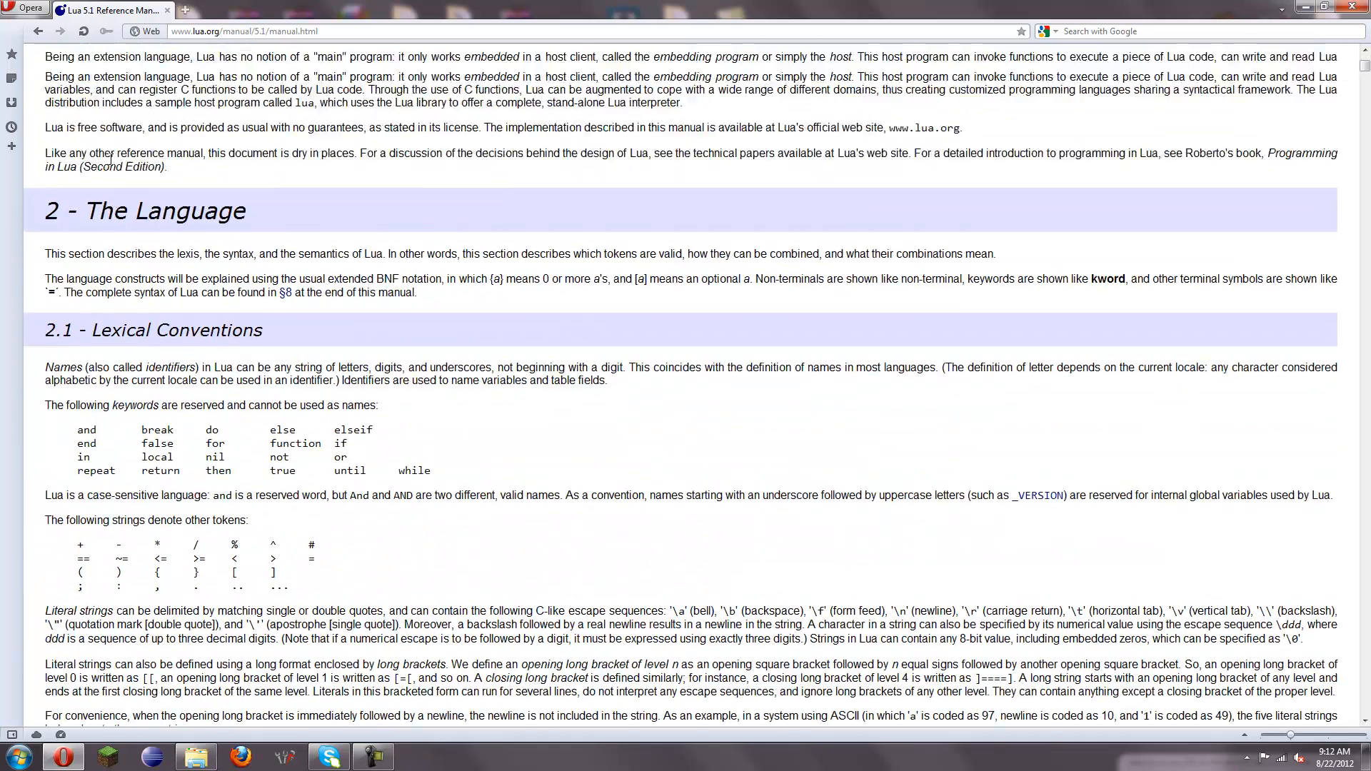
scroll(down, 3)
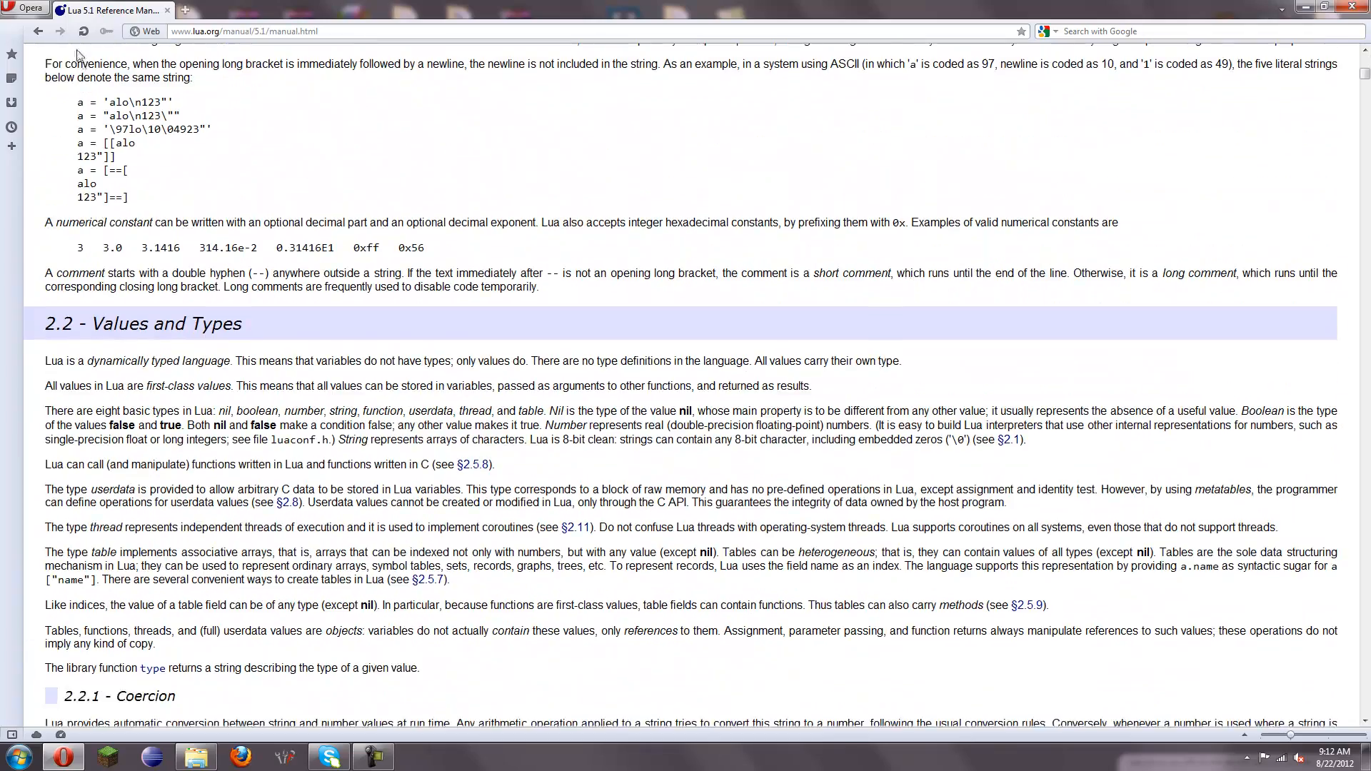
click(38, 31)
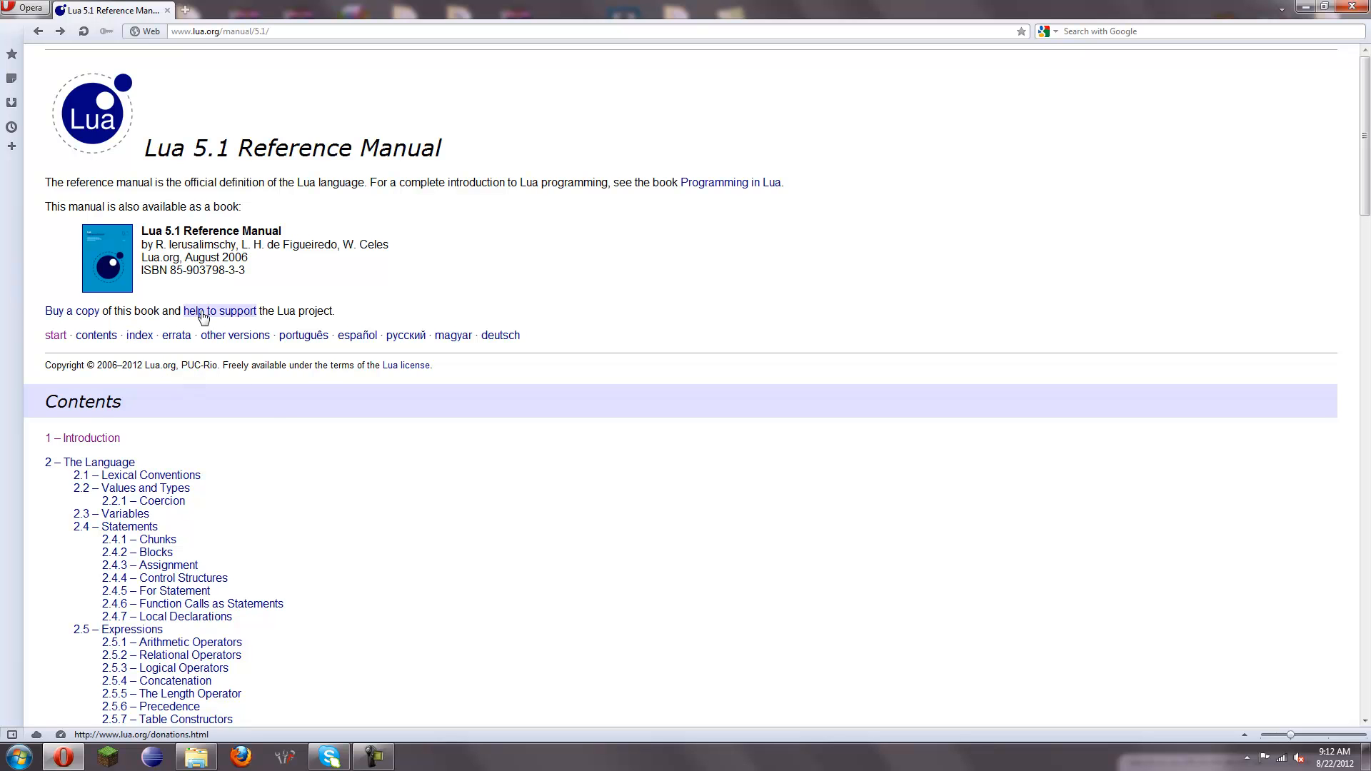
mouse_move(244, 499)
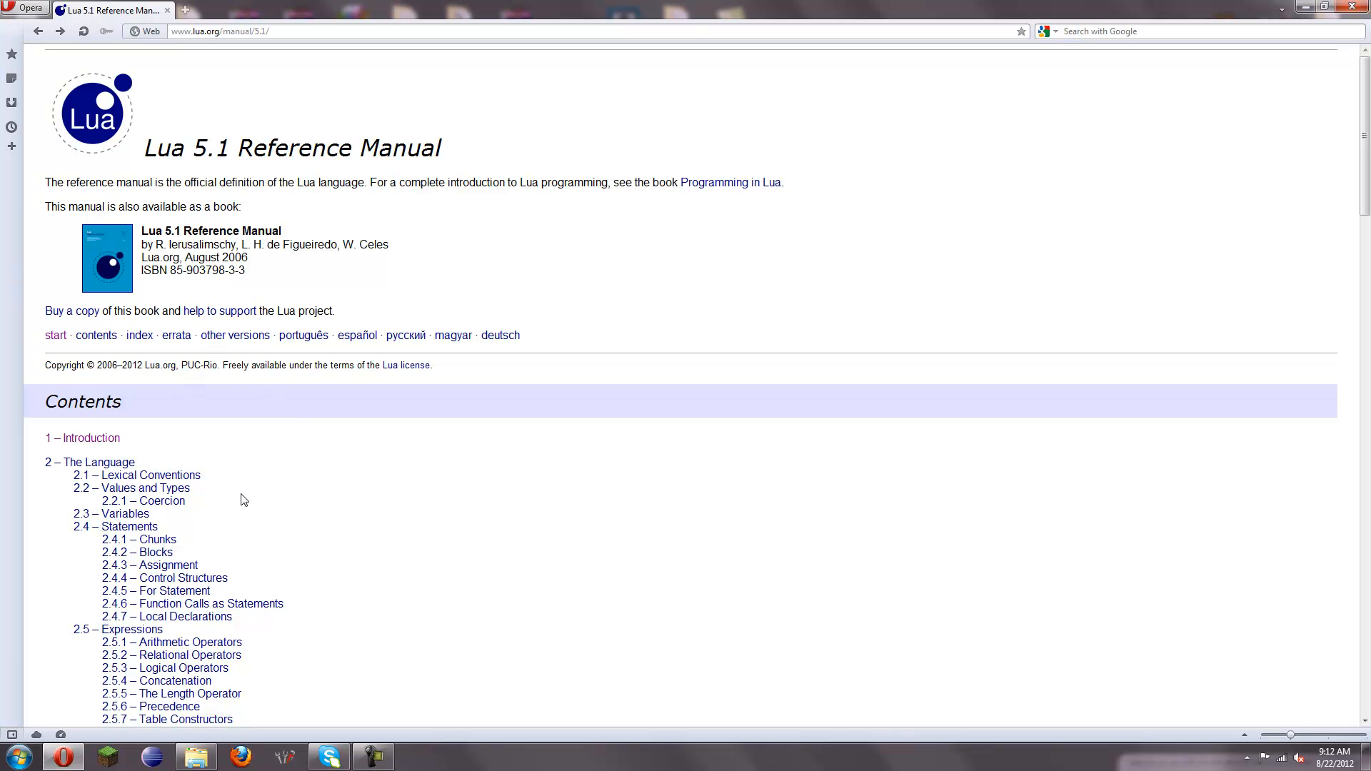
scroll(down, 3)
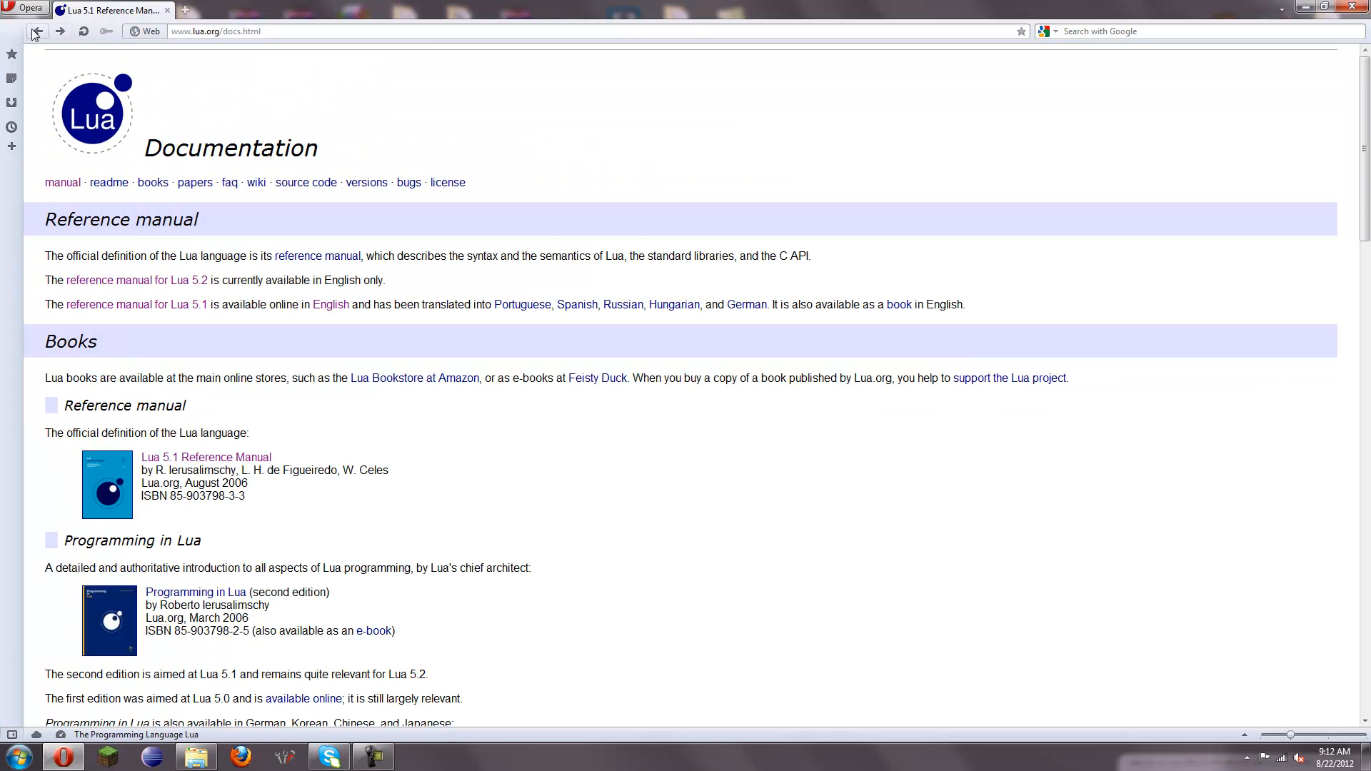
Try luaforwindows.com in the address bar, then Google 'lua for windows' instead.
click(38, 31)
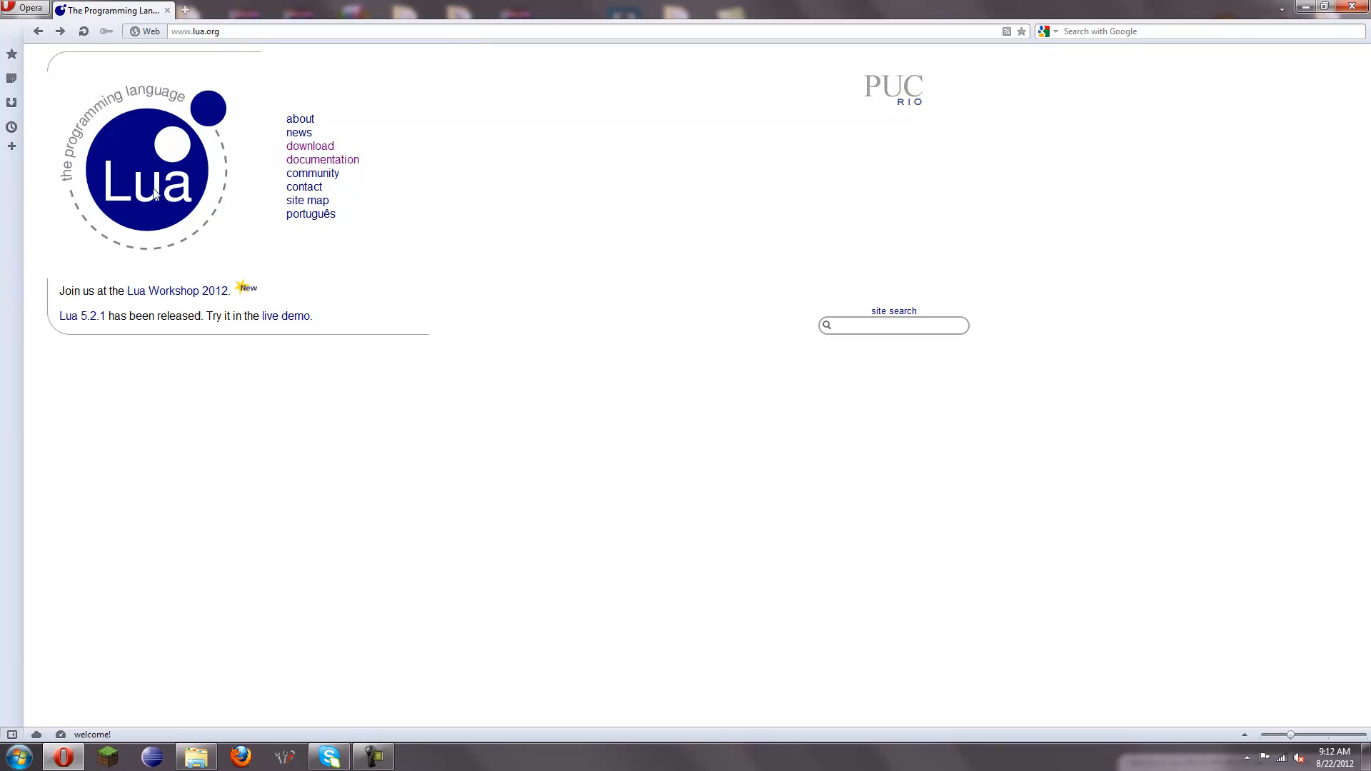
mouse_move(184, 219)
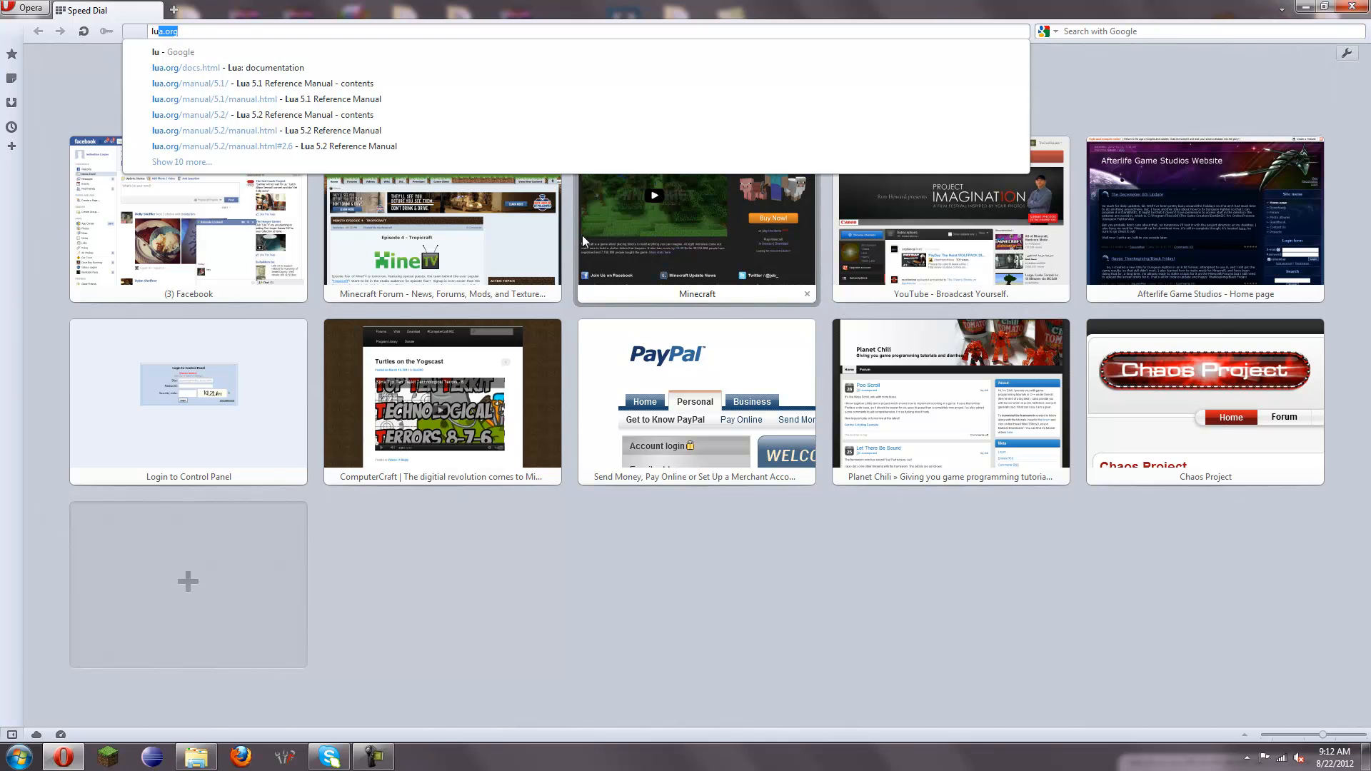
text(luaforwindows.com/)
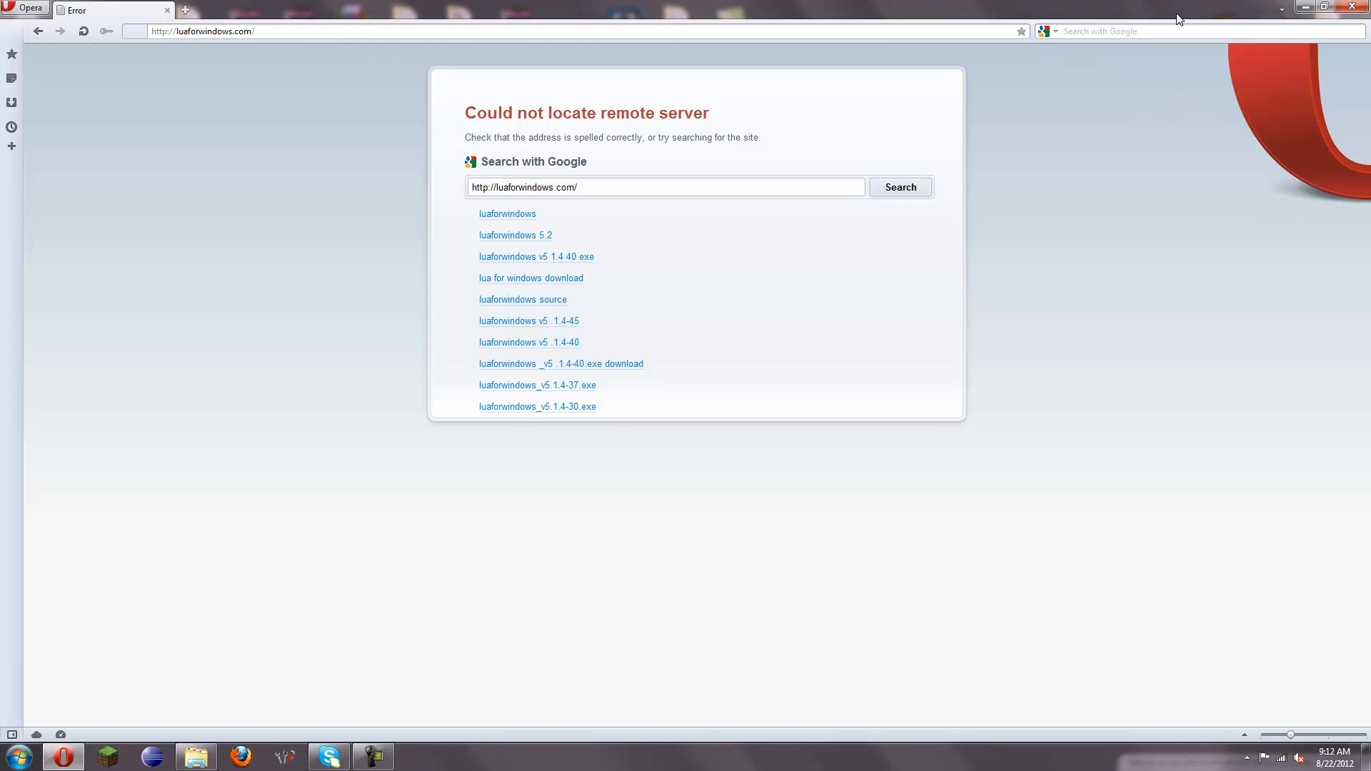
text(lua for windows)
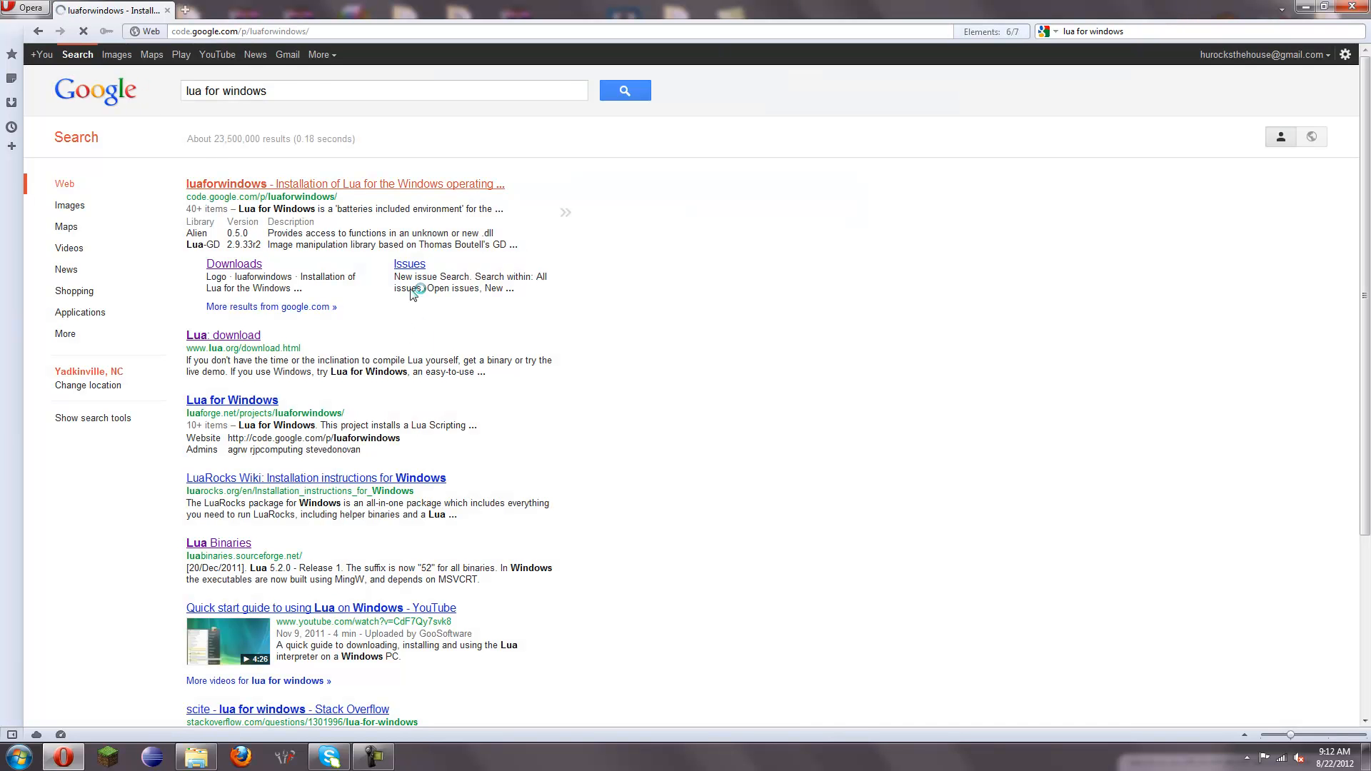
Reach the LuaForWindows_v5.1.4-46.exe entry in the luaforwindows project downloads.
click(344, 183)
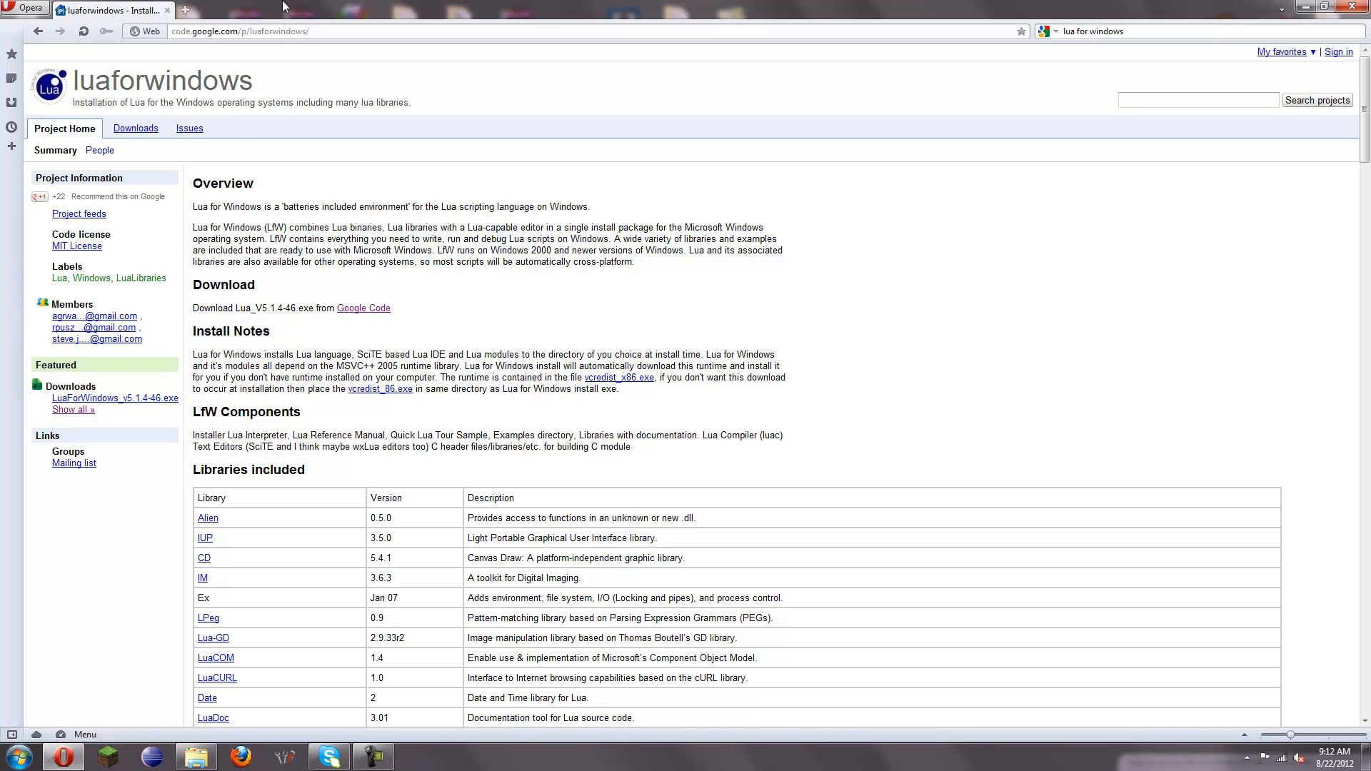
mouse_move(268, 311)
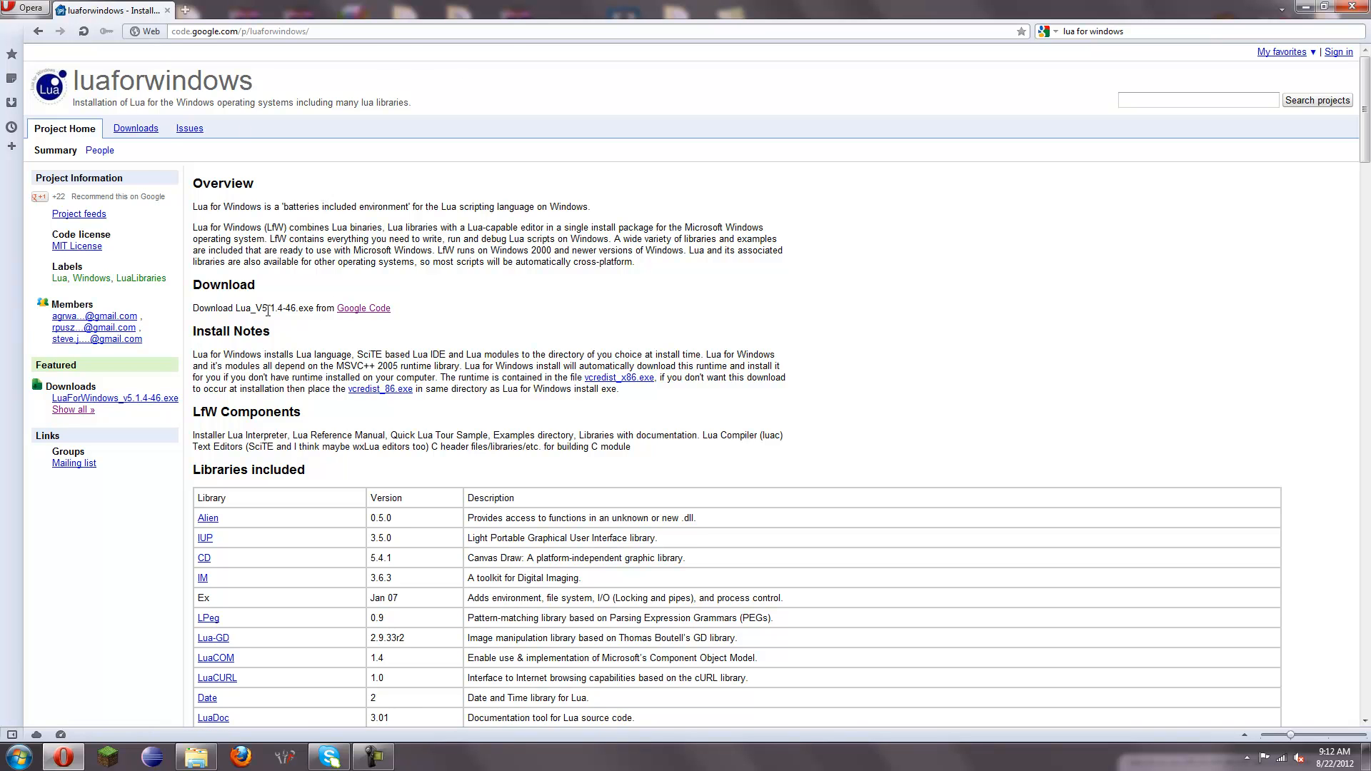
click(136, 127)
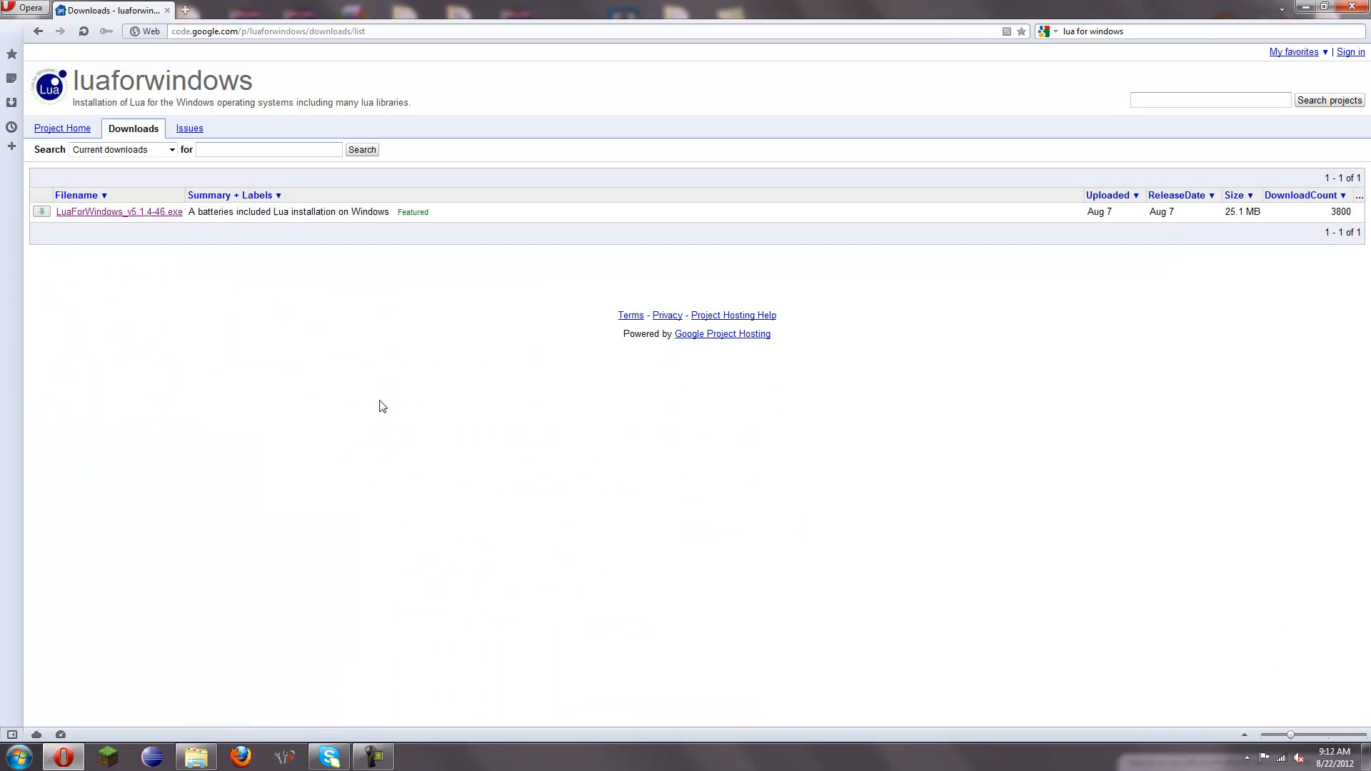
click(118, 211)
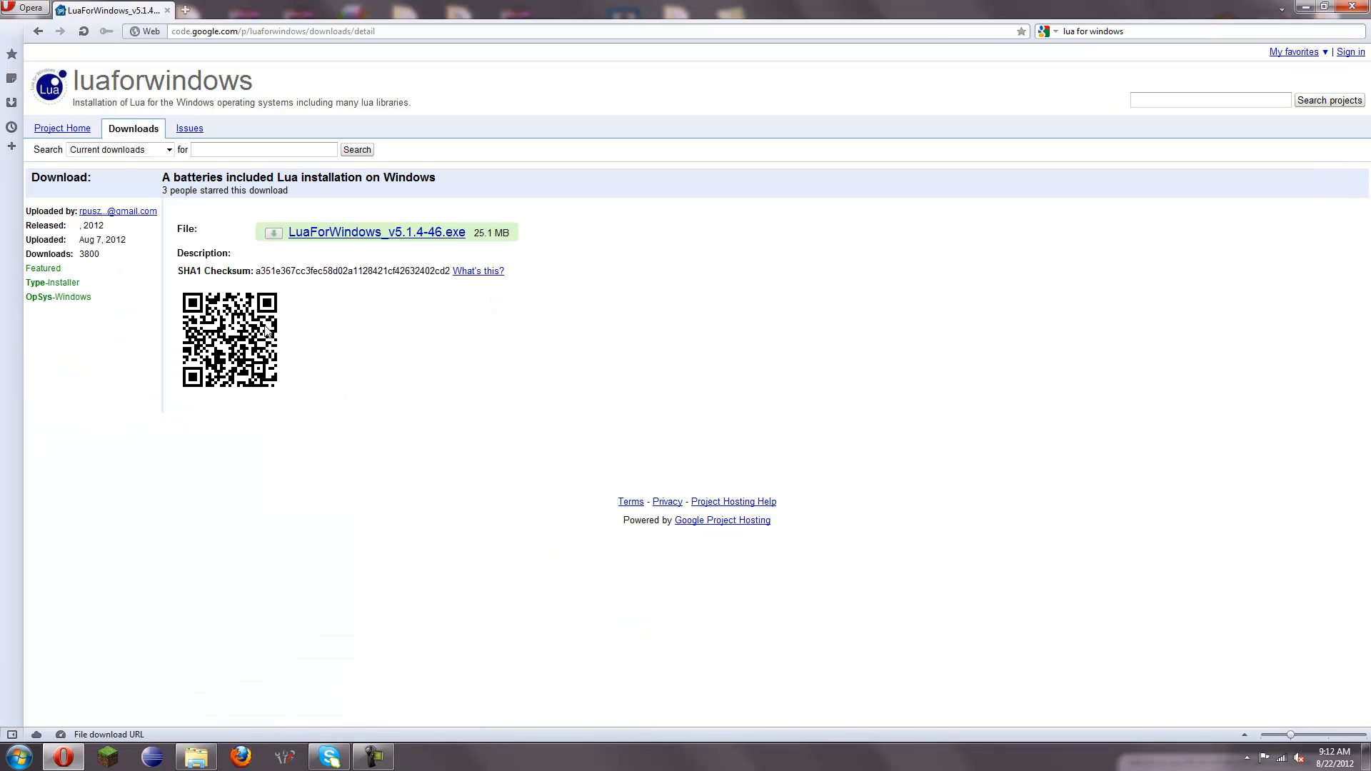
Save the LuaForWindows_v5.1.4-46.exe installer to disk and watch its download progress.
click(374, 232)
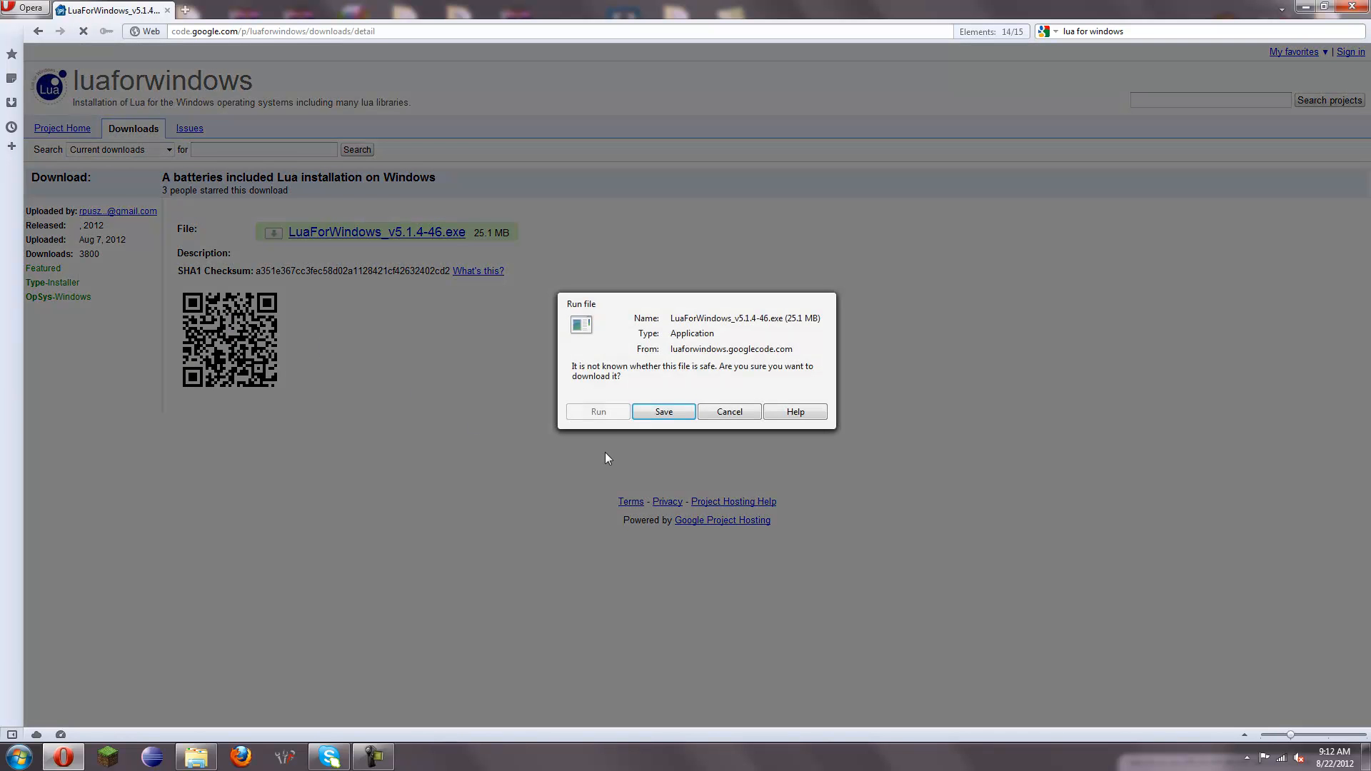
click(663, 412)
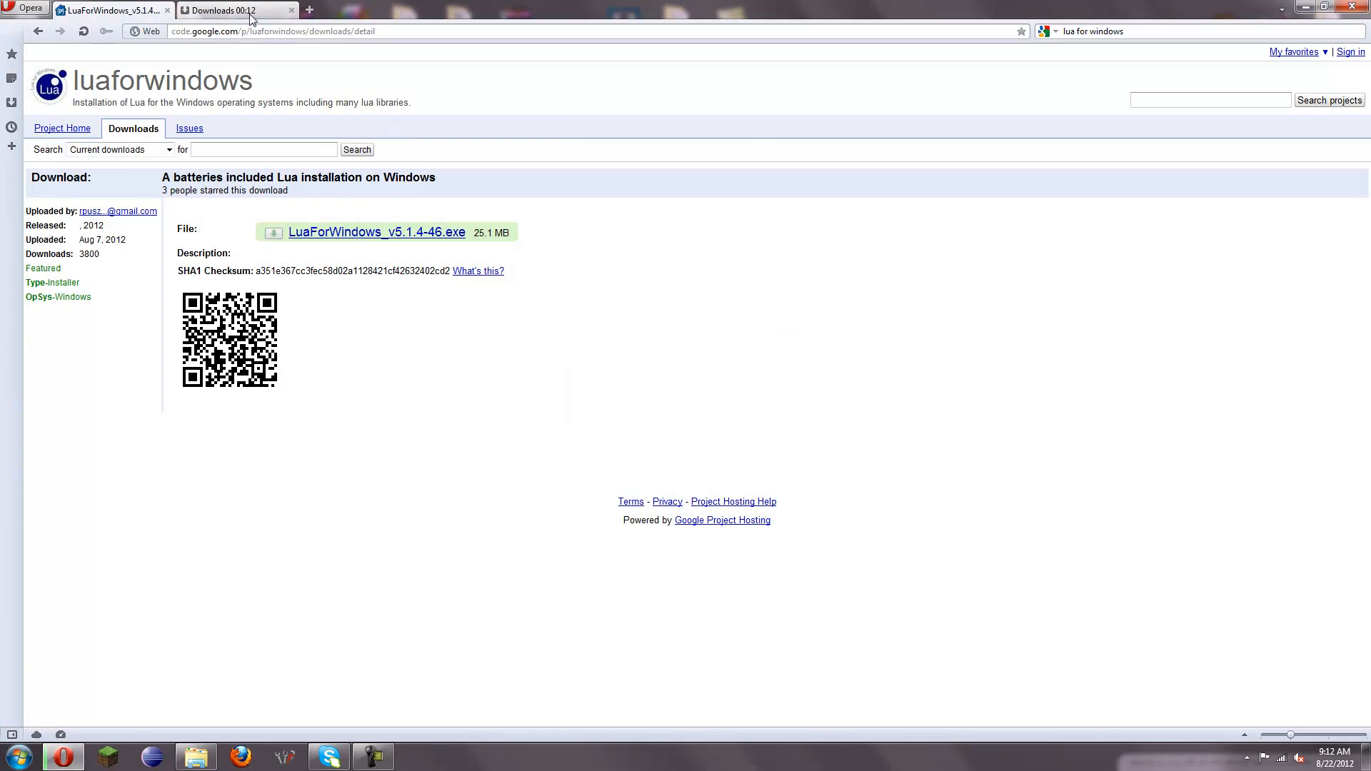
click(222, 9)
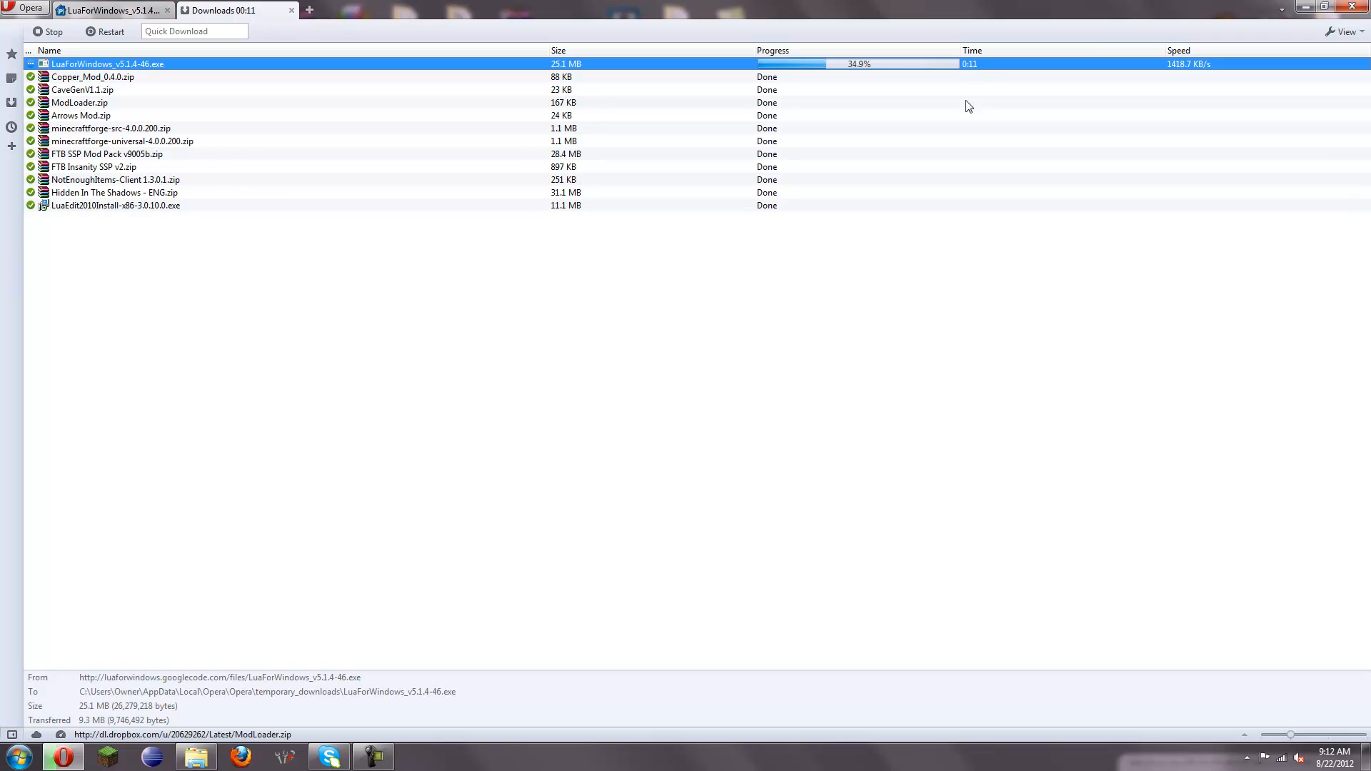
mouse_move(926, 129)
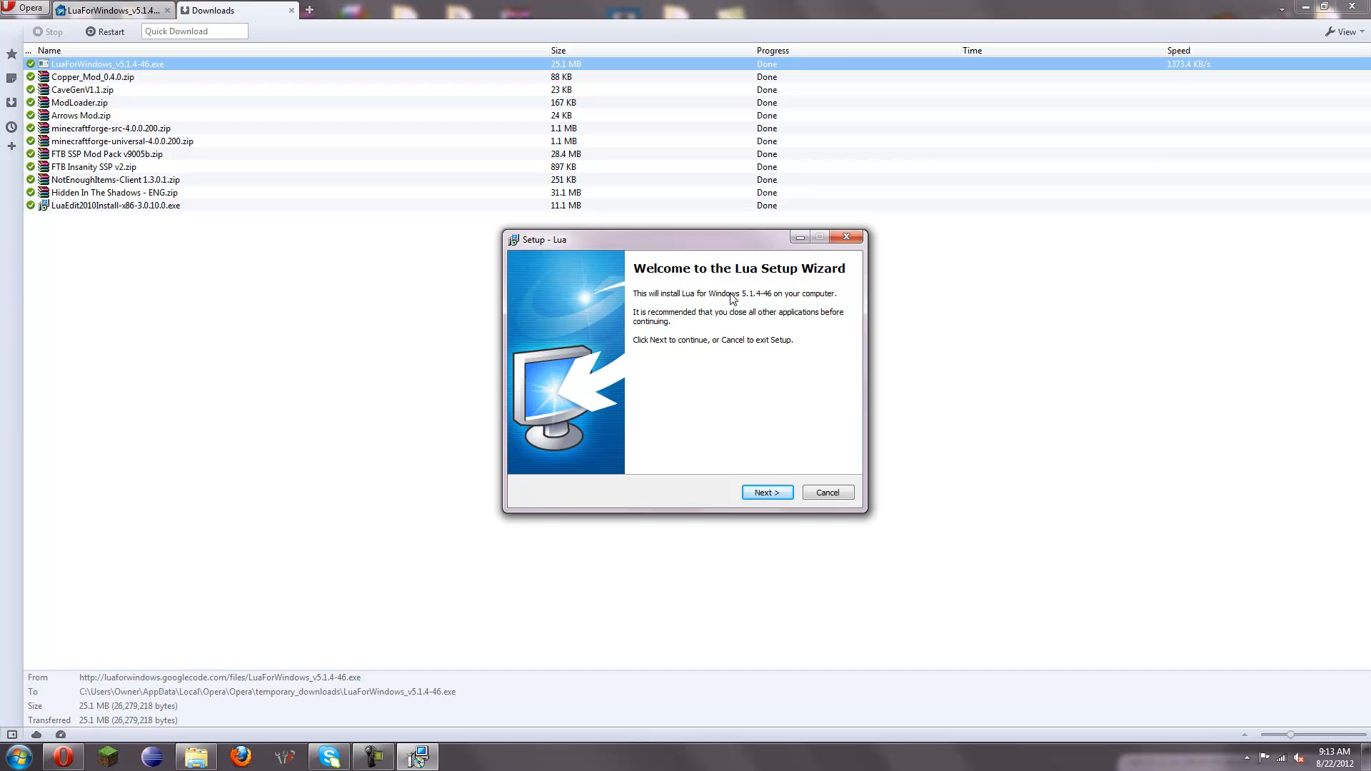
mouse_move(757, 313)
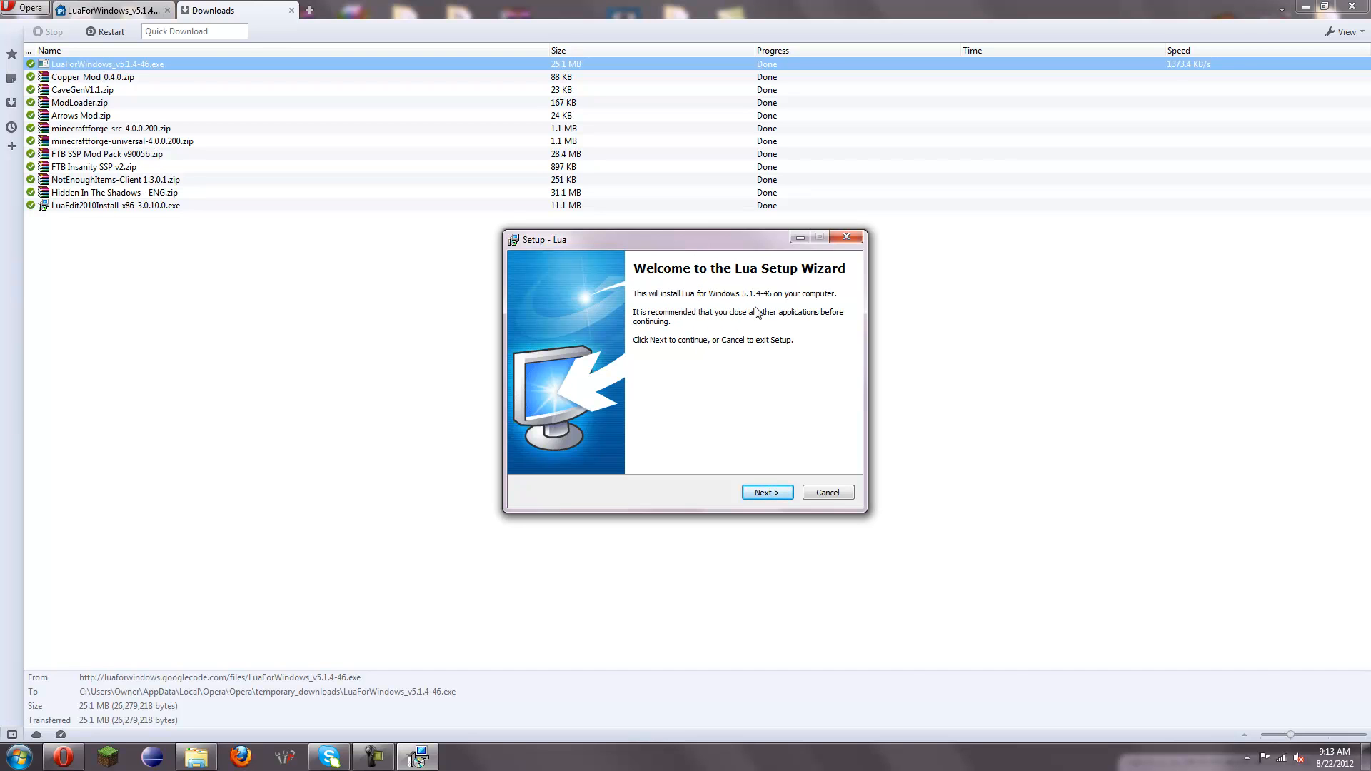
mouse_move(700, 392)
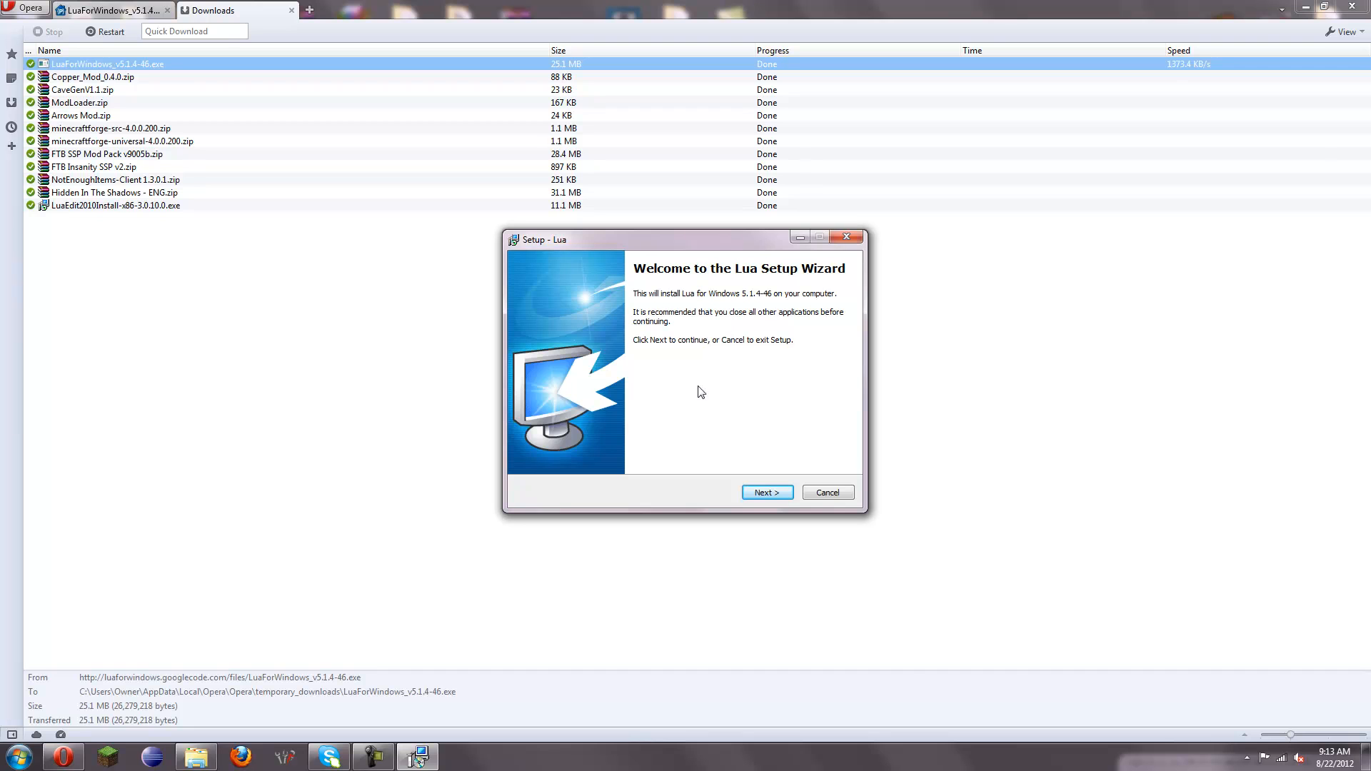
mouse_move(752, 448)
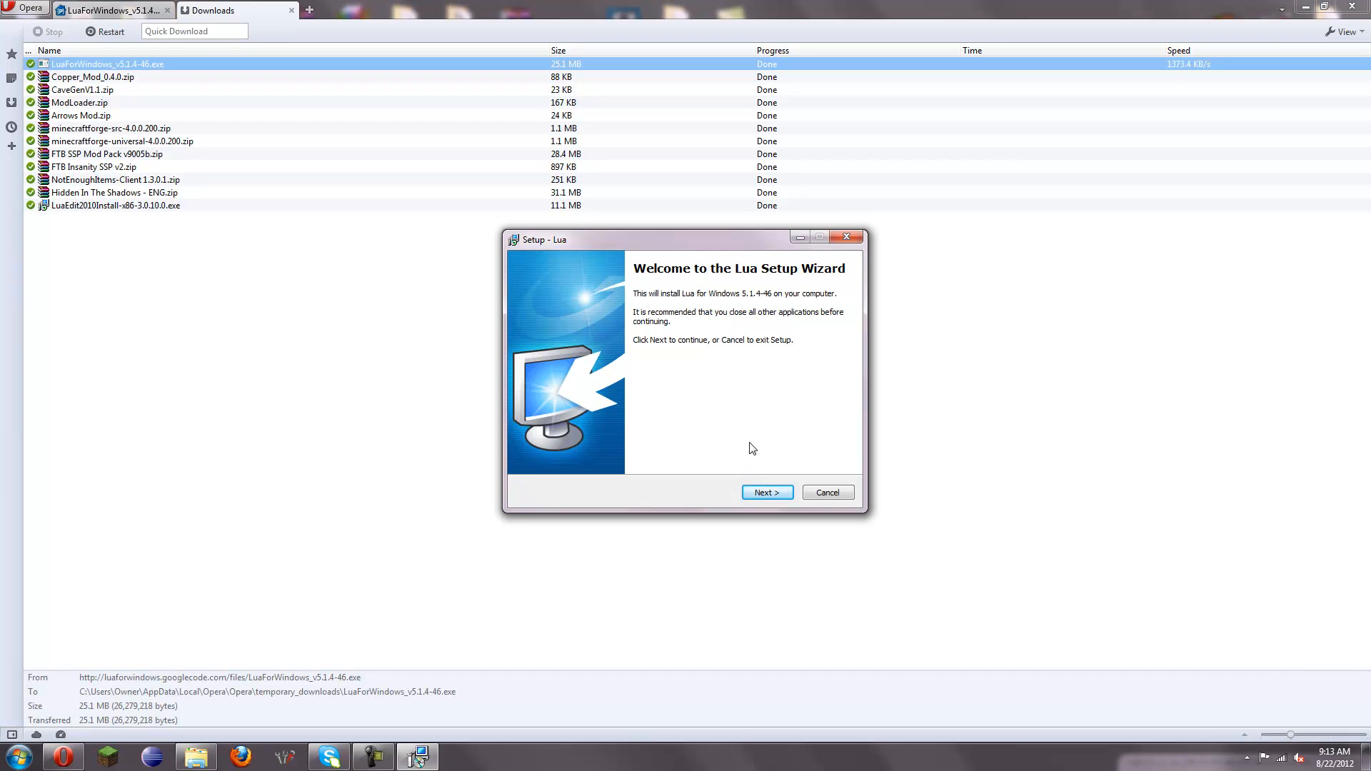
mouse_move(394, 322)
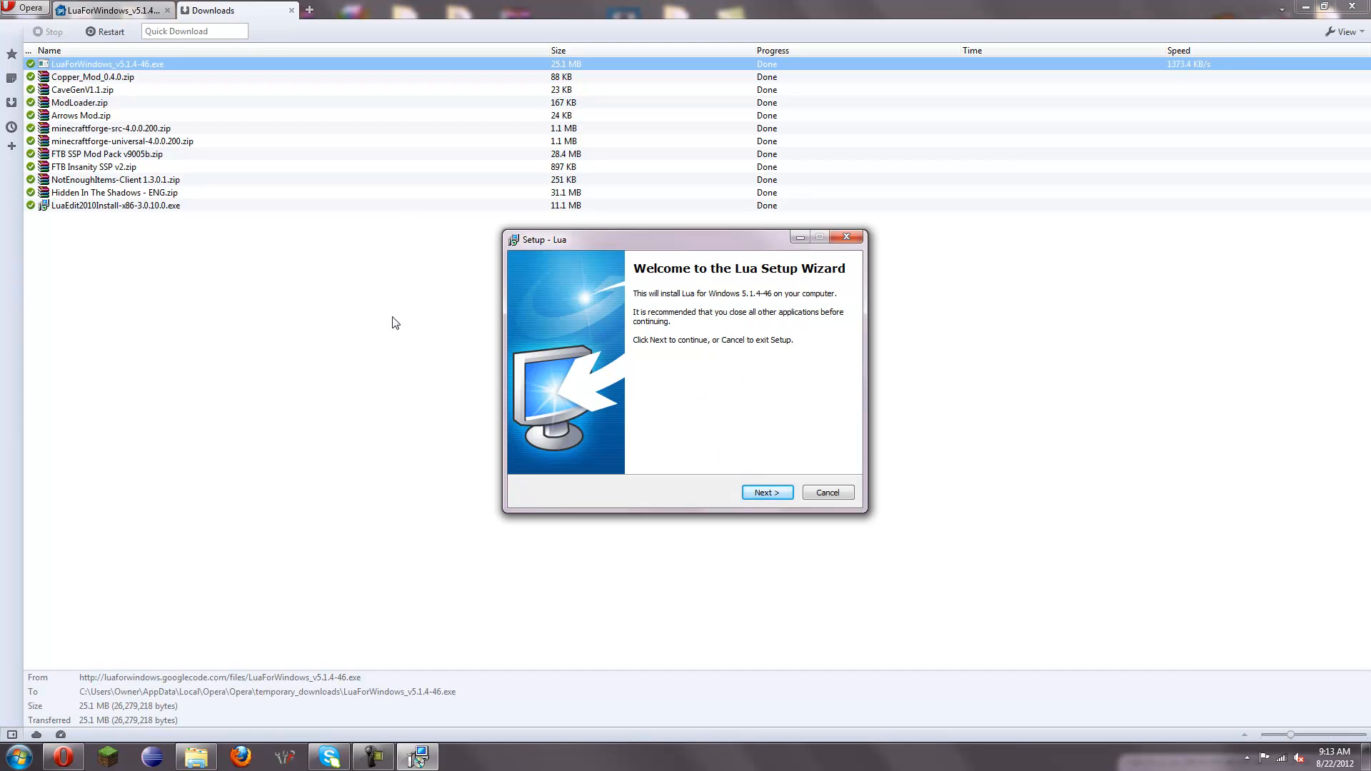
Accept the license and install into the existing C:\Program Files (x86)\Lua\5.1 folder.
click(765, 492)
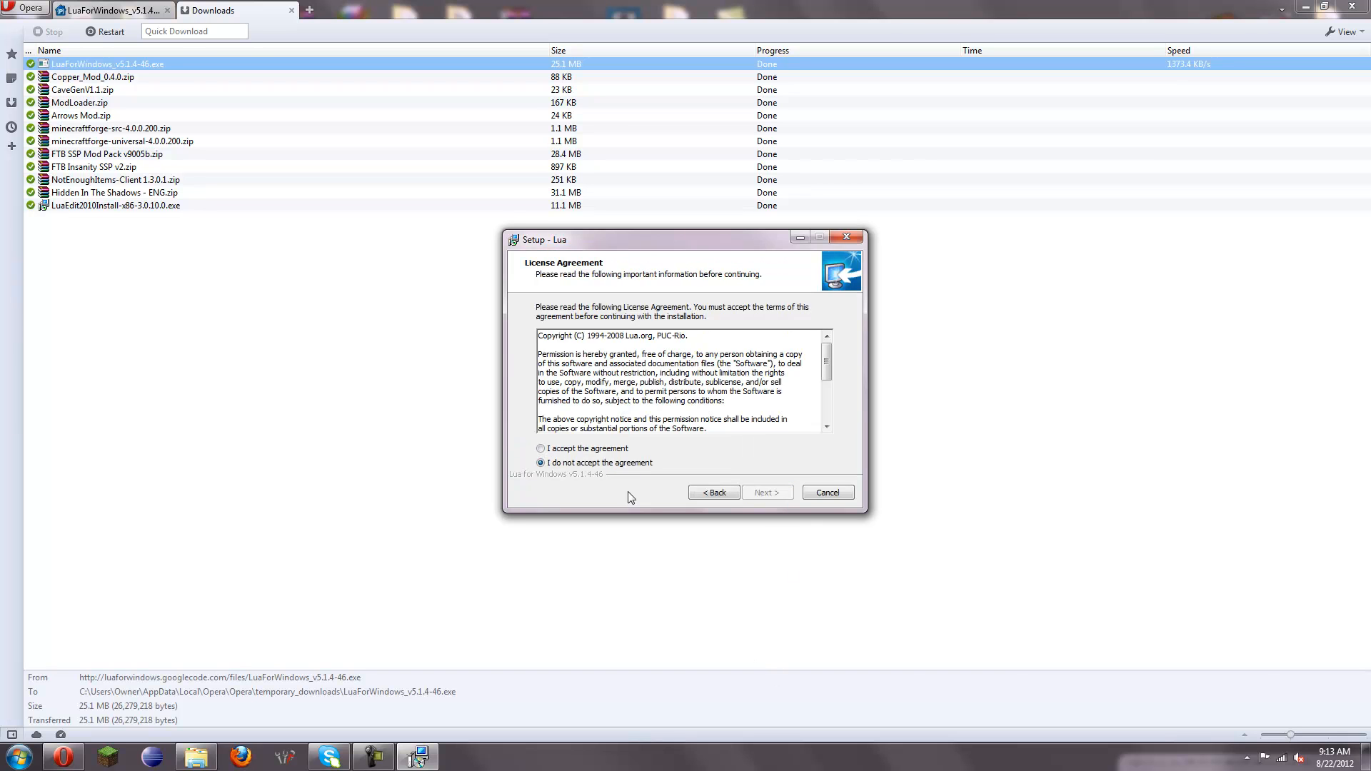
click(766, 492)
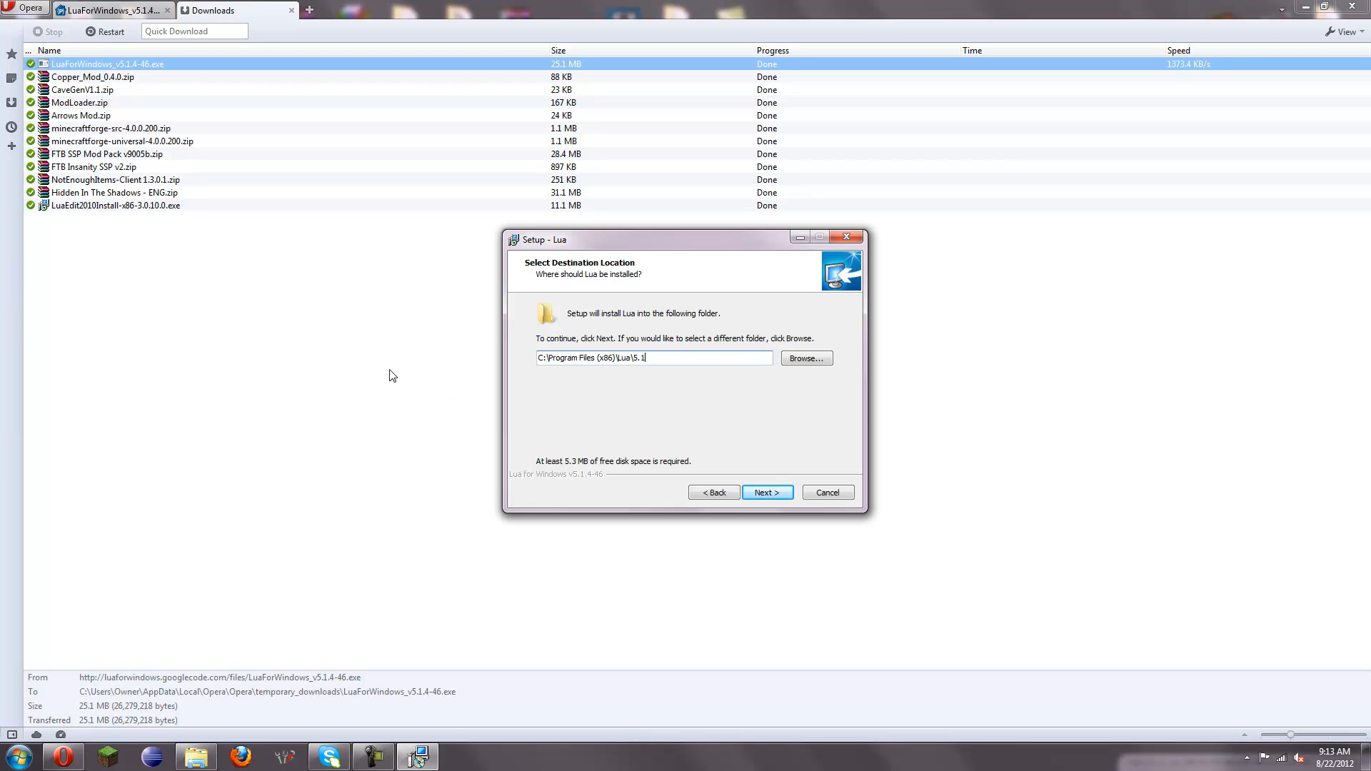
mouse_move(534, 366)
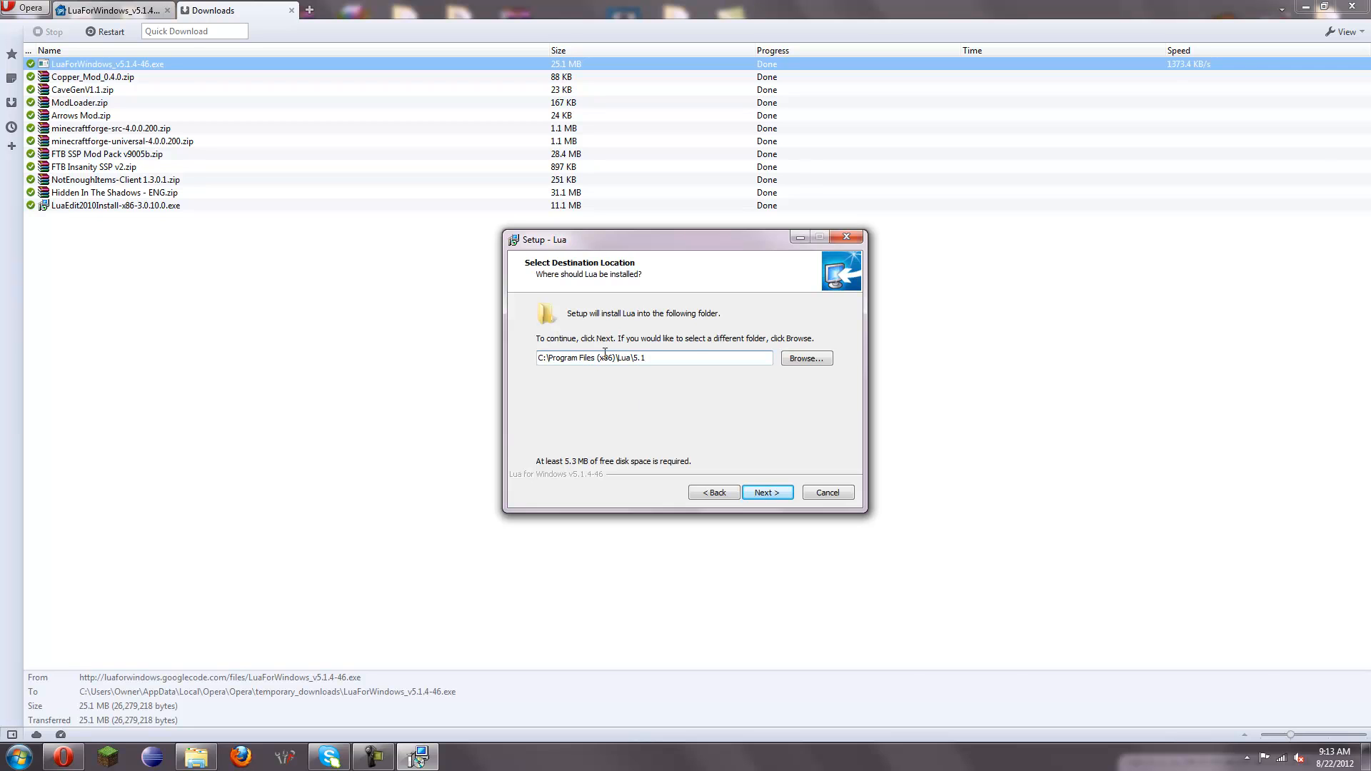
double_click(604, 358)
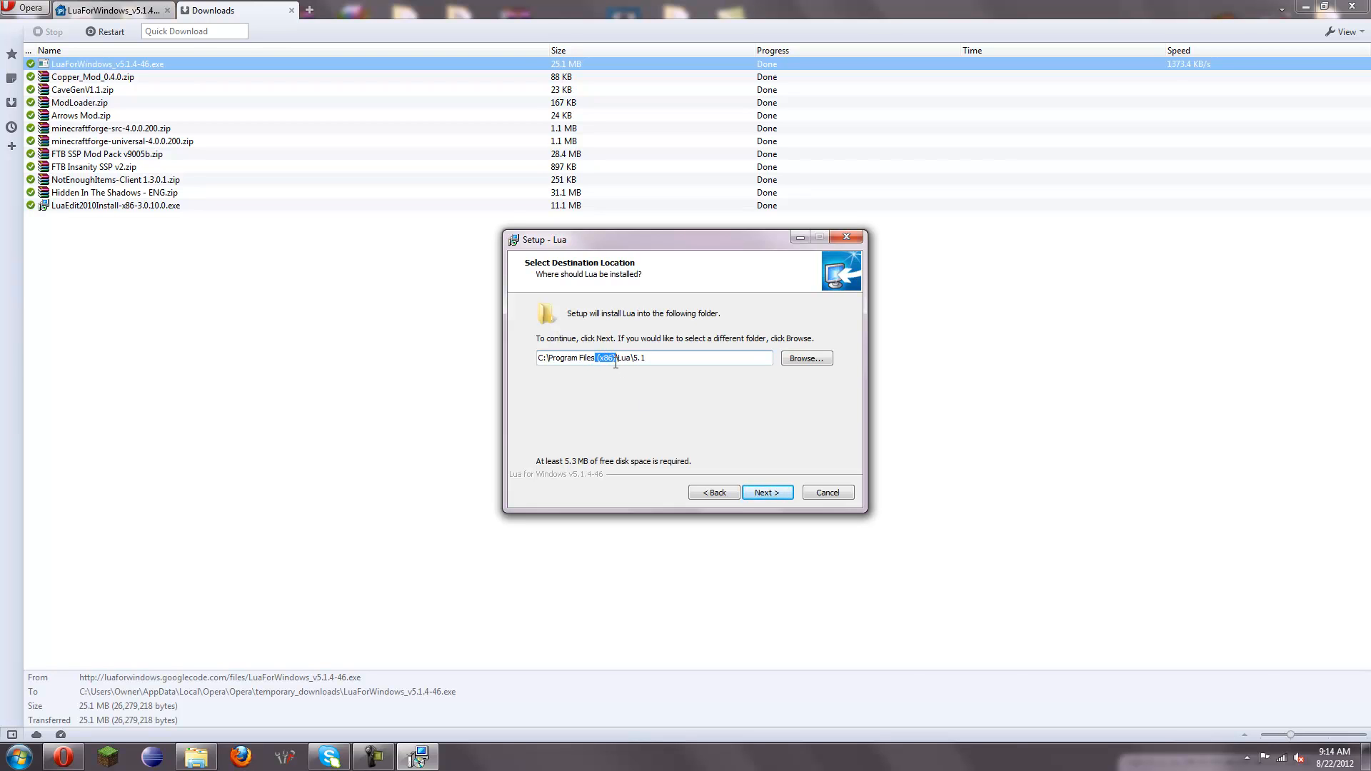
mouse_move(643, 374)
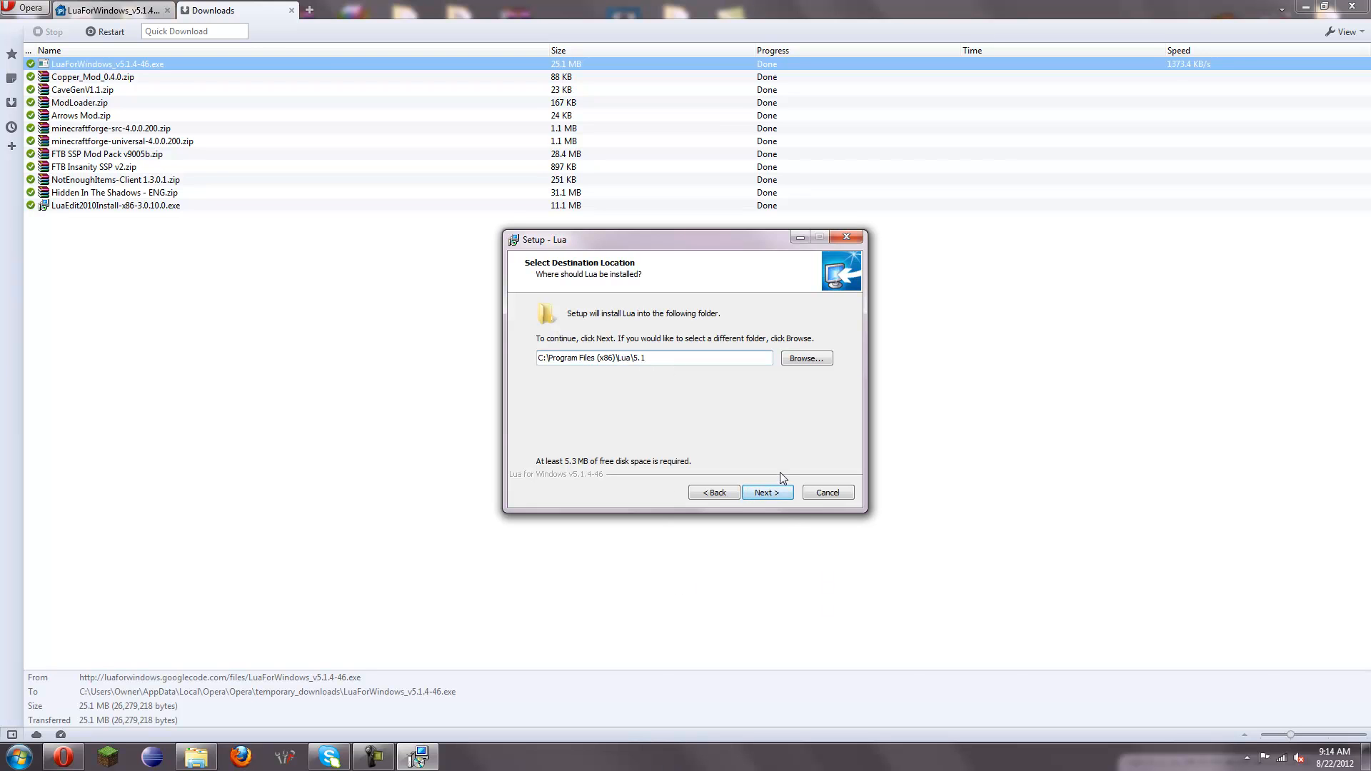
click(766, 492)
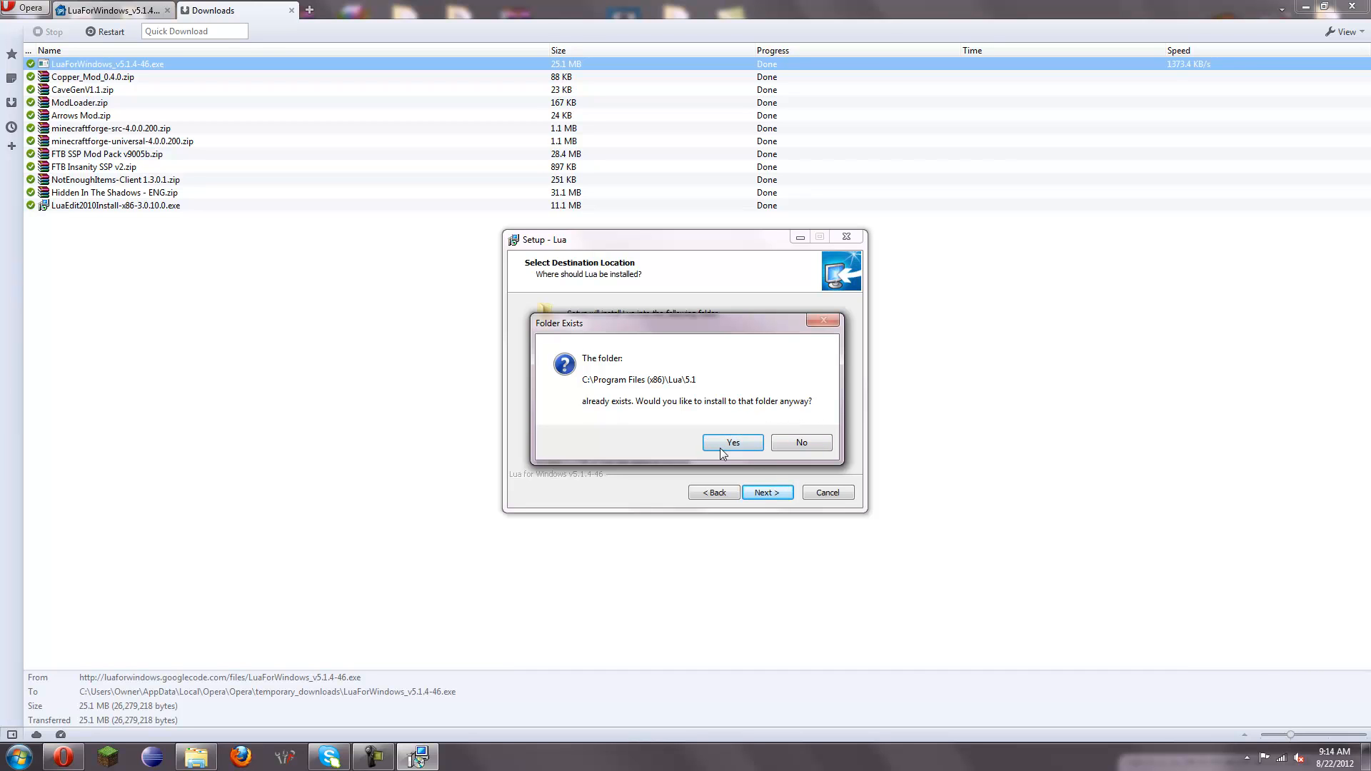
click(732, 443)
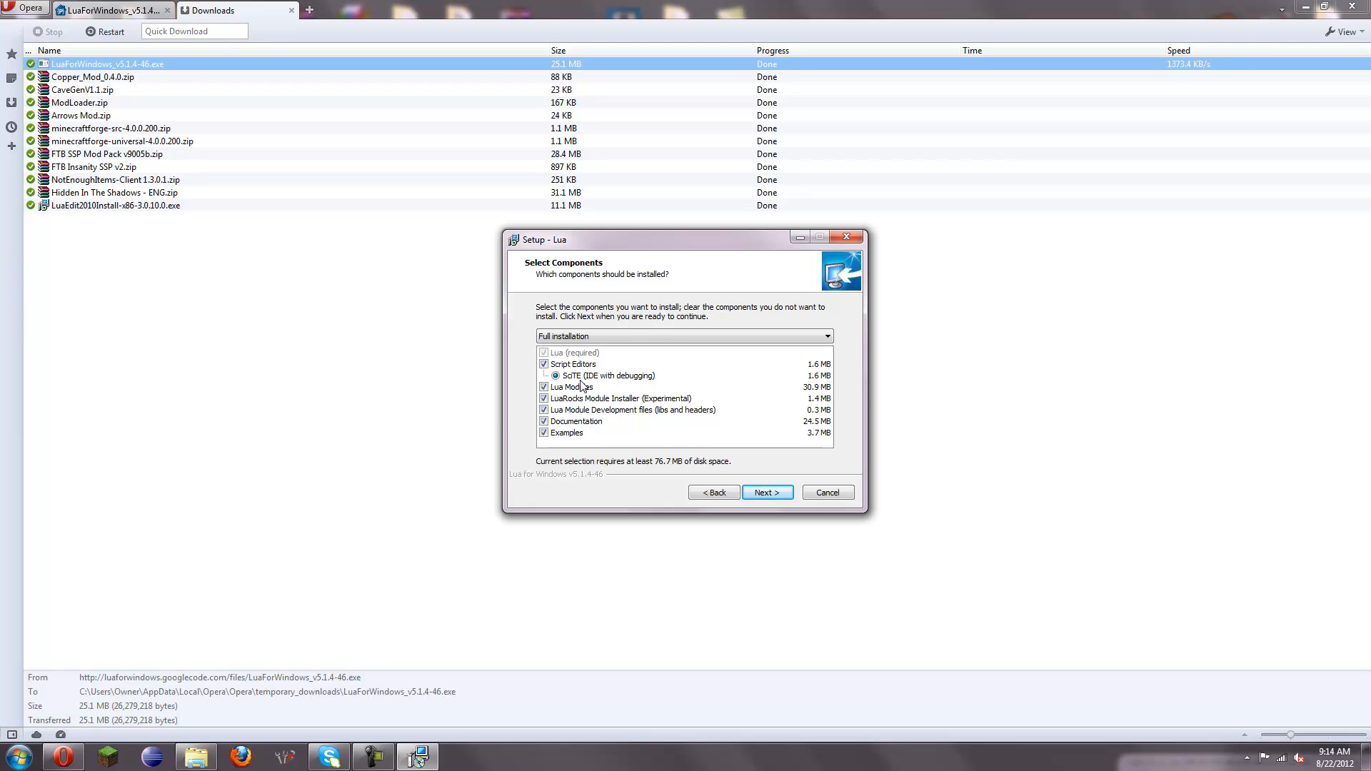
mouse_move(885, 511)
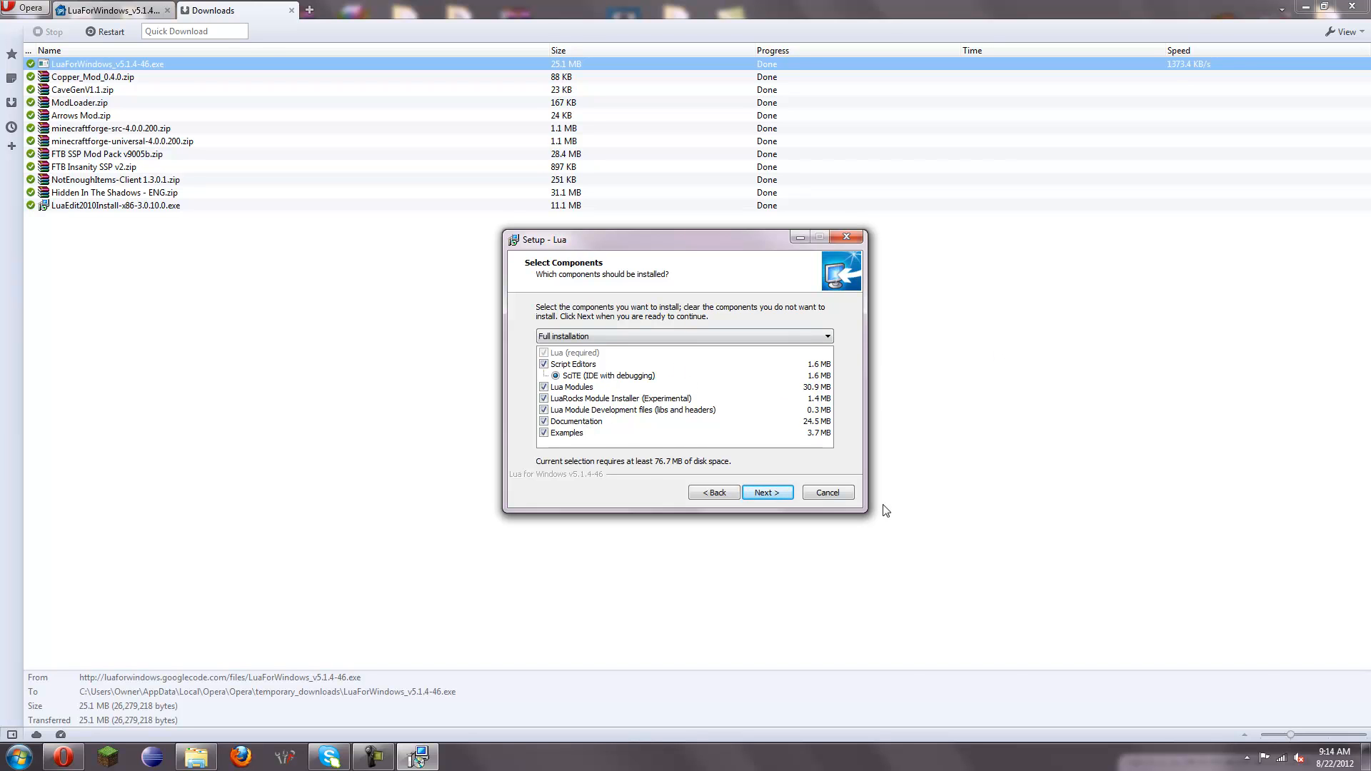
Keep full components, default Start Menu folder and task choices, and start the install.
click(766, 491)
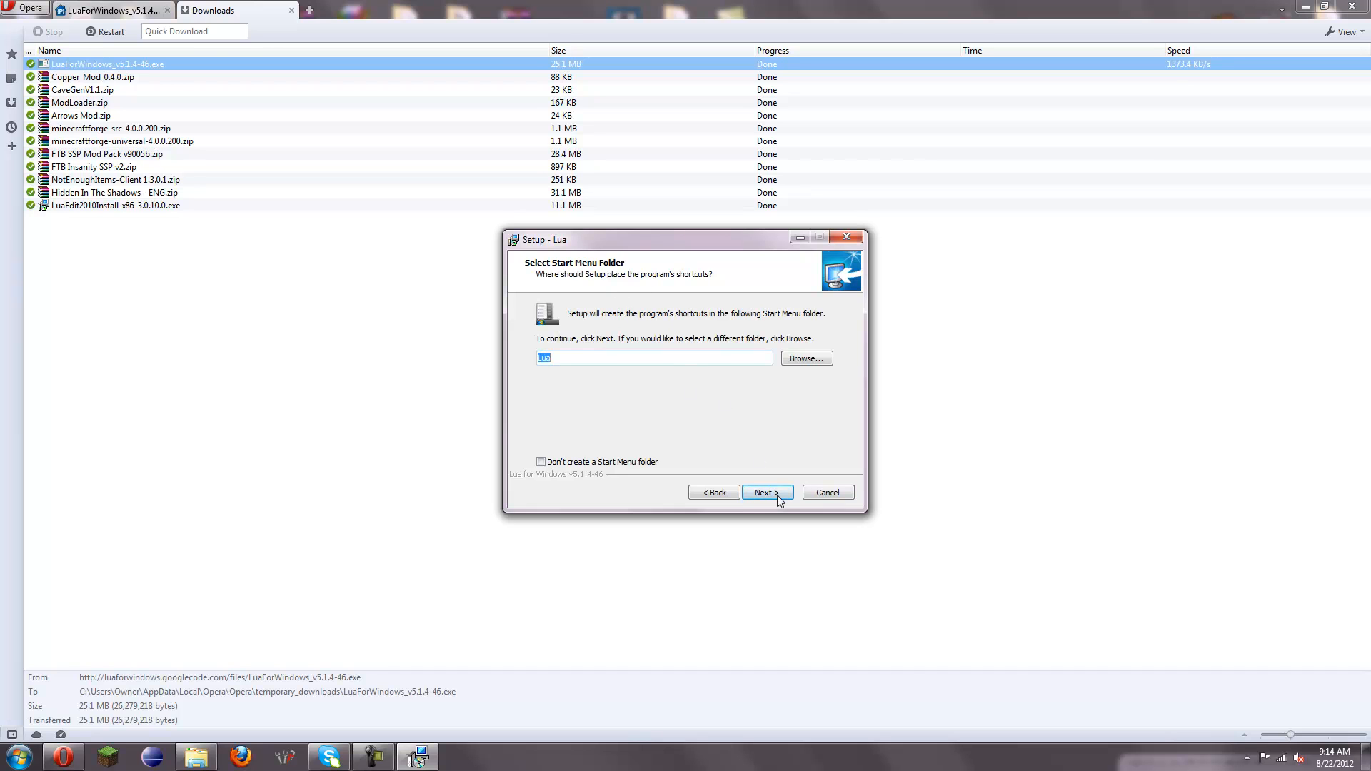
click(766, 492)
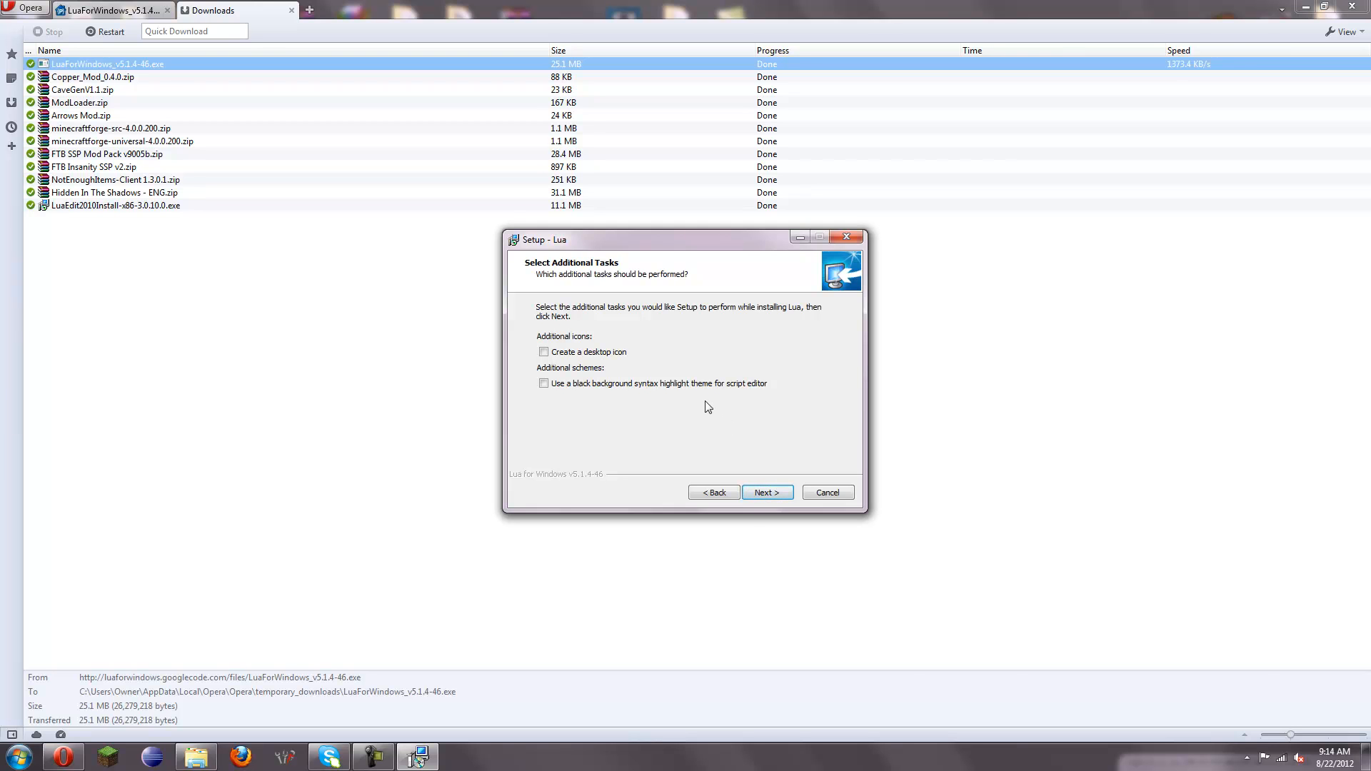
click(544, 383)
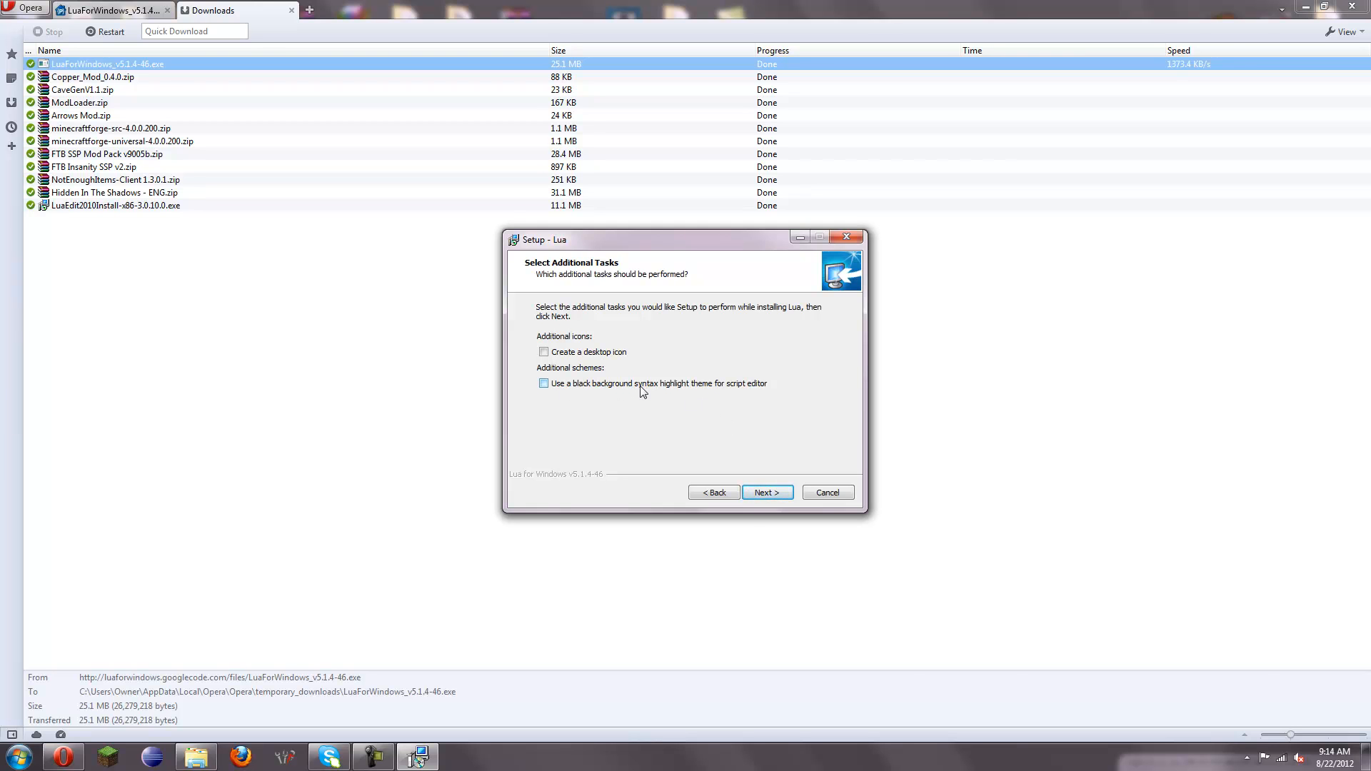
mouse_move(761, 392)
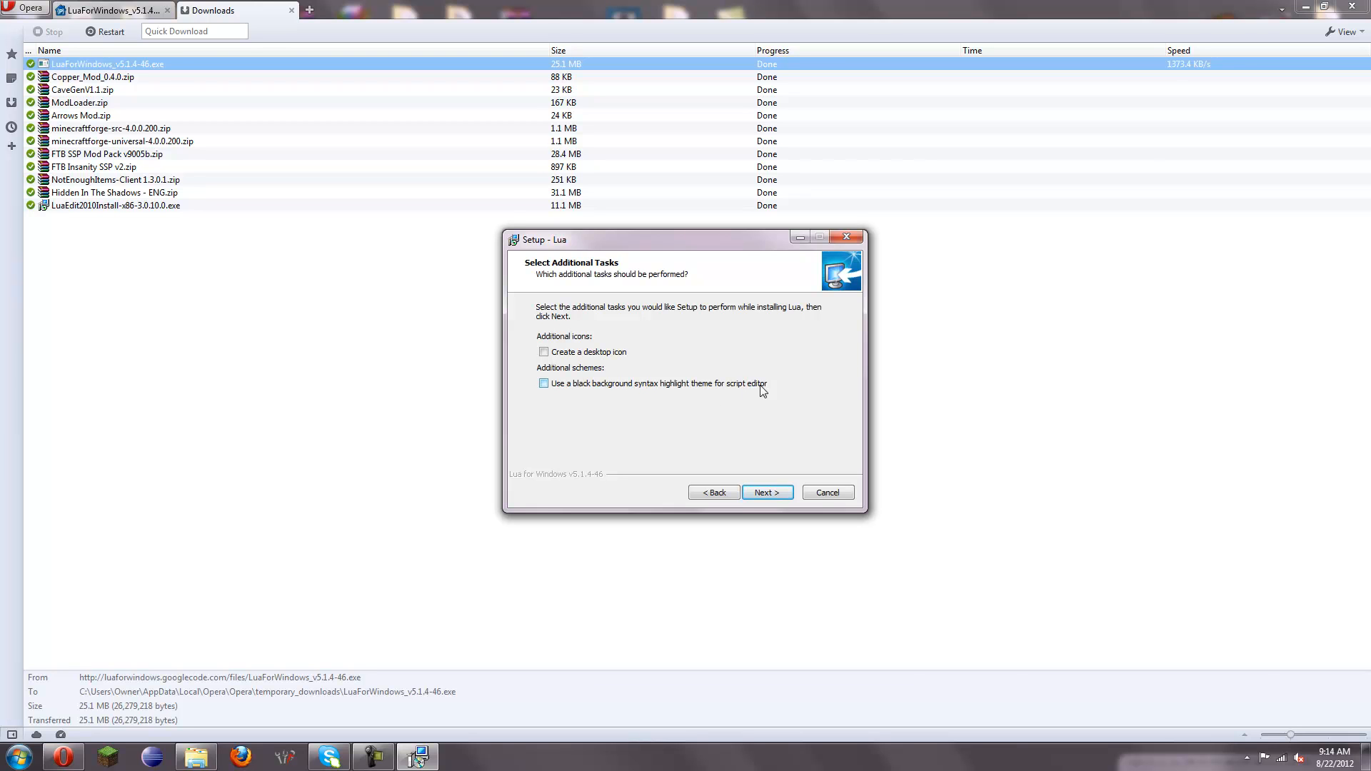
mouse_move(737, 462)
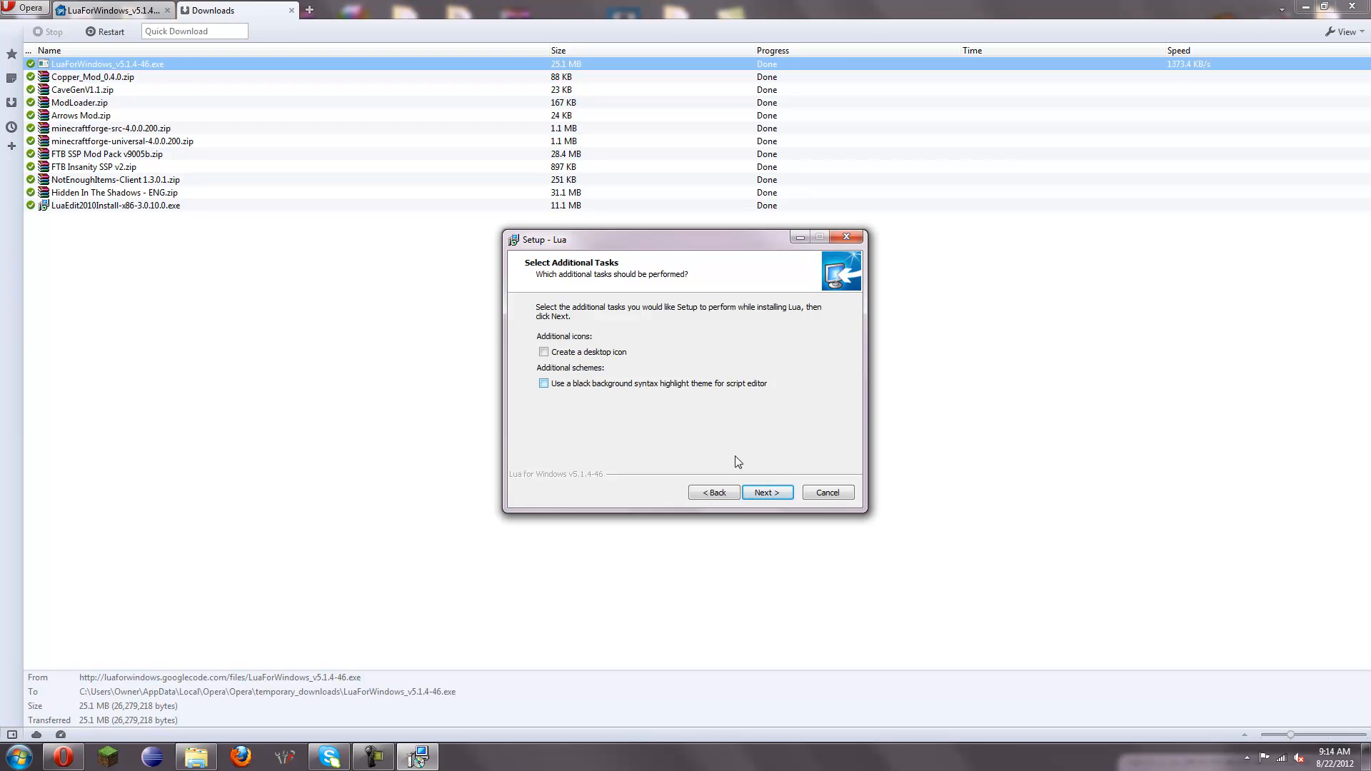
click(767, 492)
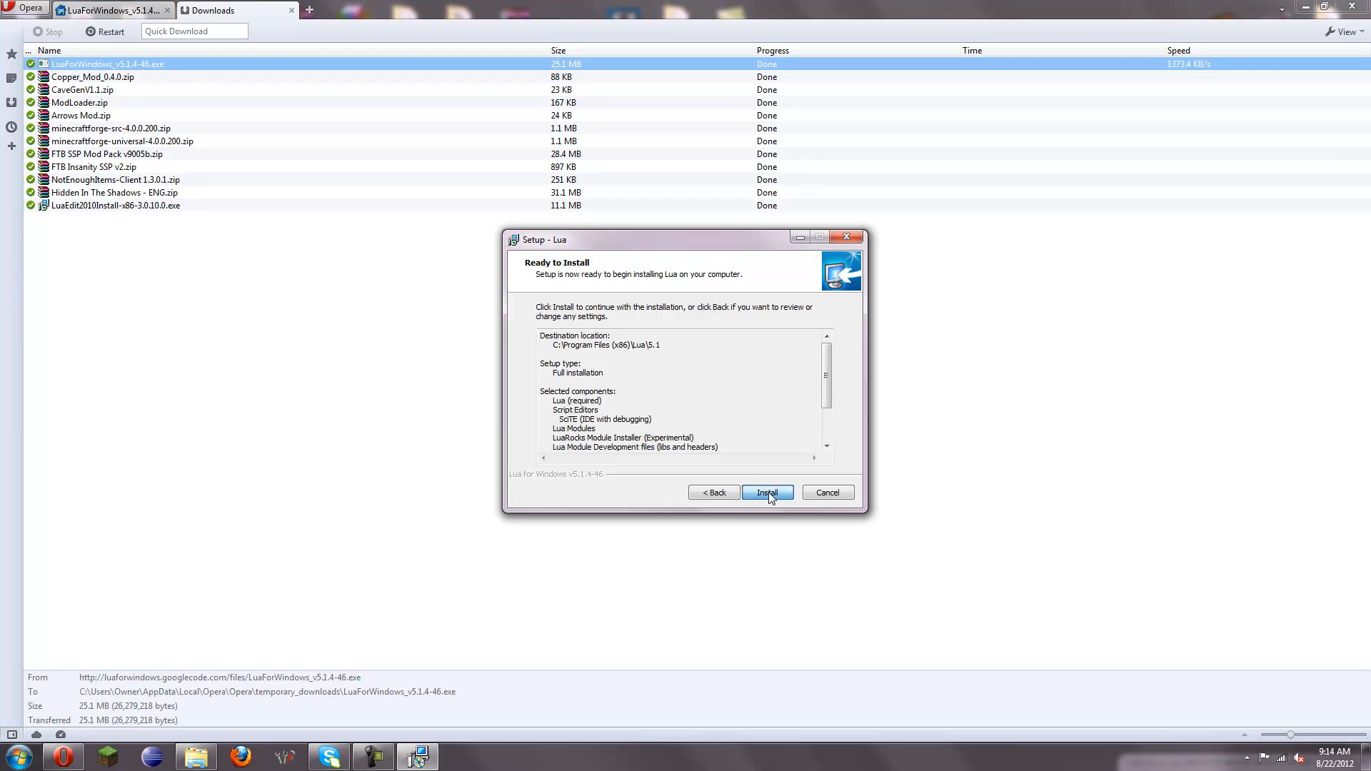
click(767, 492)
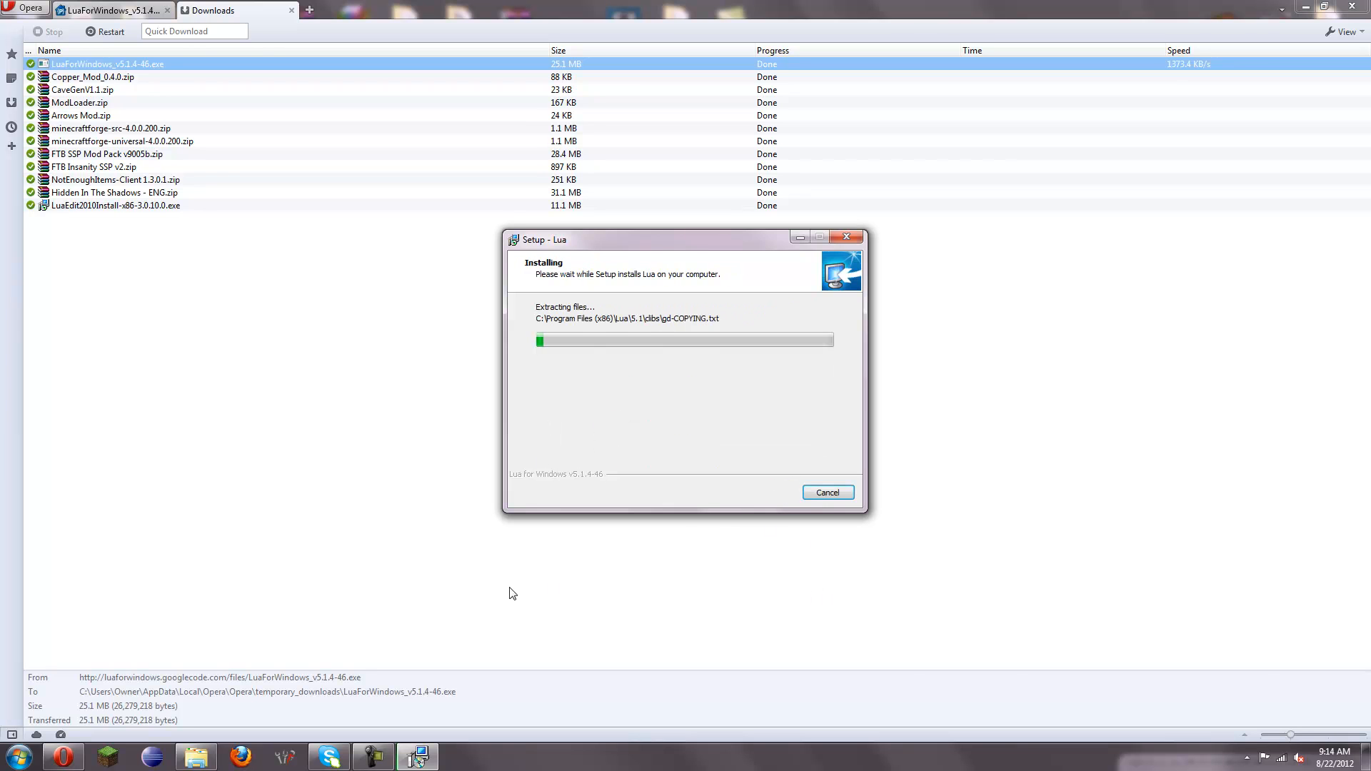
mouse_move(561, 470)
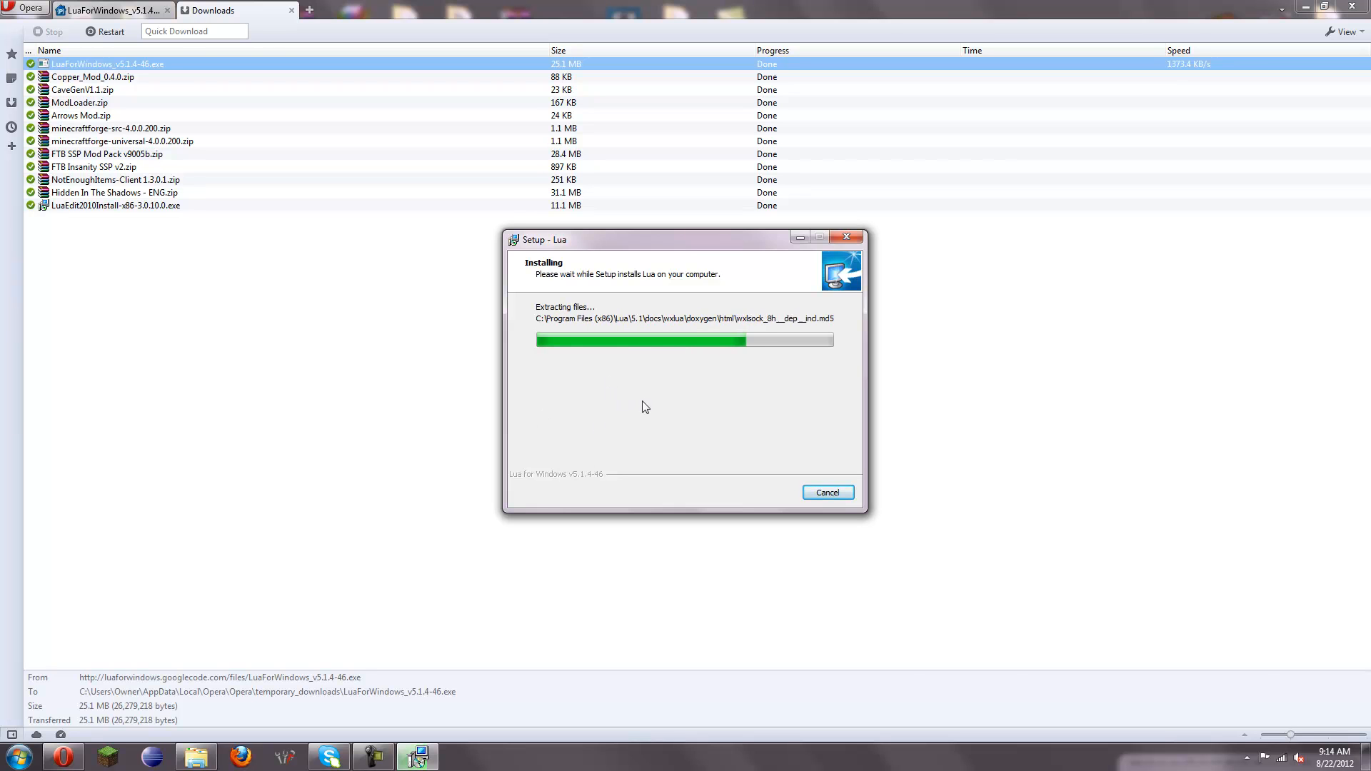
mouse_move(560, 427)
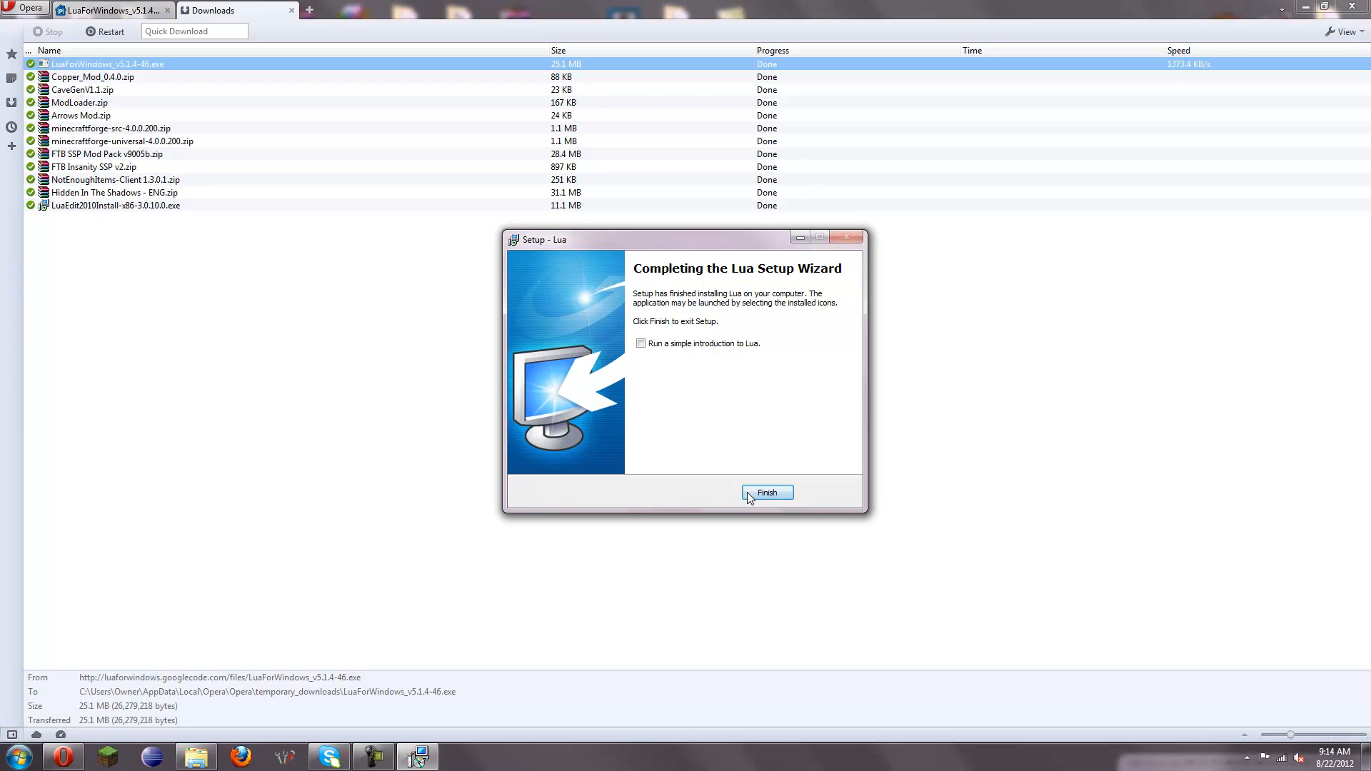
mouse_move(694, 361)
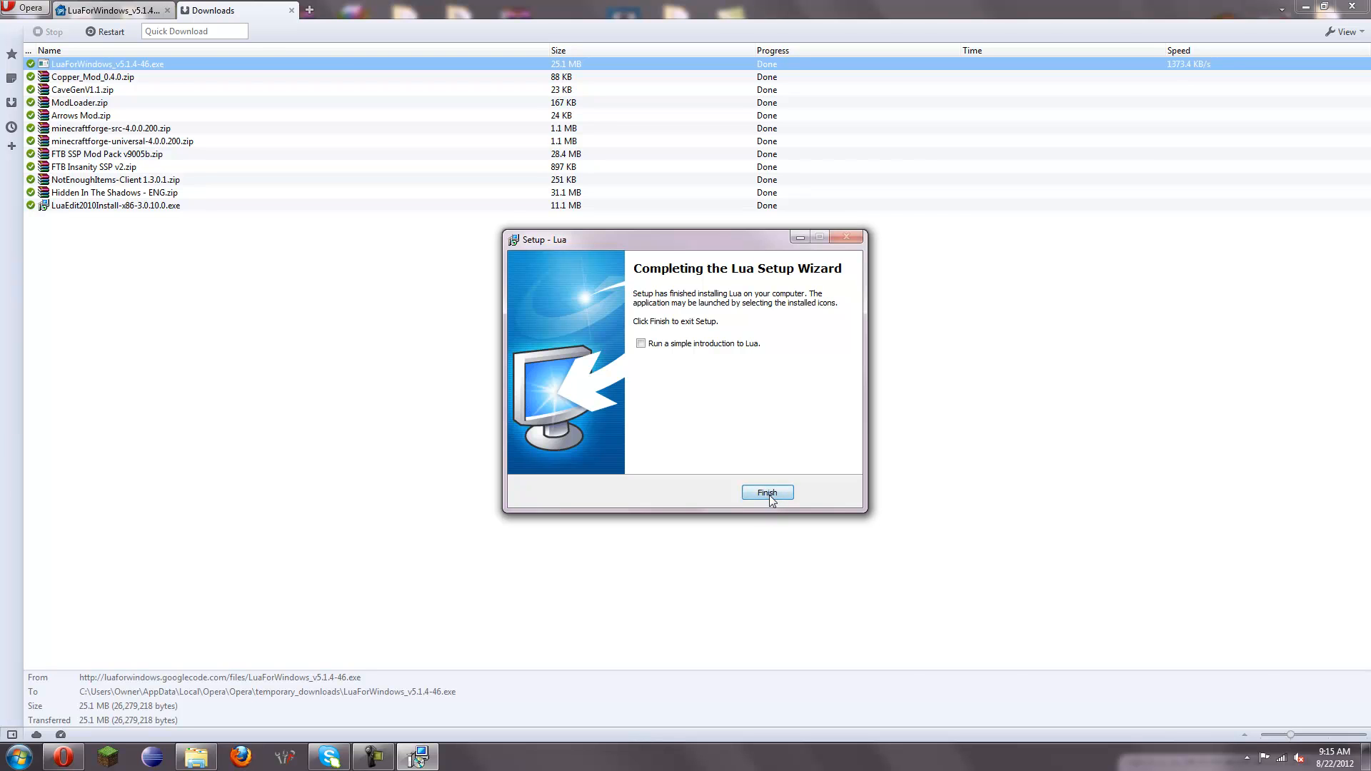
Finish the setup wizard and launch SciTE from the Lua folder in All Programs.
click(767, 492)
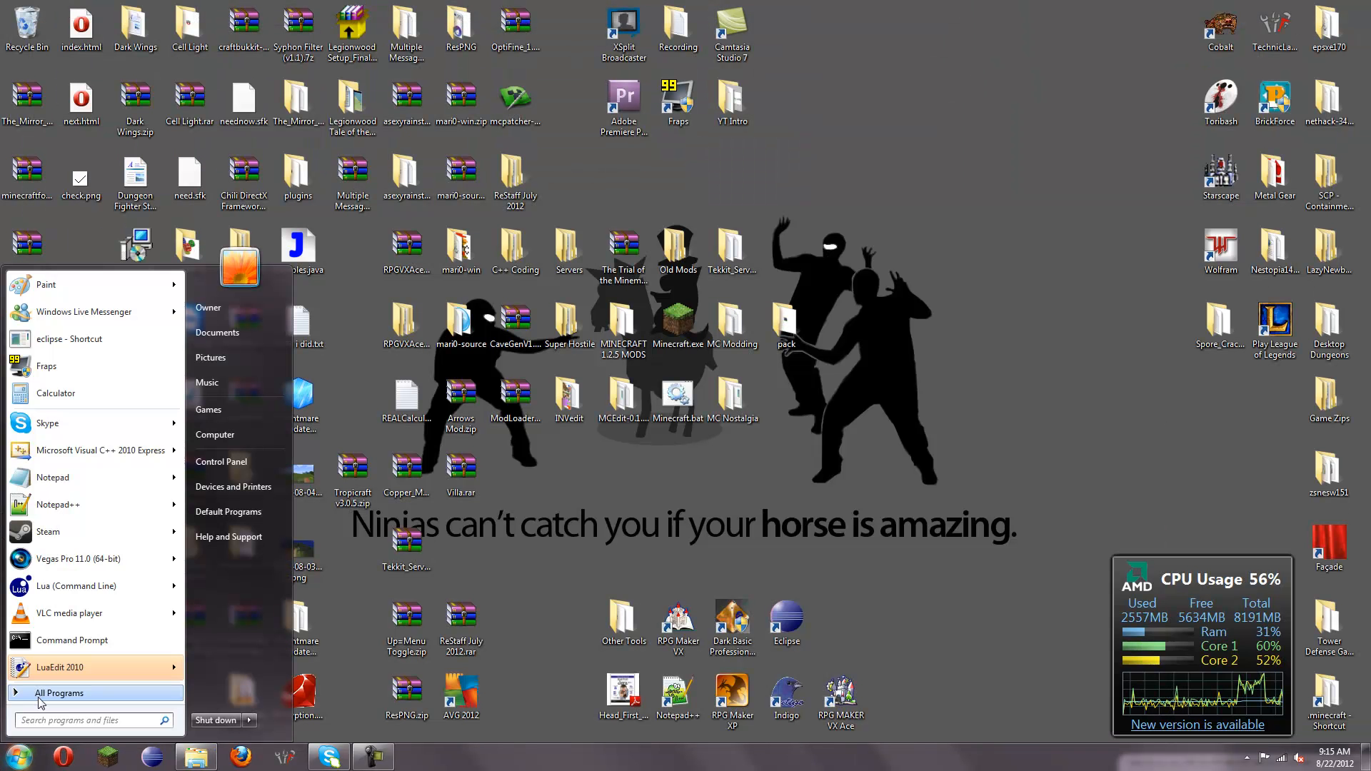
click(59, 692)
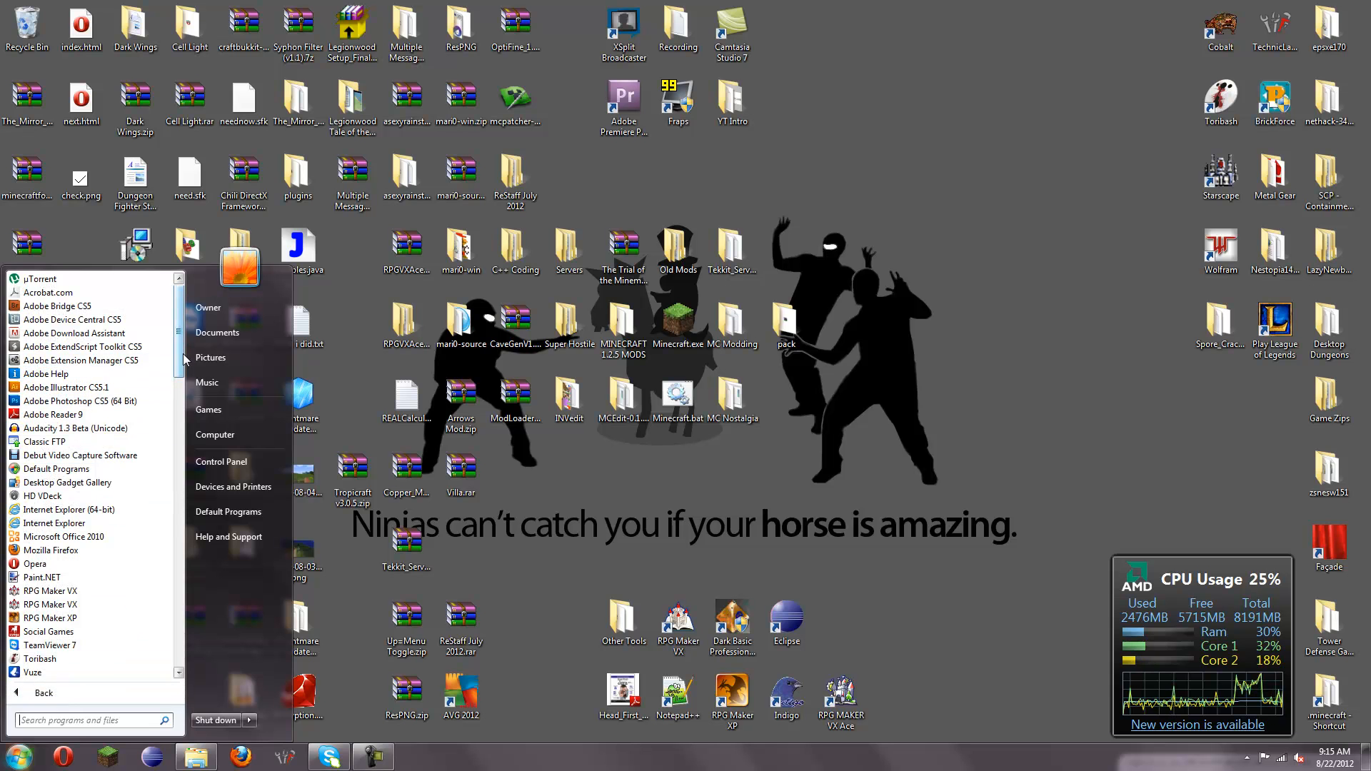
scroll(down, 3)
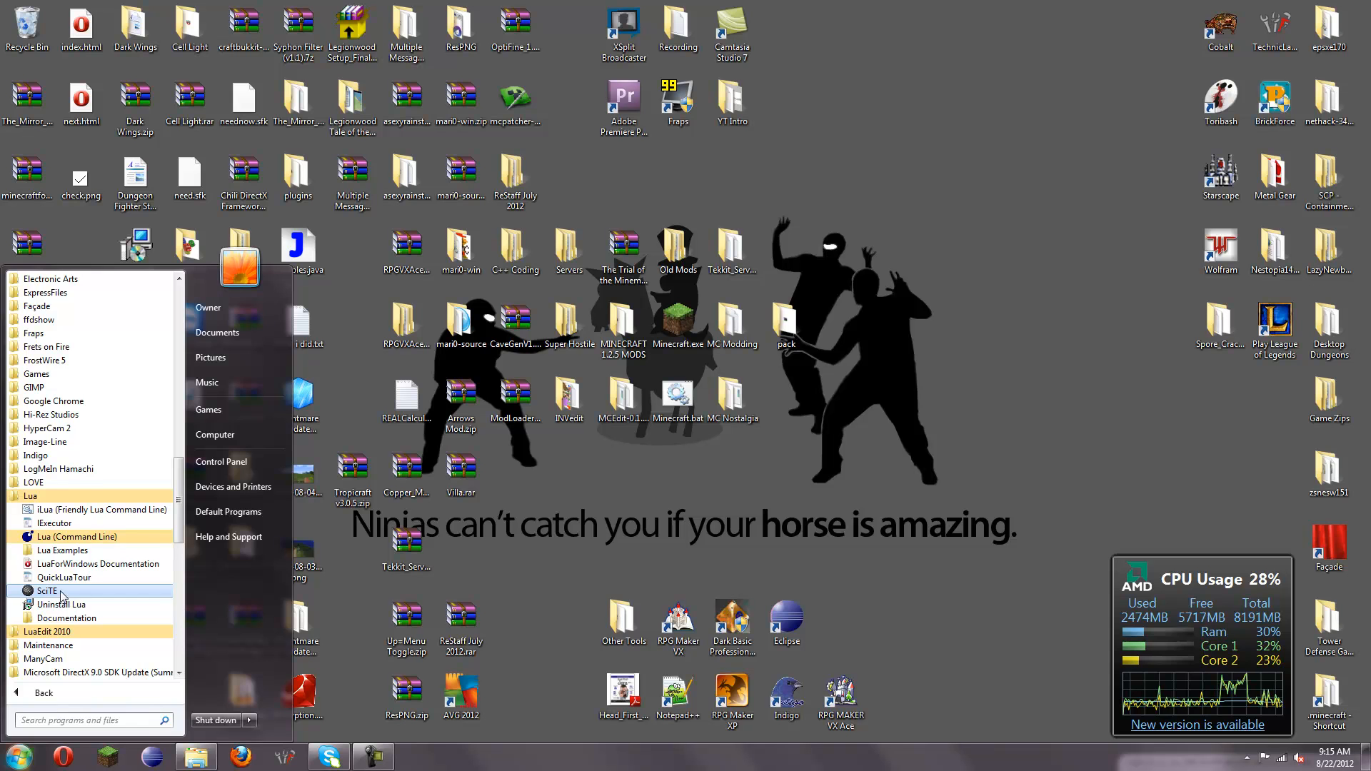
click(47, 590)
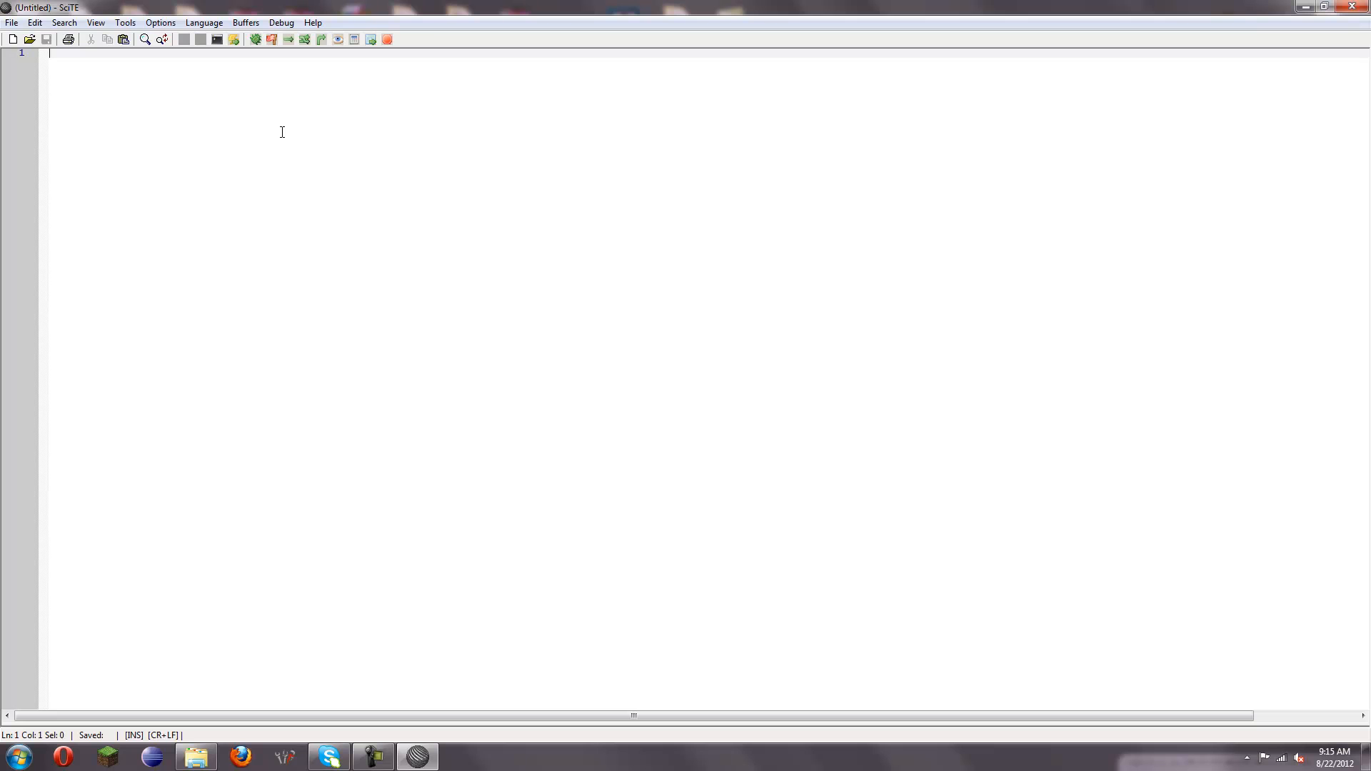
mouse_move(106, 93)
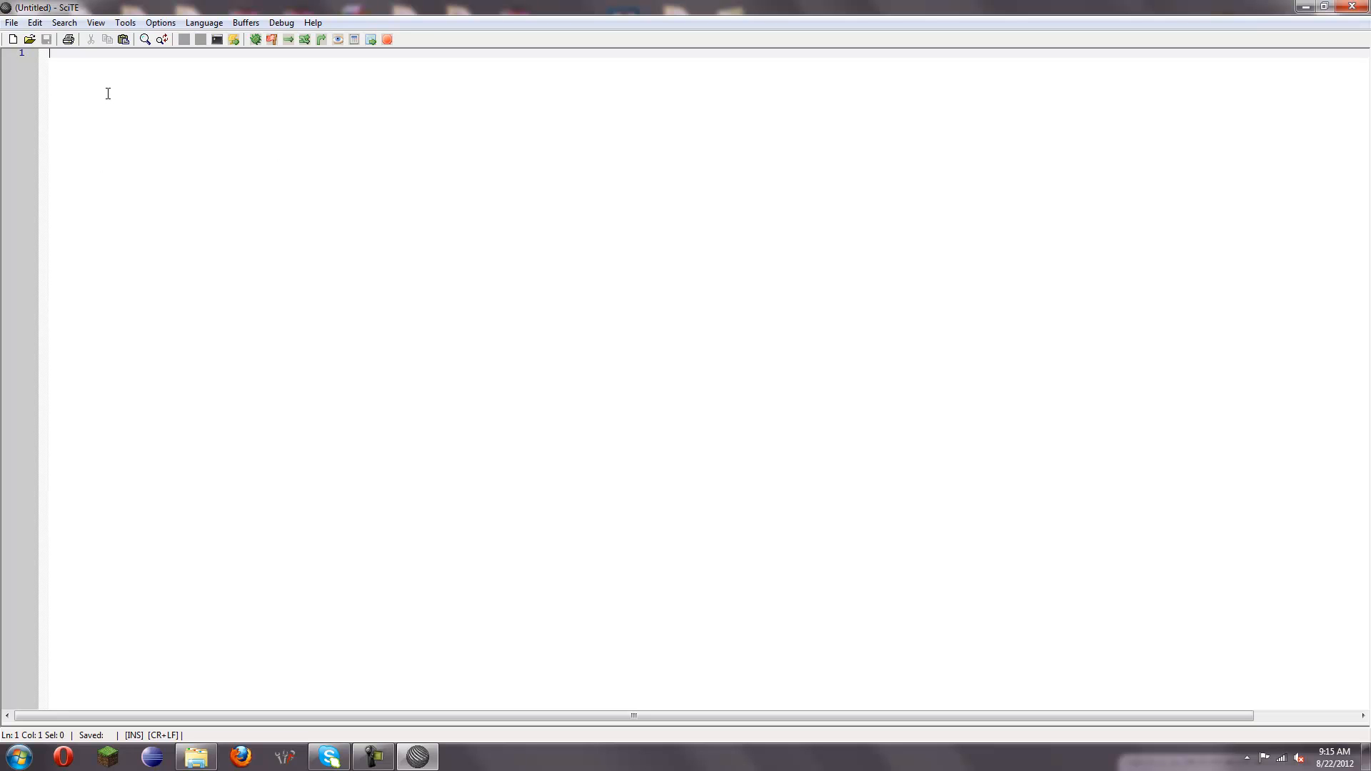
mouse_move(57, 50)
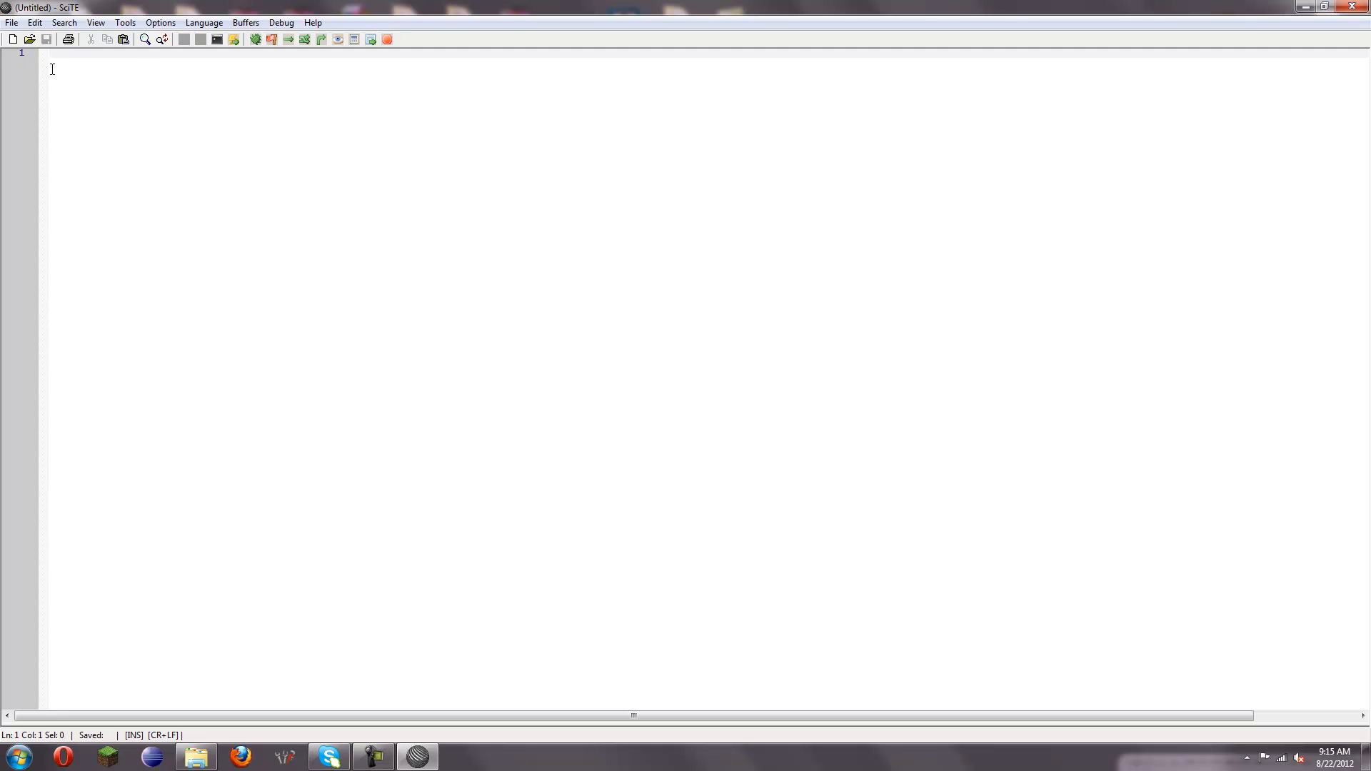
mouse_move(69, 65)
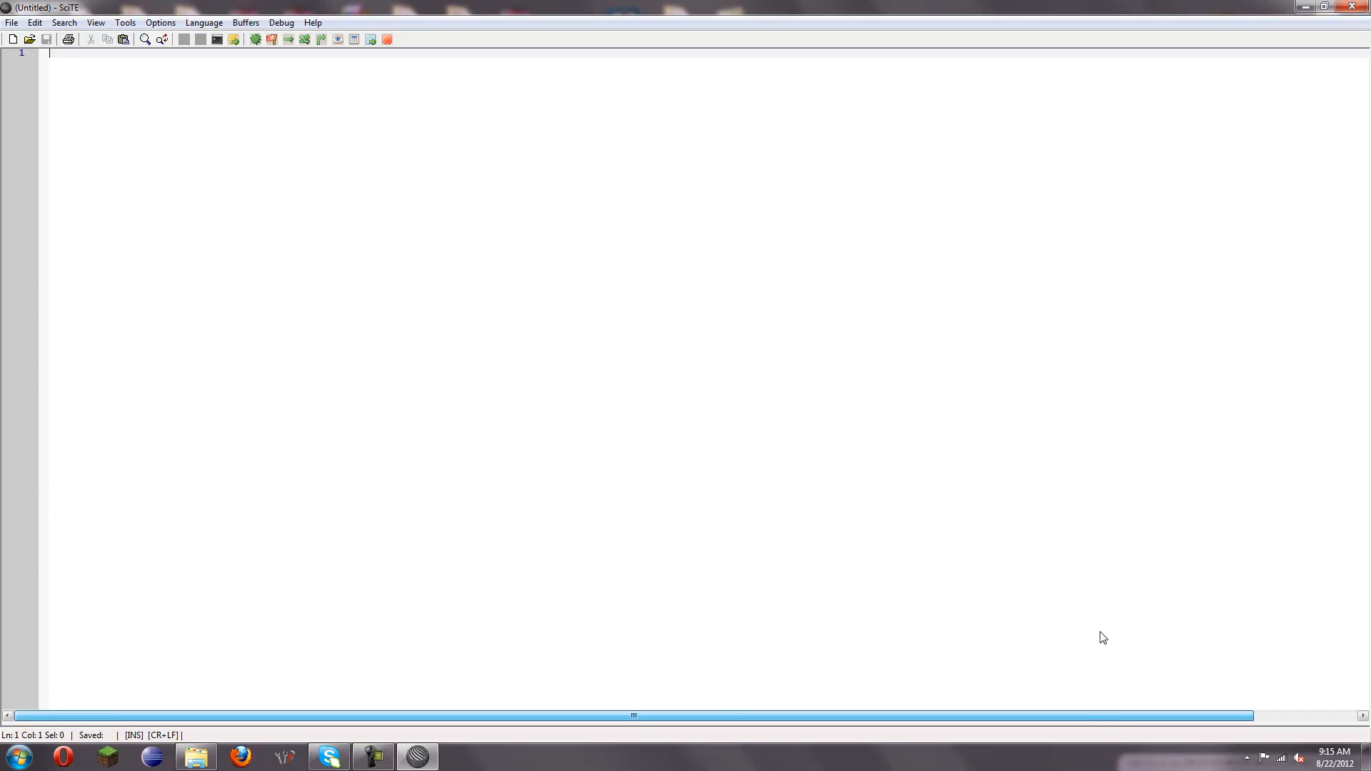
mouse_move(379, 689)
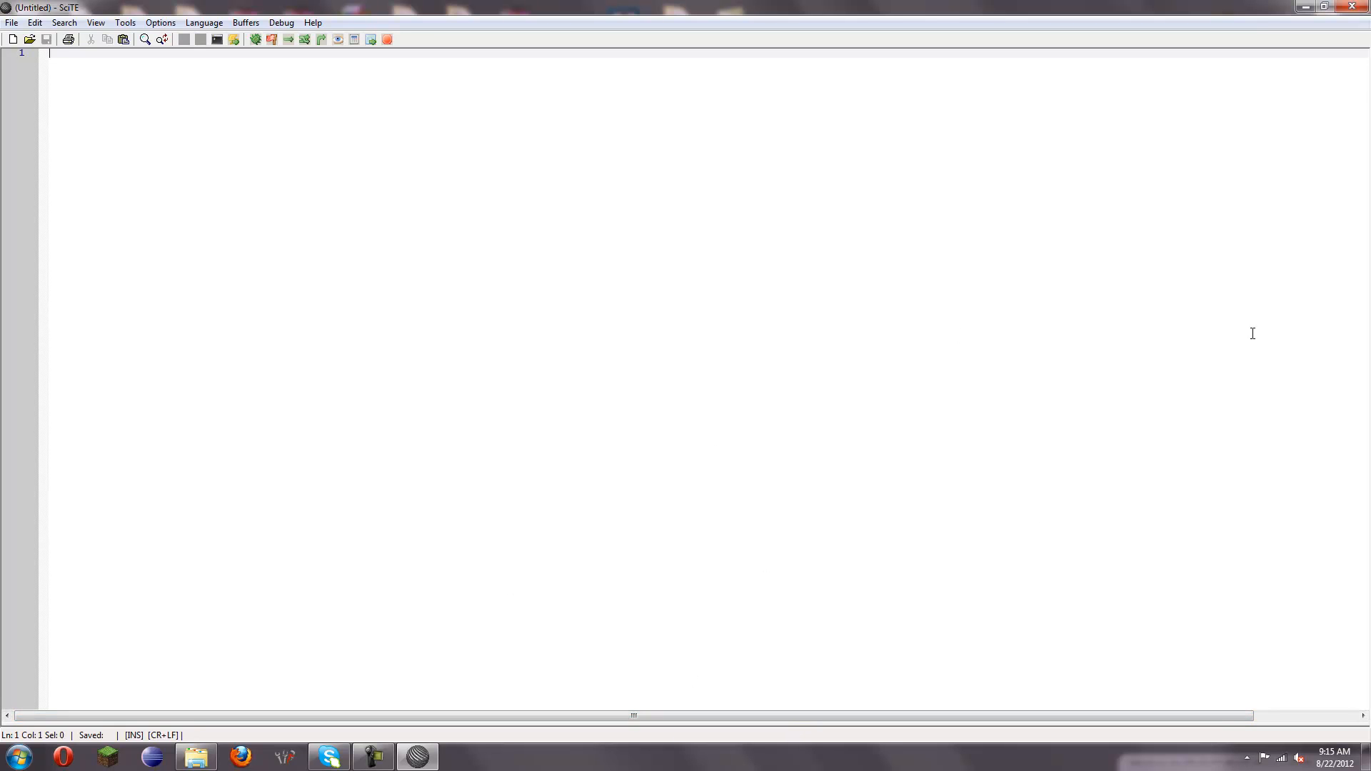
mouse_move(247, 640)
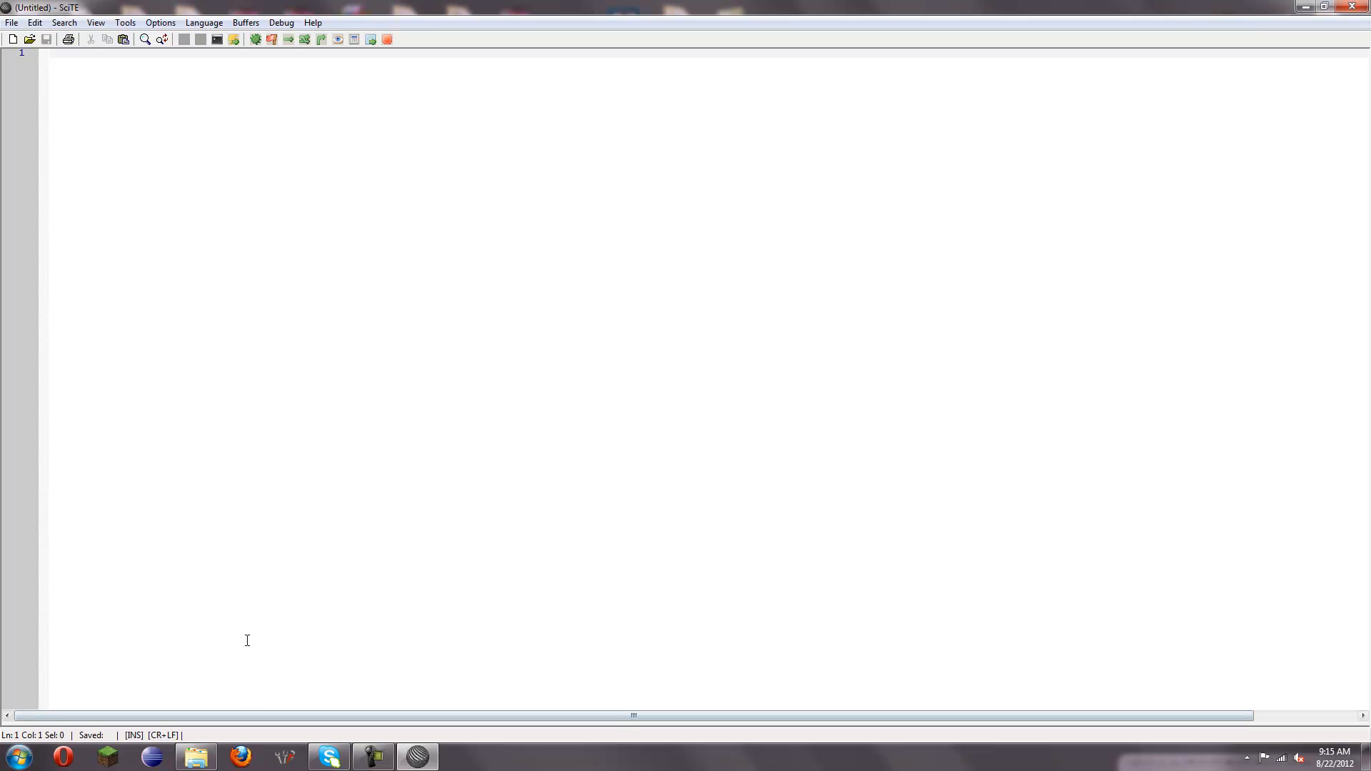
mouse_move(125, 265)
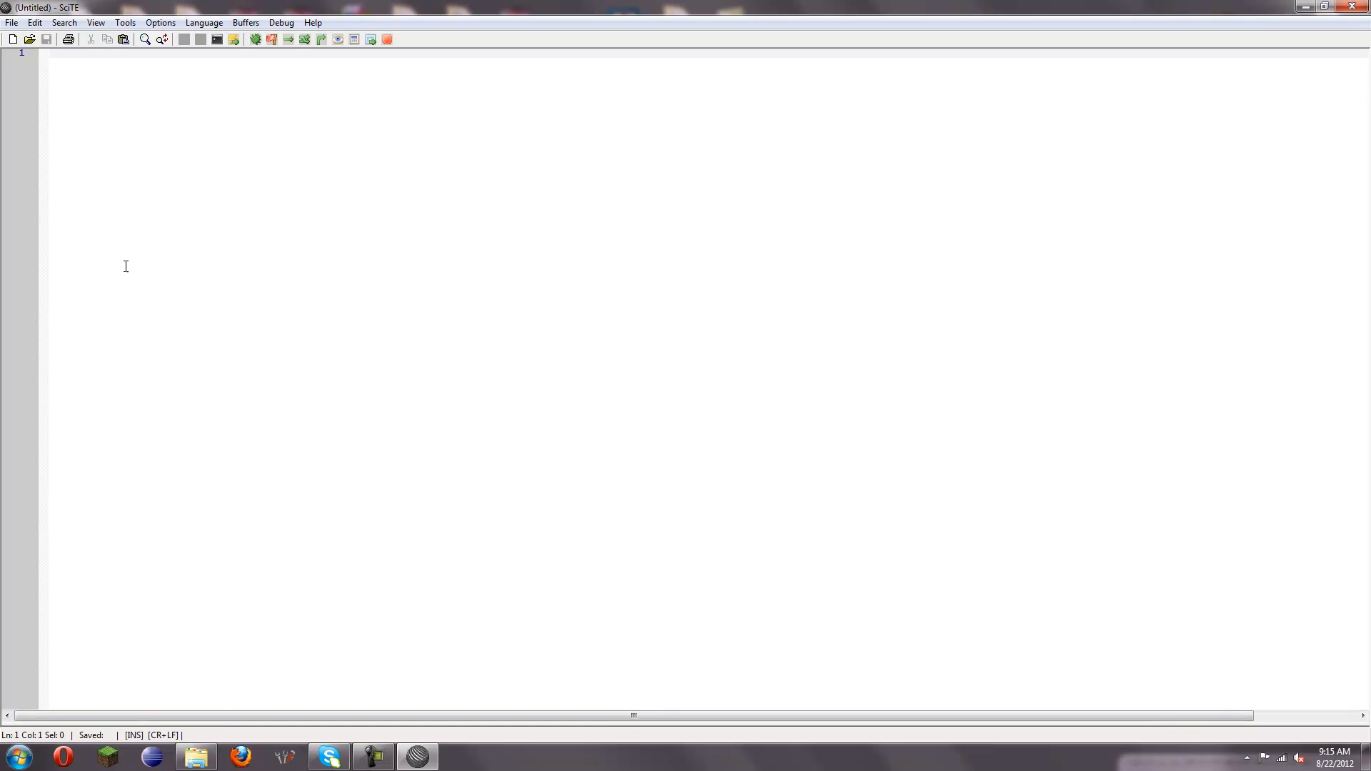
mouse_move(78, 187)
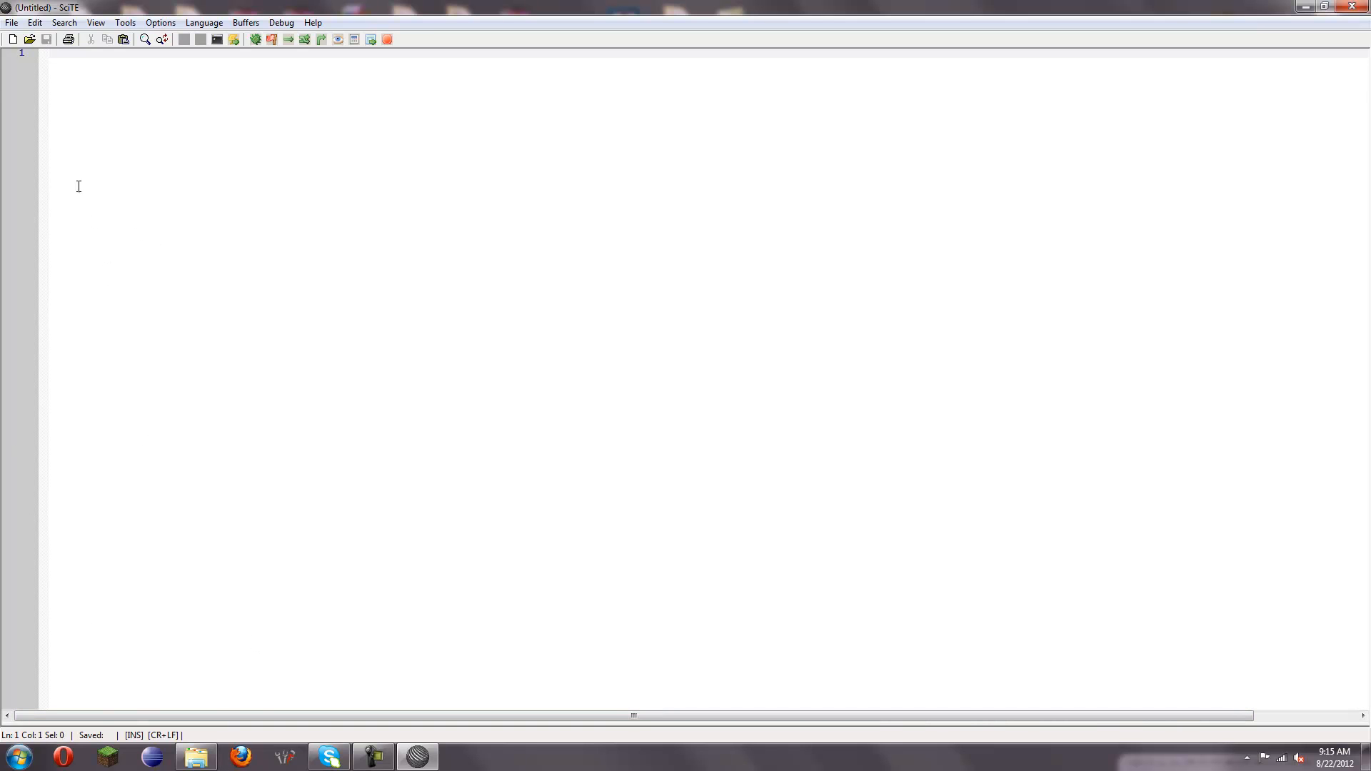
mouse_move(54, 50)
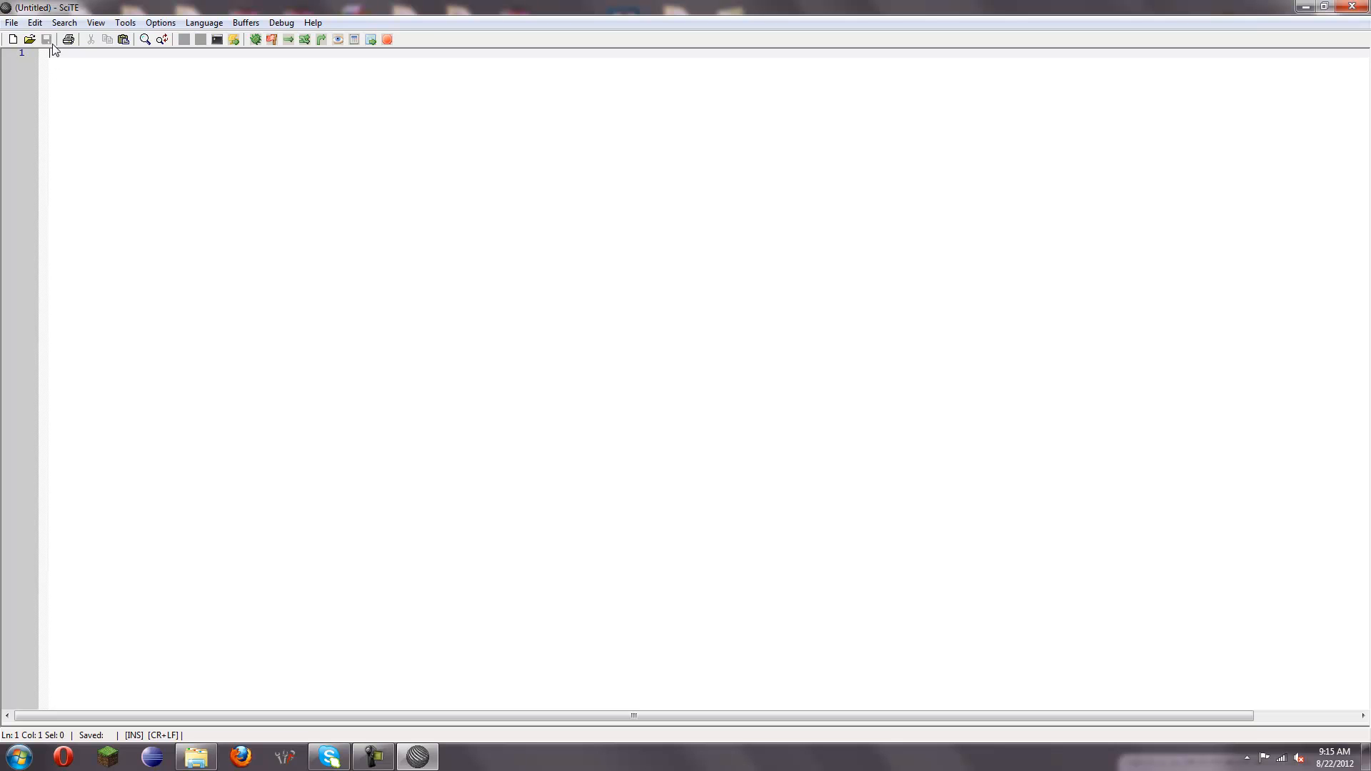
mouse_move(123, 39)
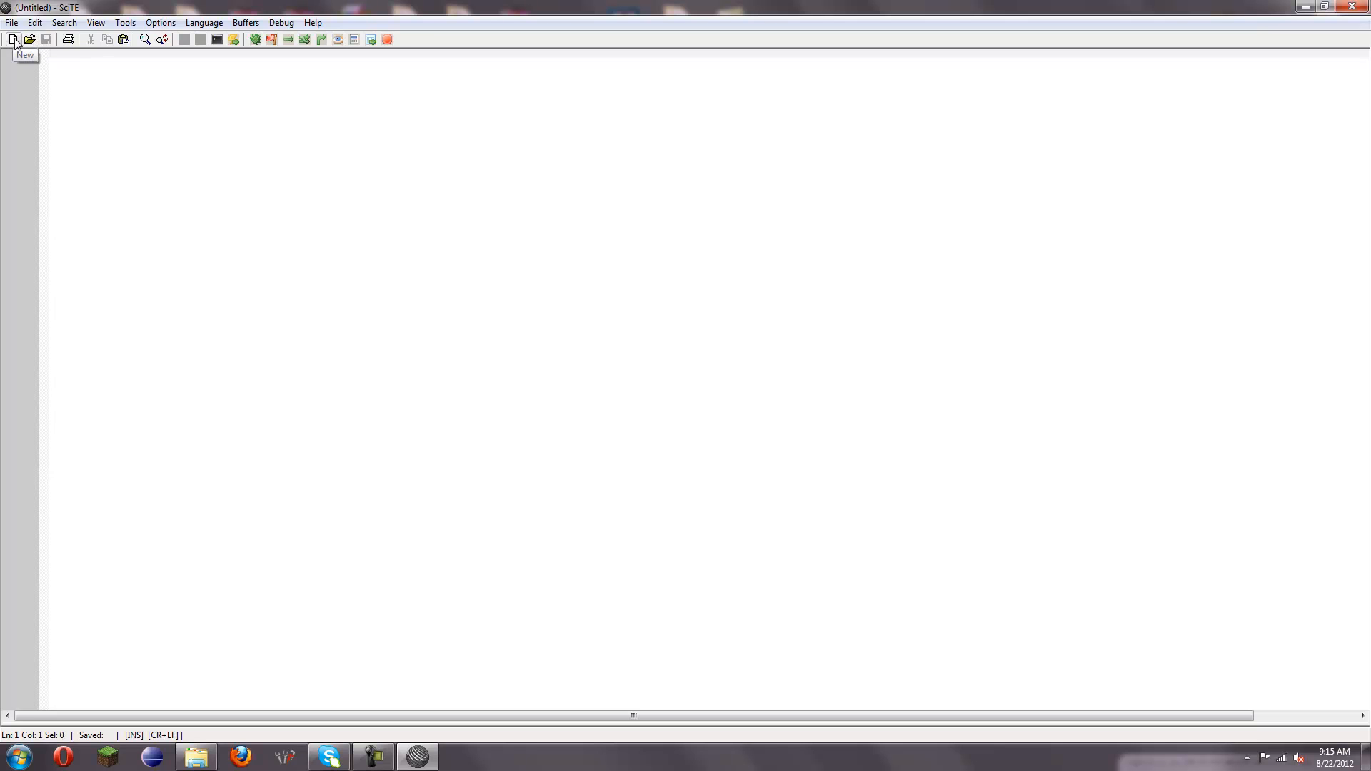
click(12, 40)
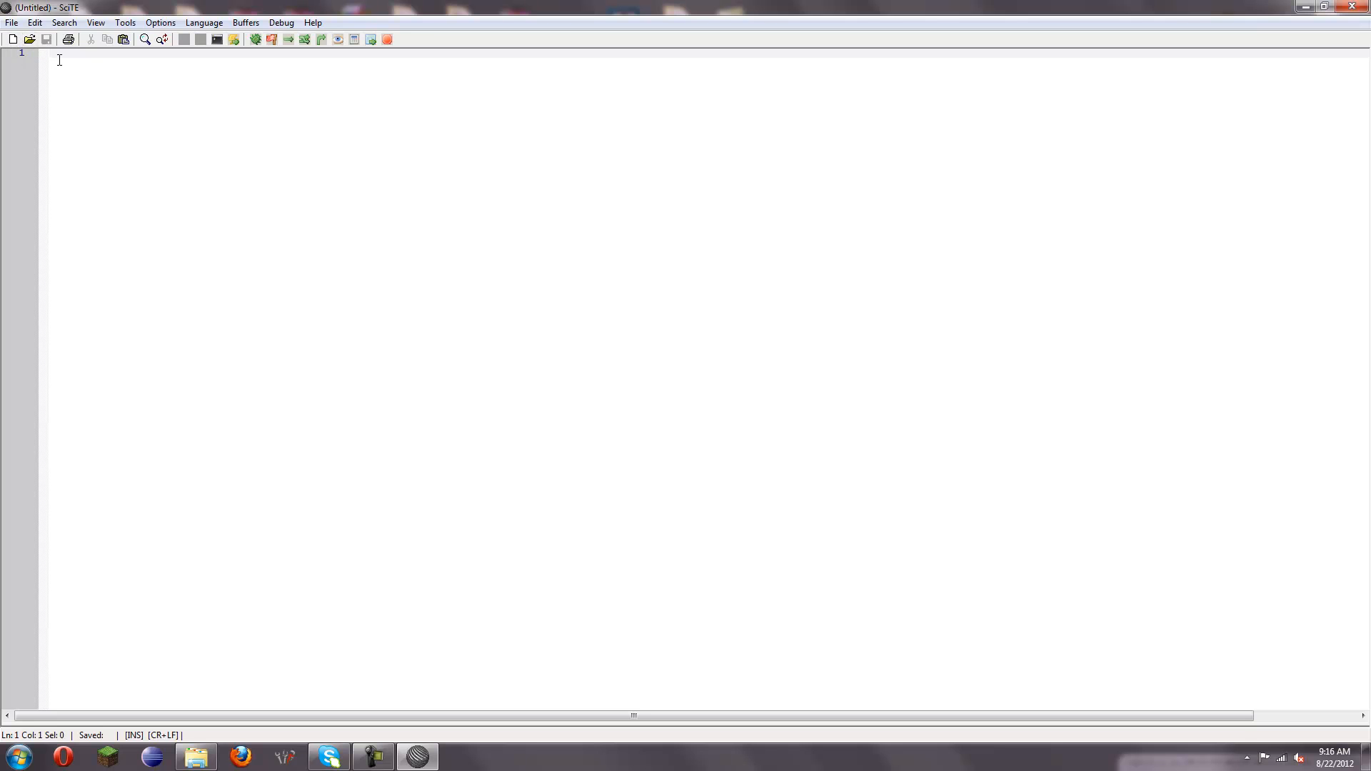
mouse_move(586, 326)
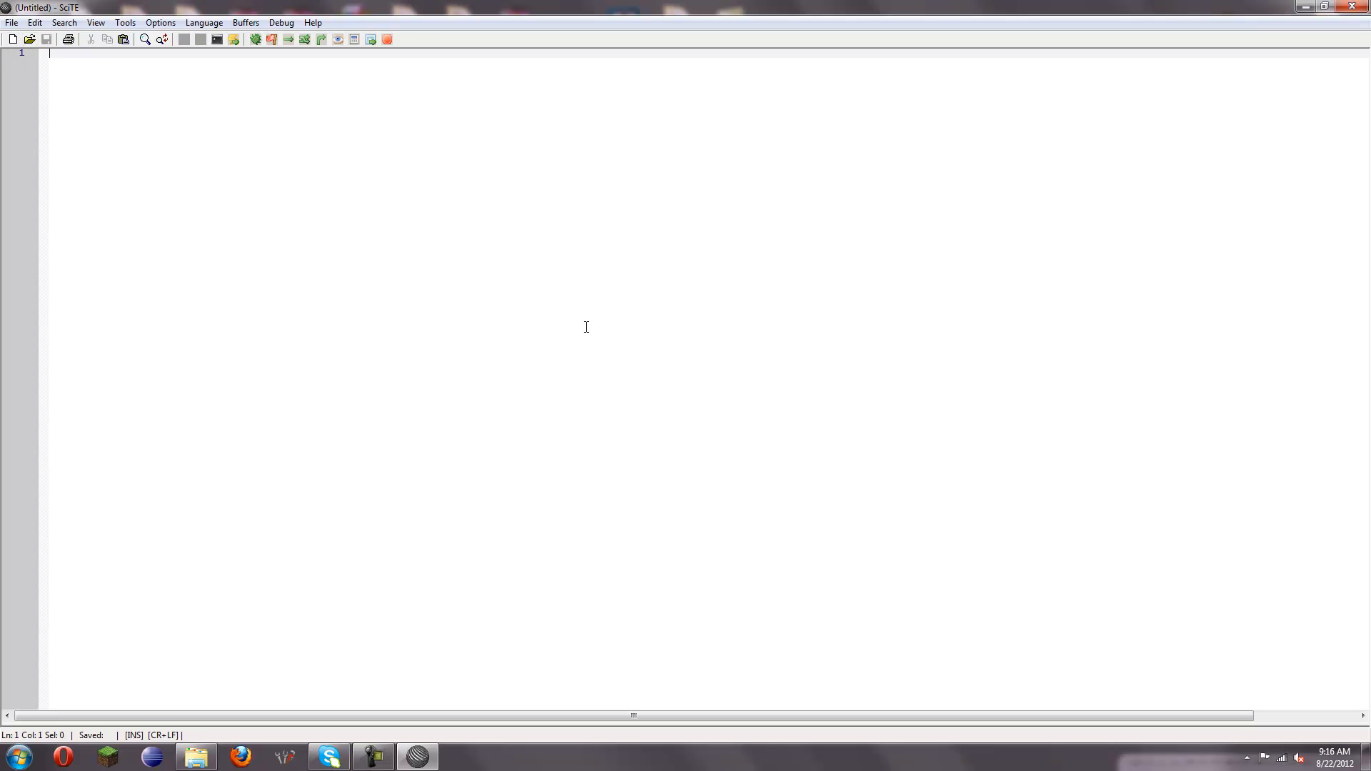
mouse_move(432, 287)
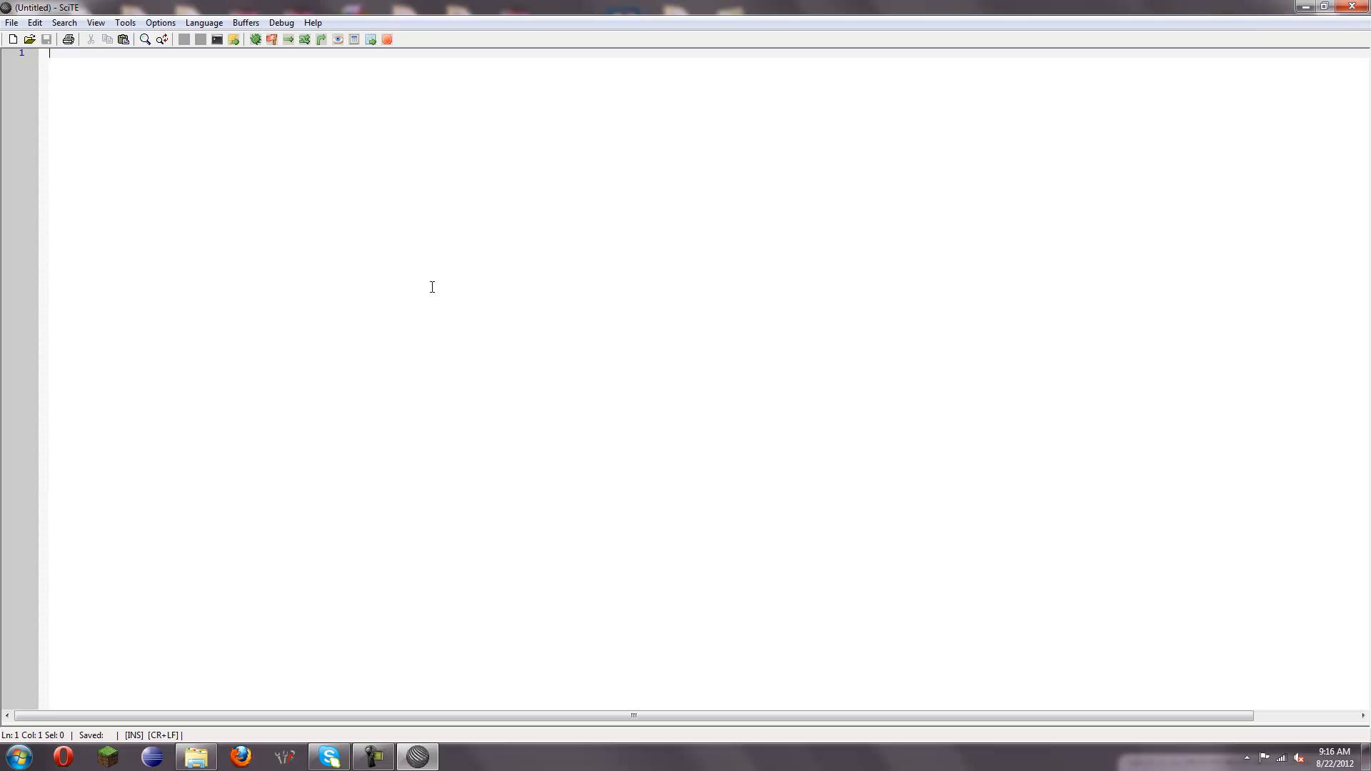
mouse_move(569, 554)
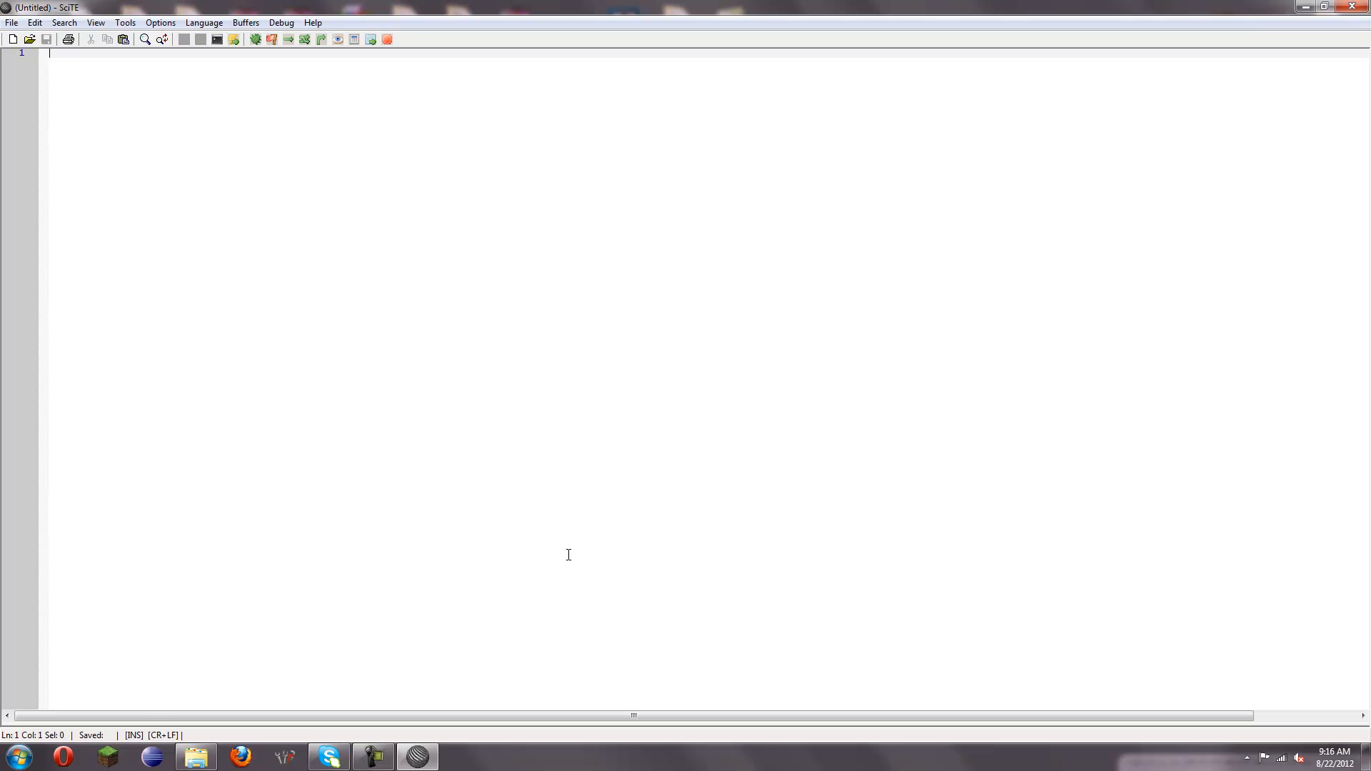
mouse_move(607, 597)
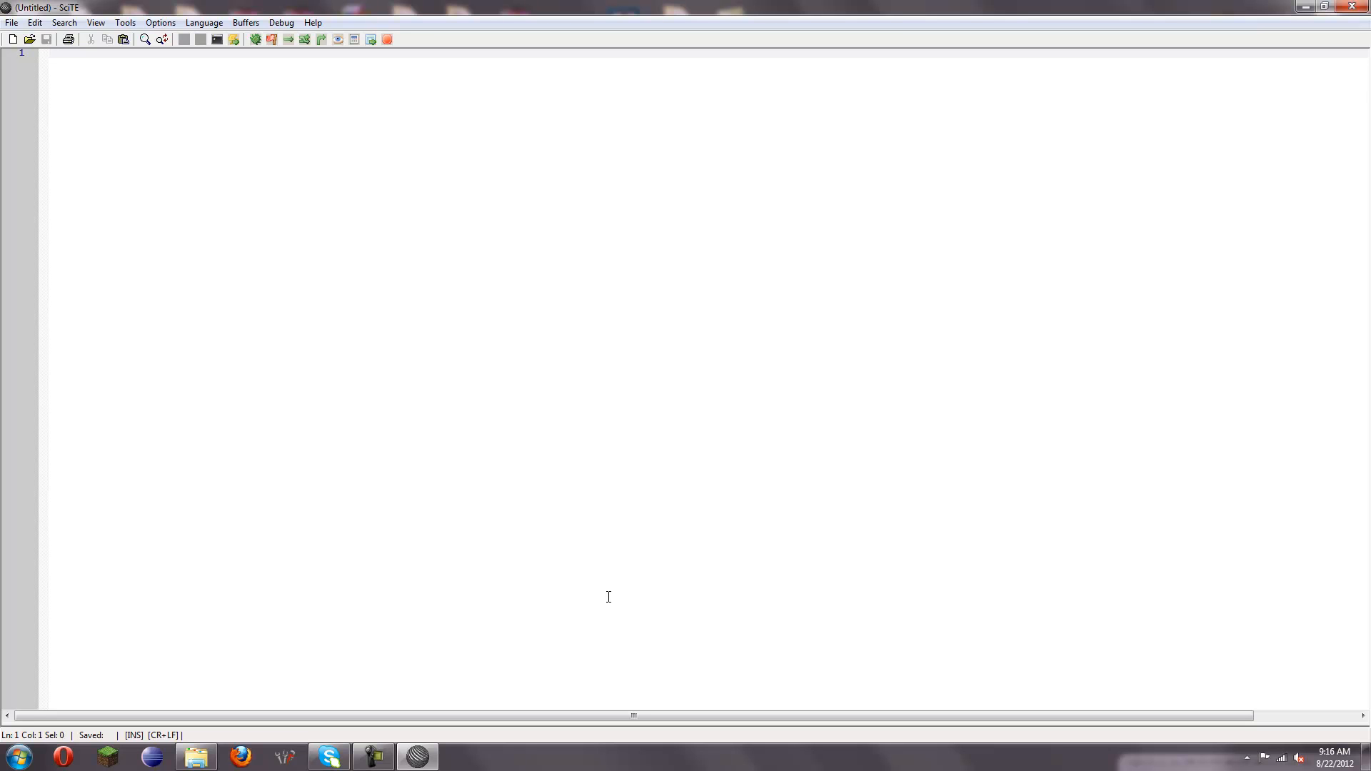
click(50, 52)
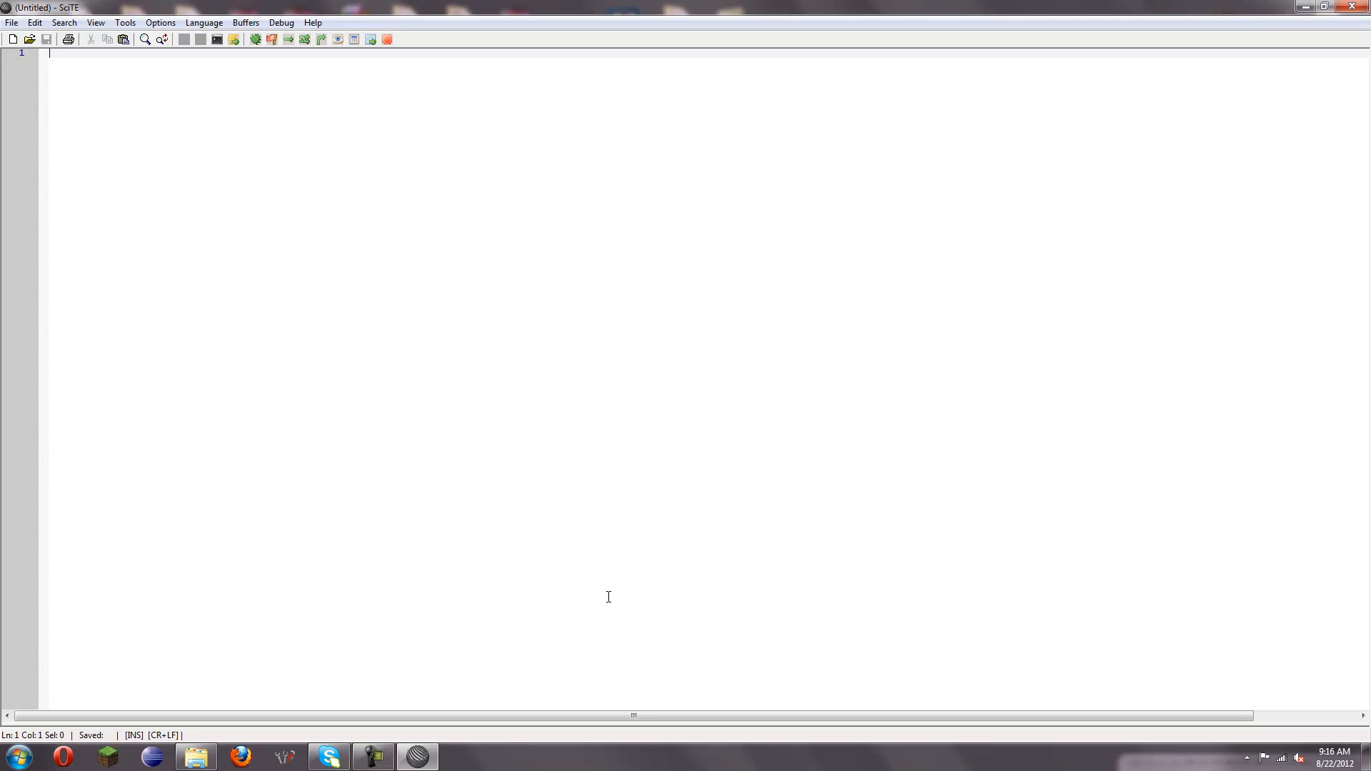
Enter print("Hello world!") as line 1 of the new untitled buffer.
text(print)
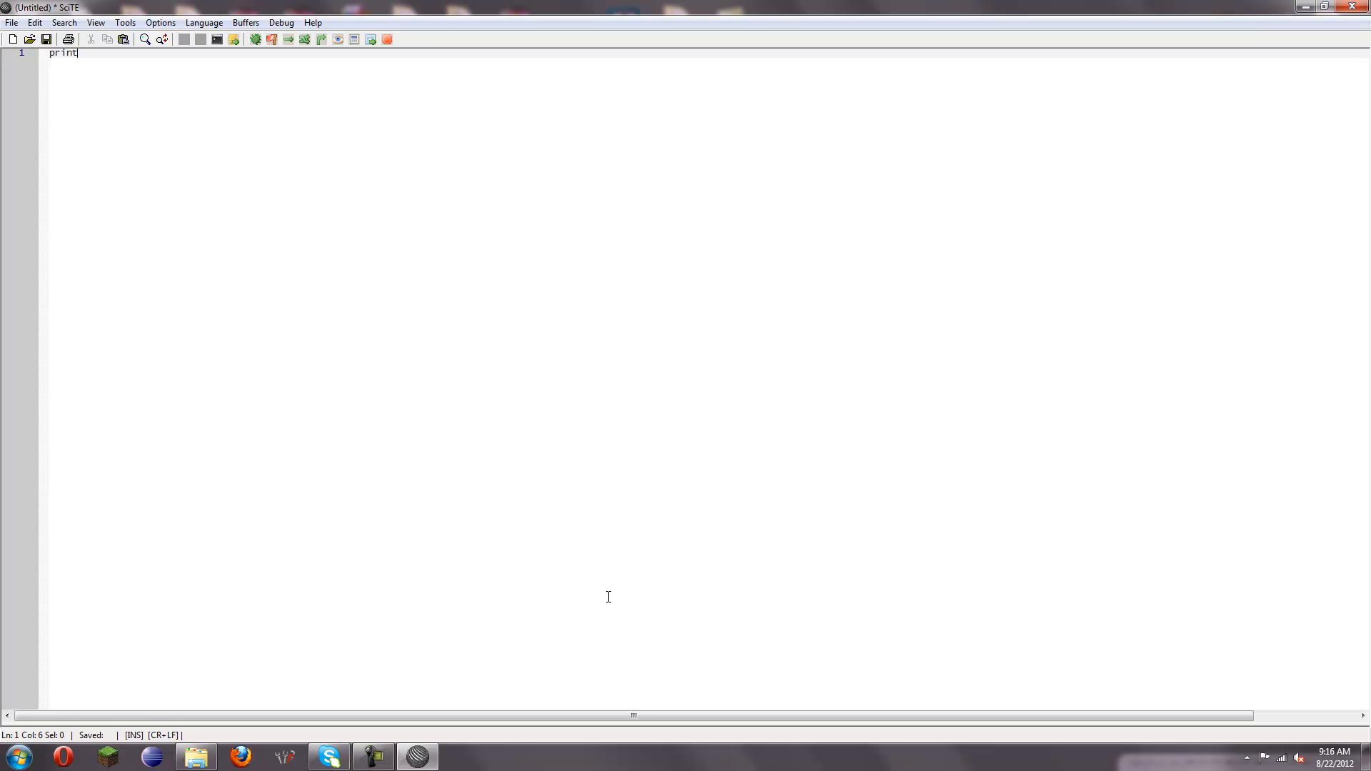
text(()
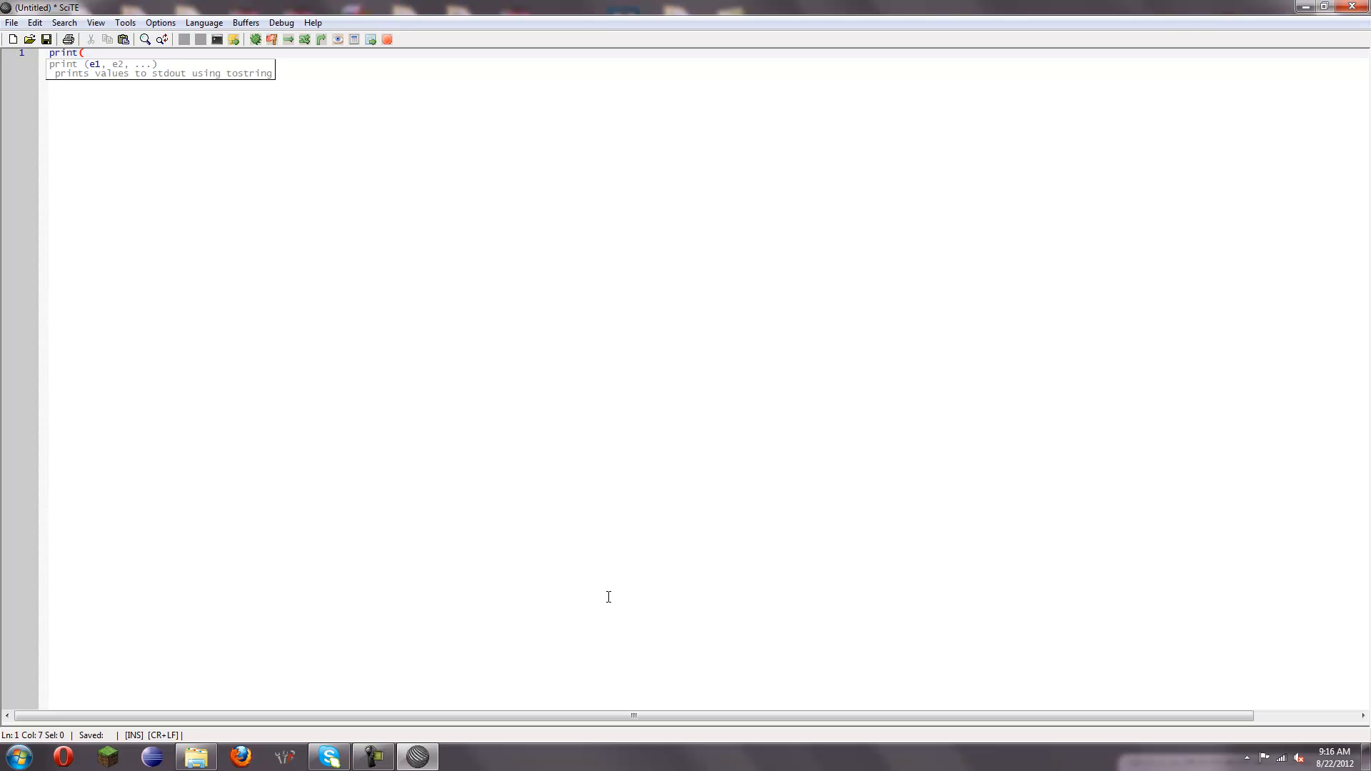
text(")
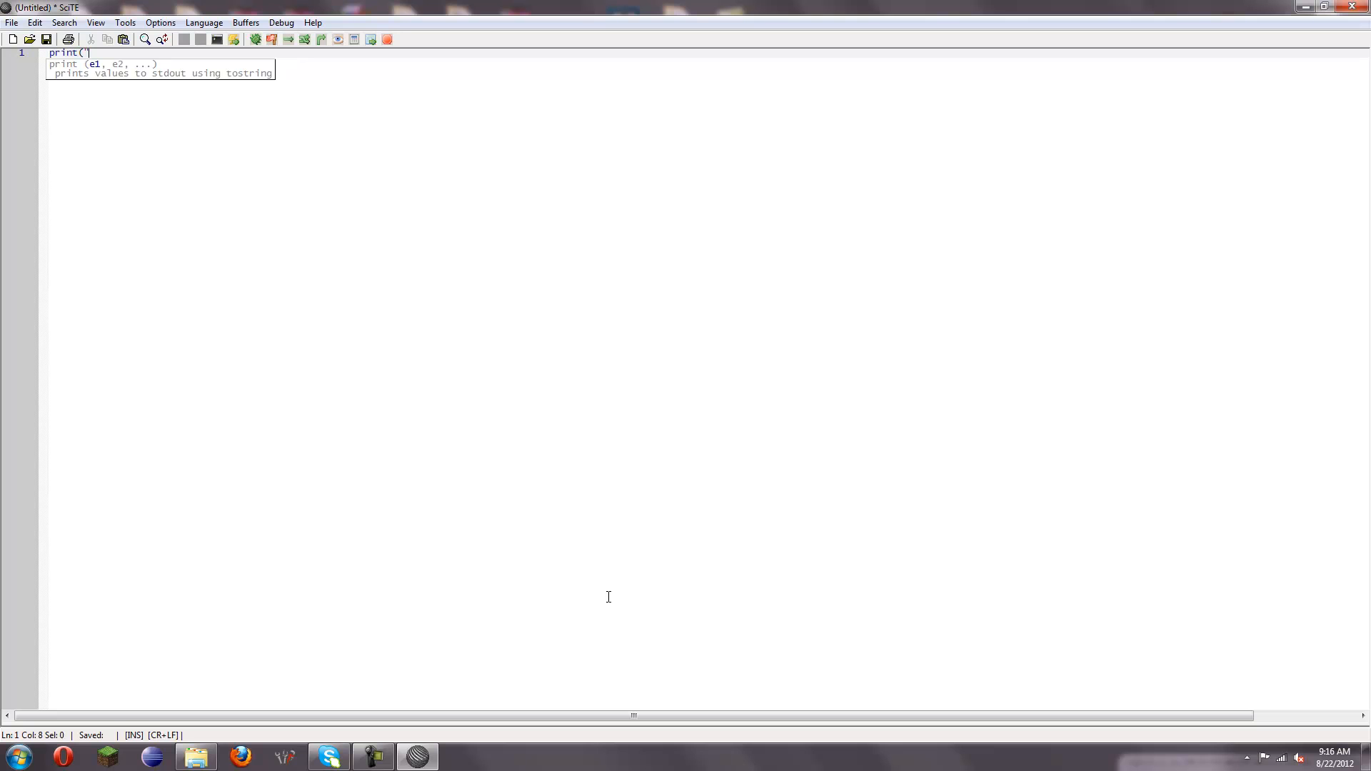
text(Hello wo)
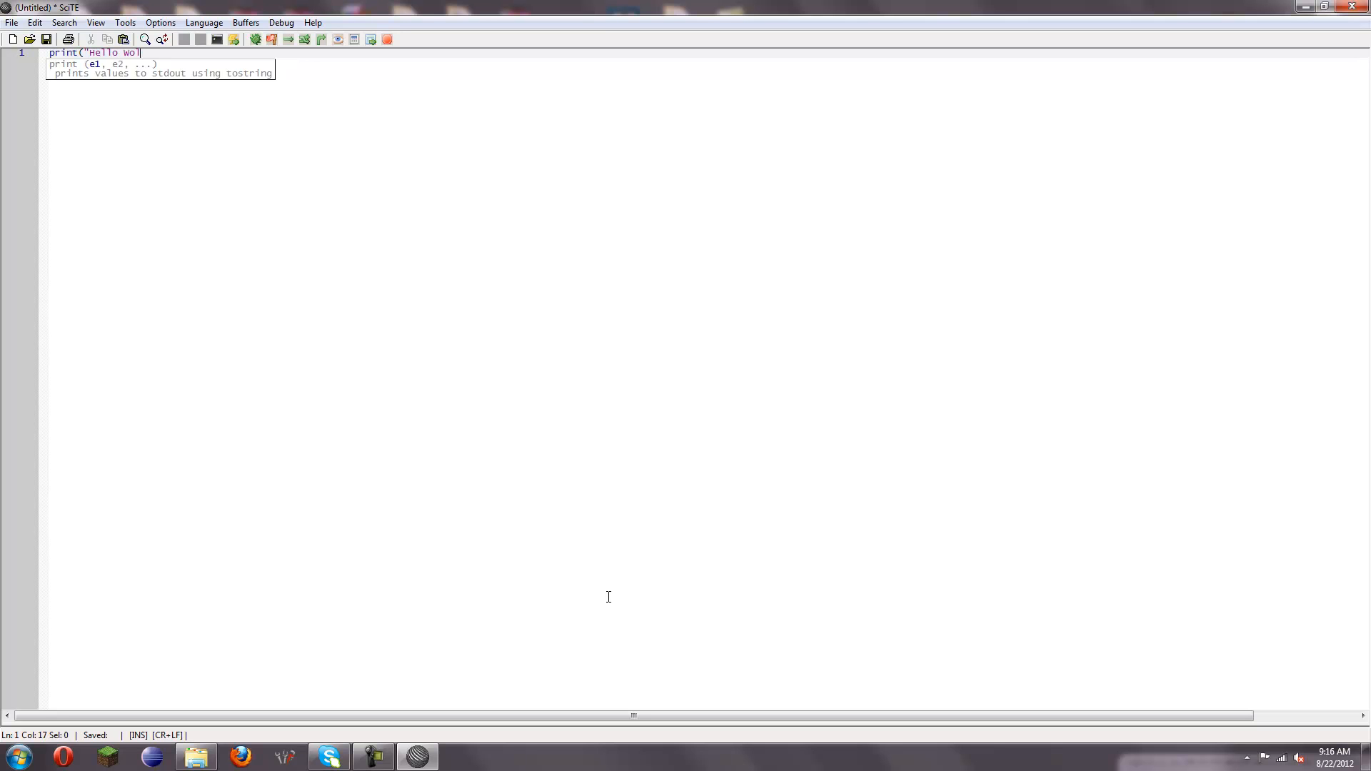
text(rld!)
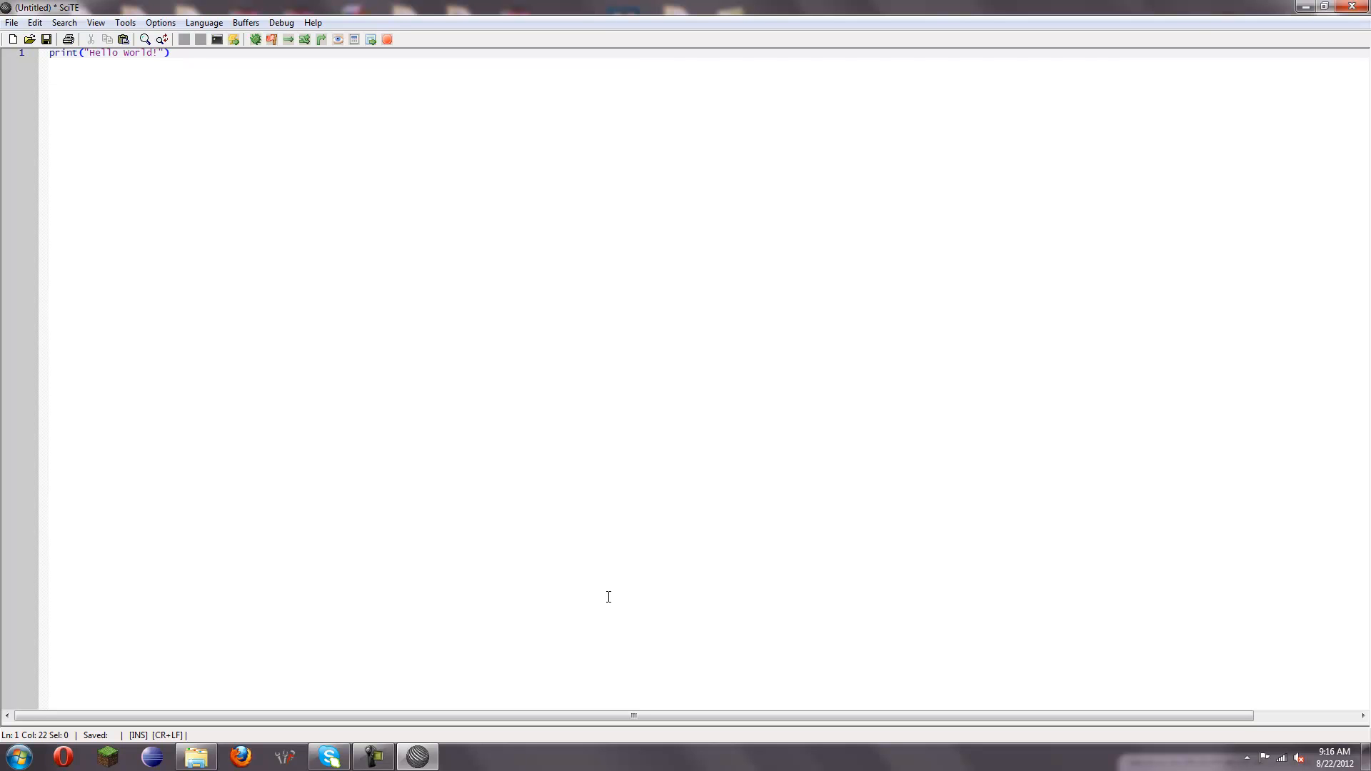
mouse_move(227, 54)
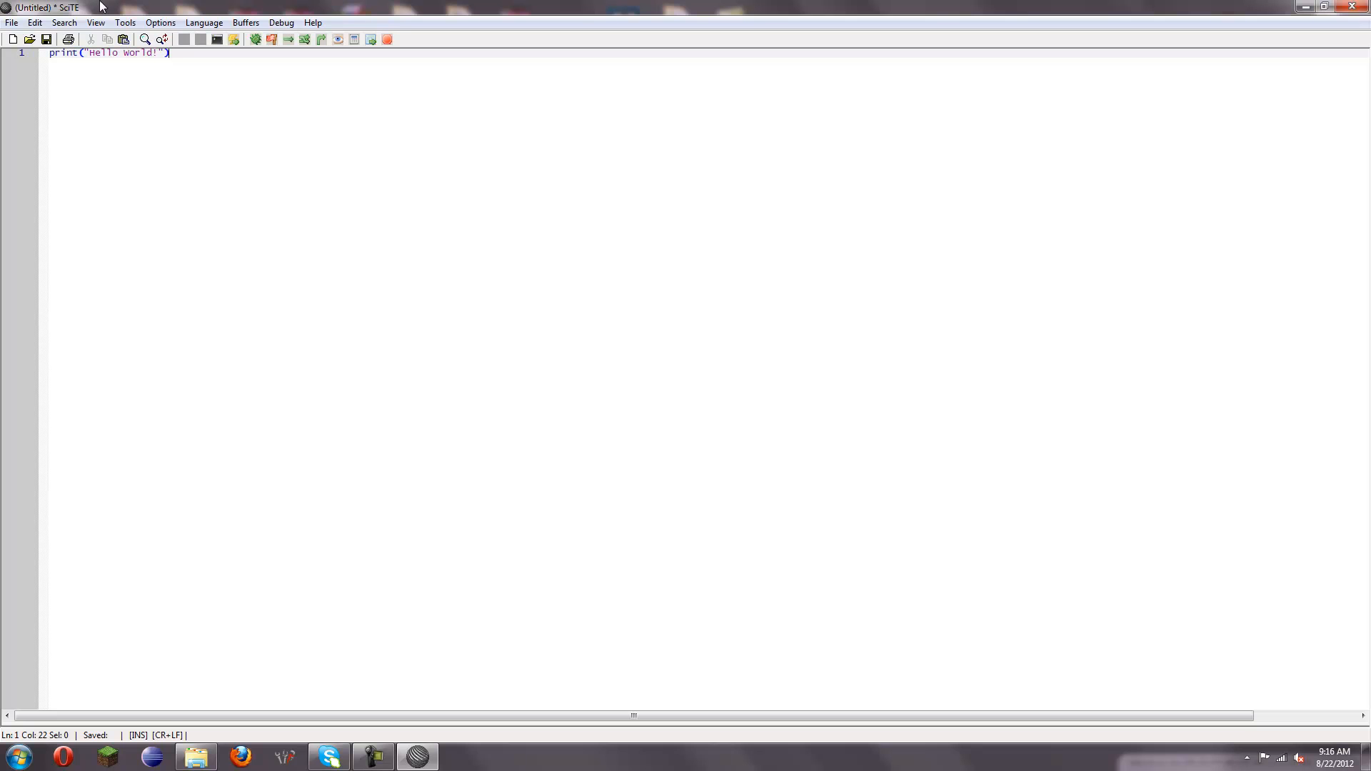
Save the script as 'hello' in Dropbox\Programming\lua\Youtube Tutorials.
click(46, 39)
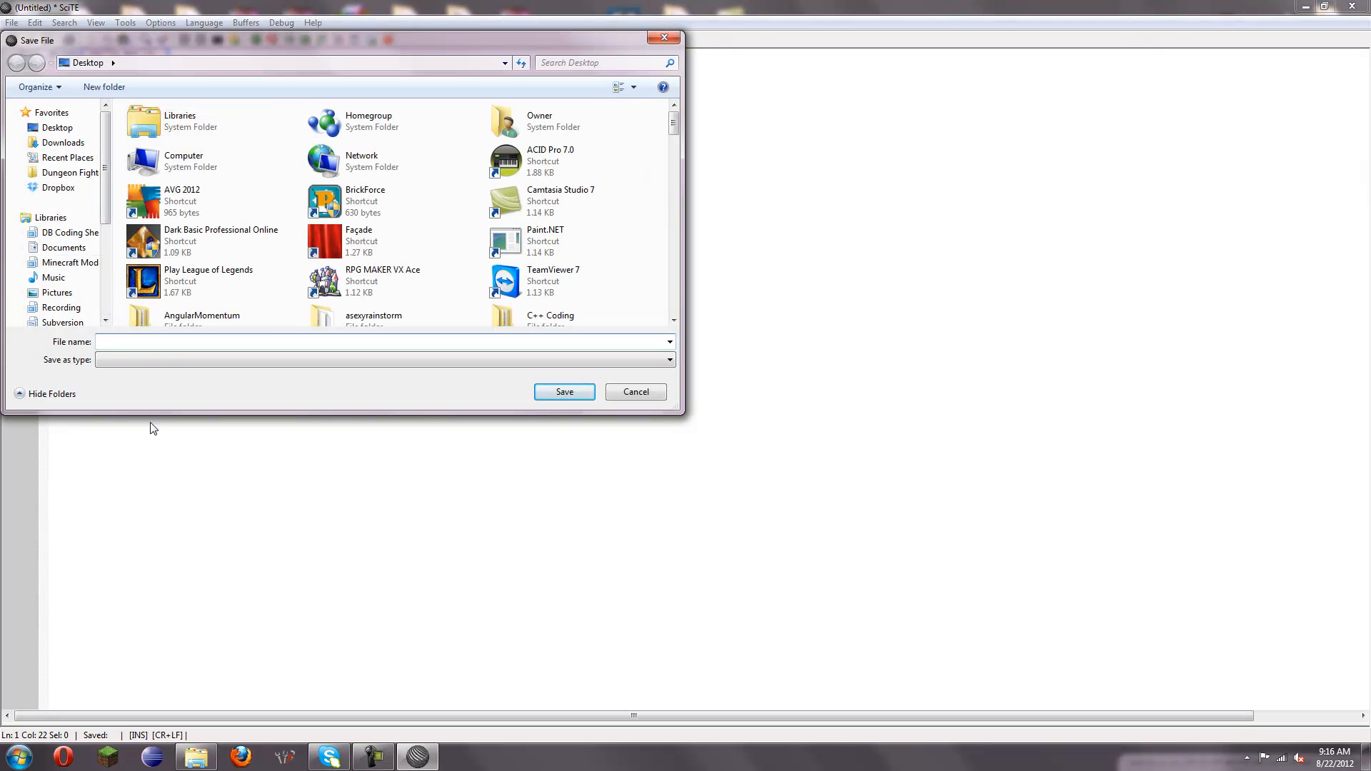
click(350, 341)
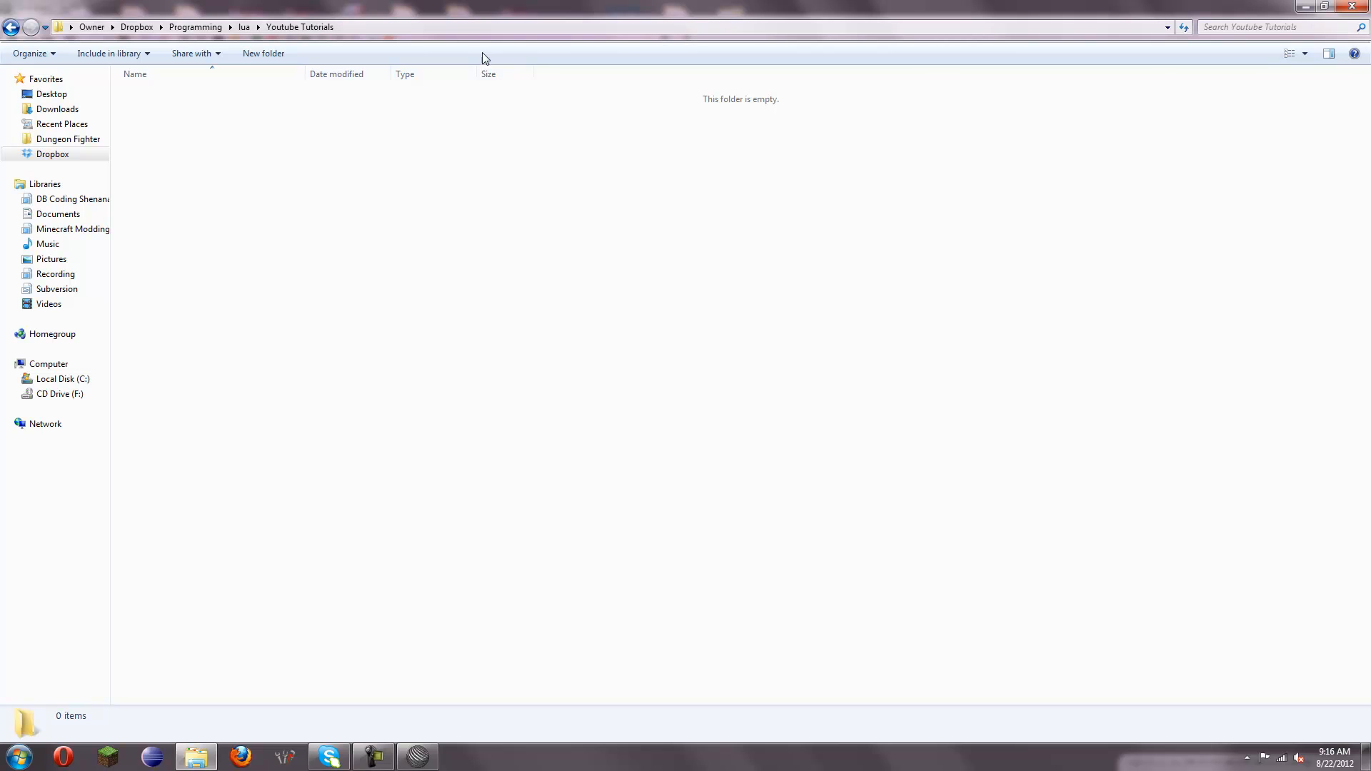
mouse_move(588, 44)
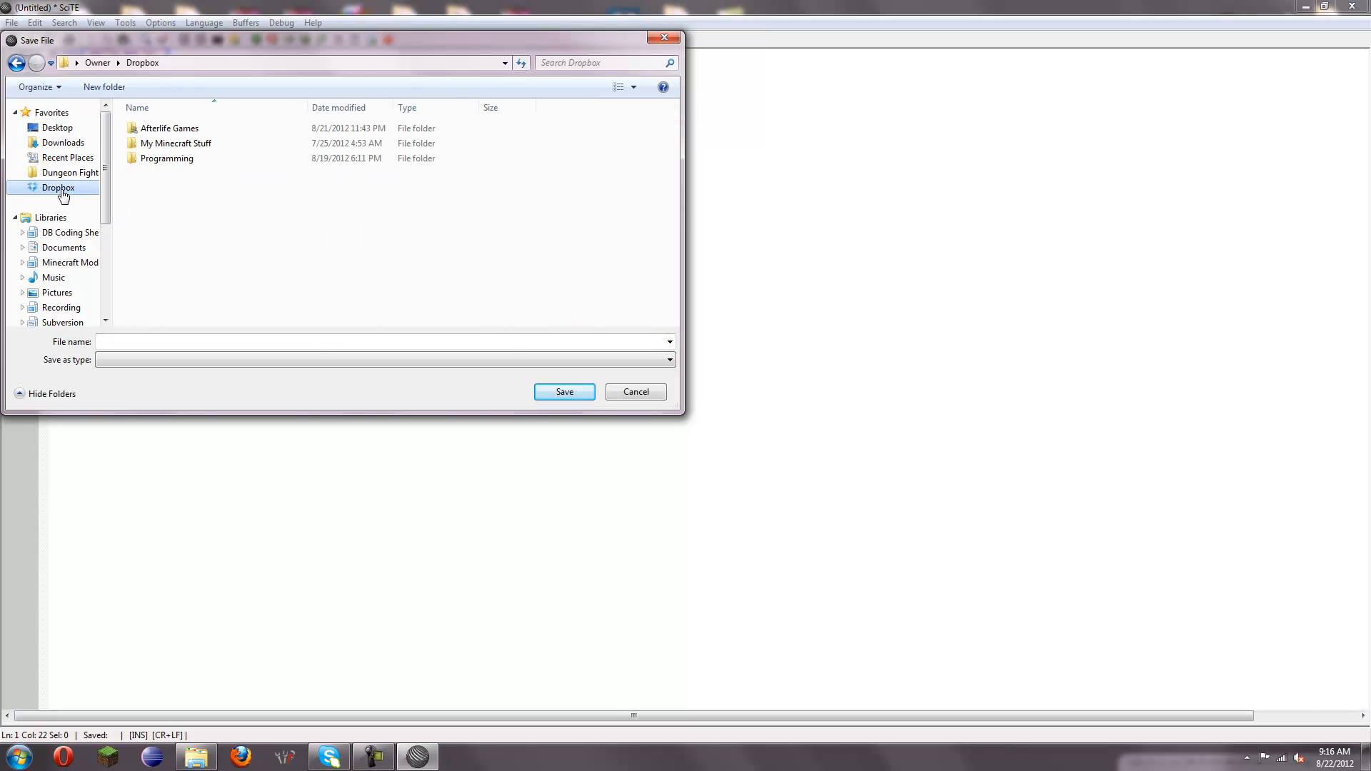
double_click(166, 159)
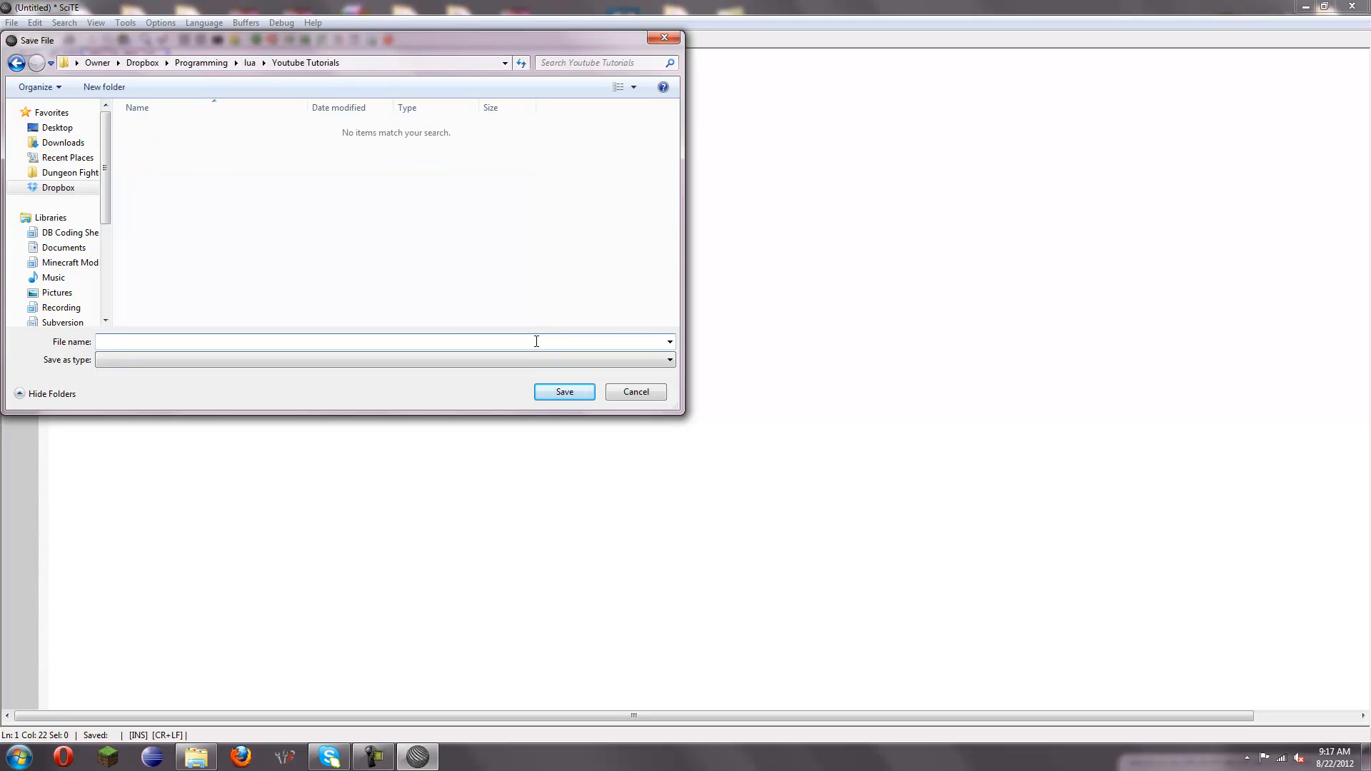
text(hello)
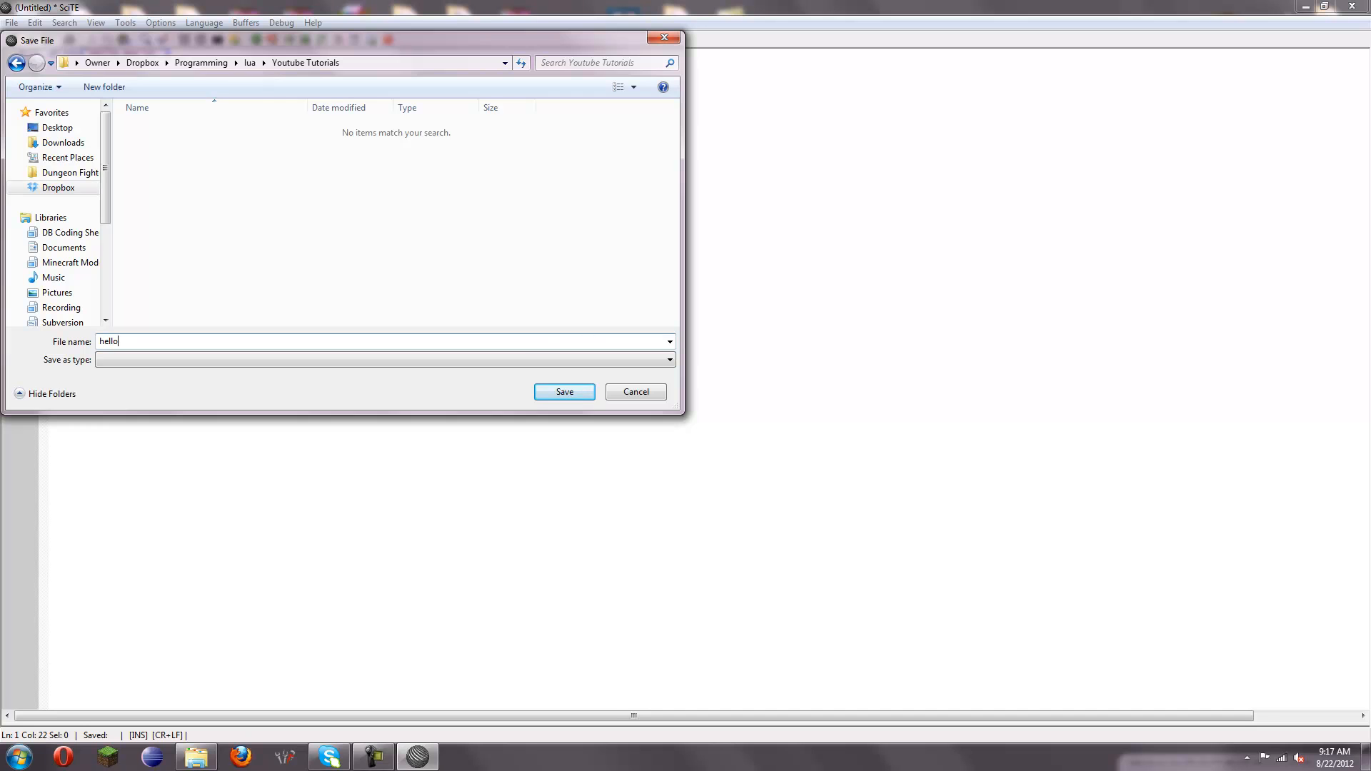
click(564, 392)
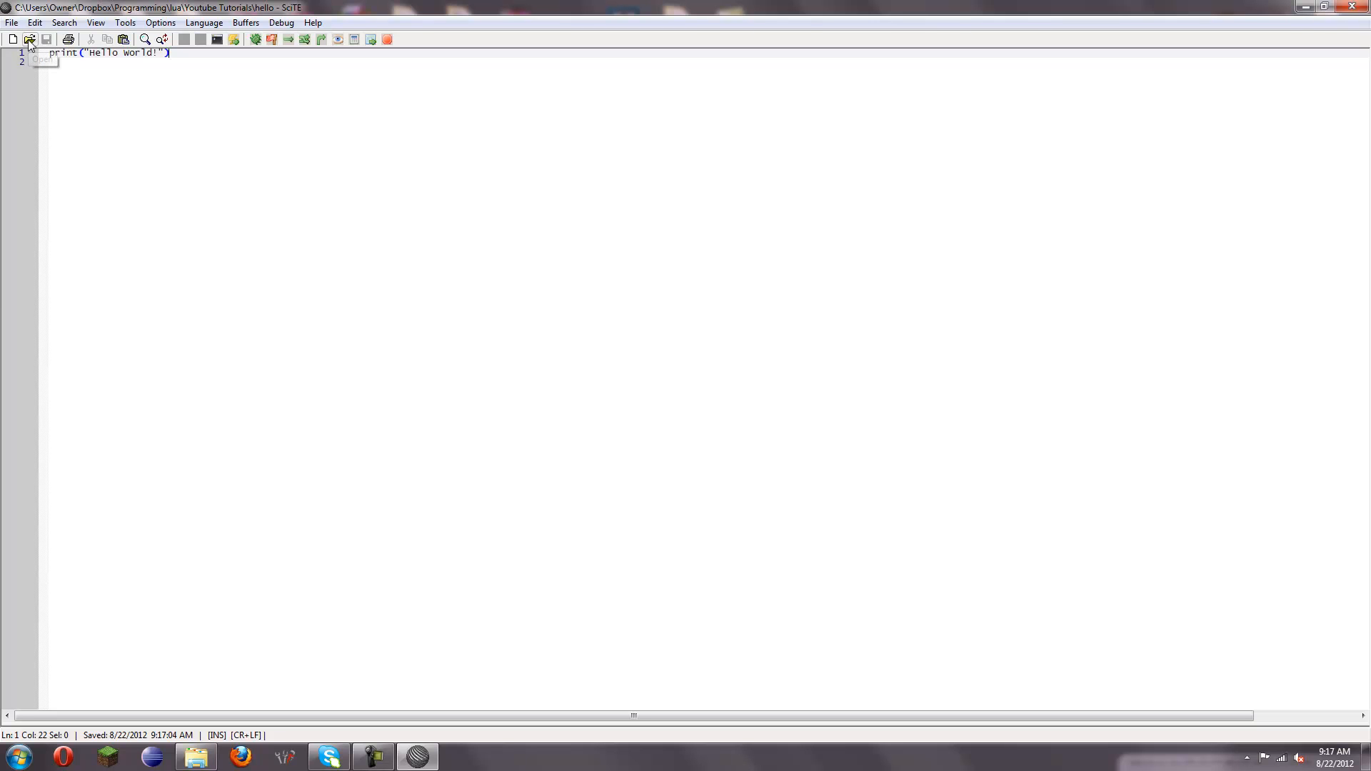
Re-save it via Save As so the file is named hello.lua.
click(12, 22)
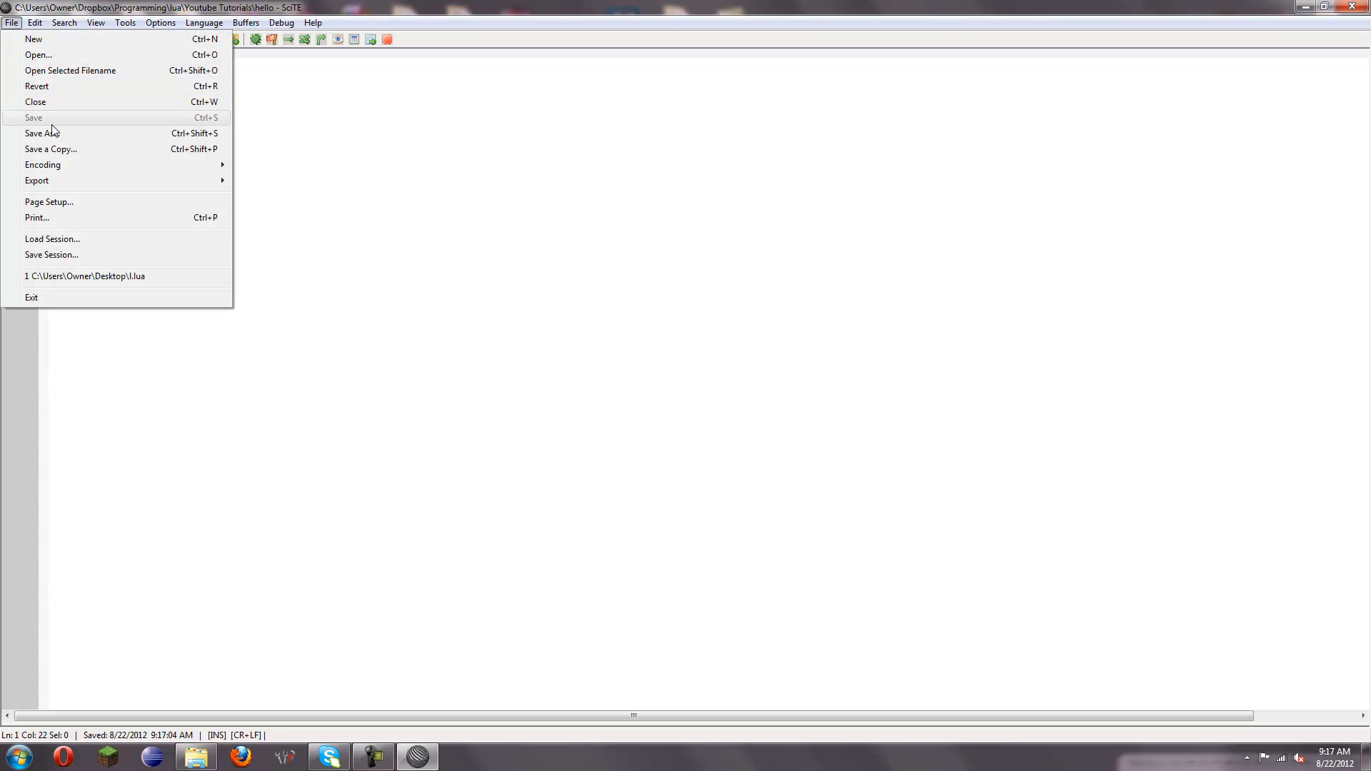
click(42, 133)
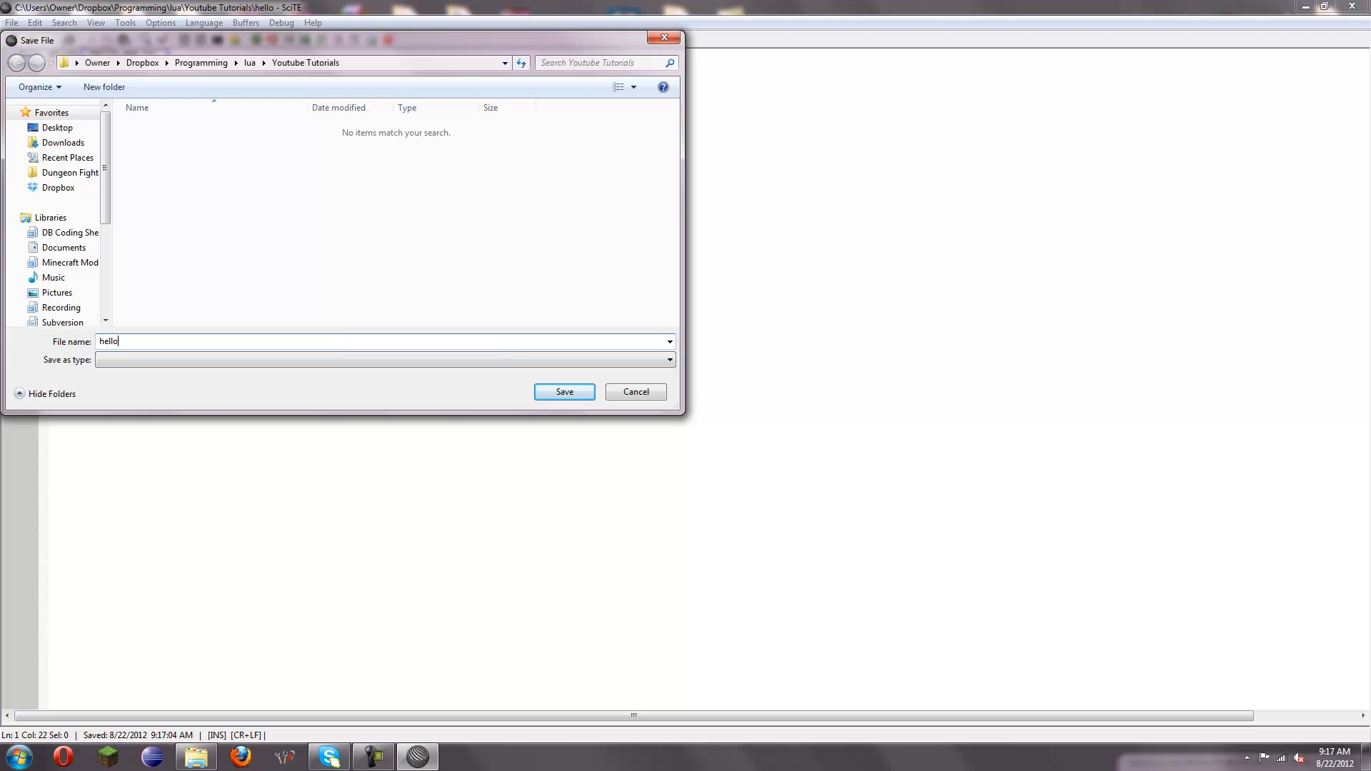
click(563, 392)
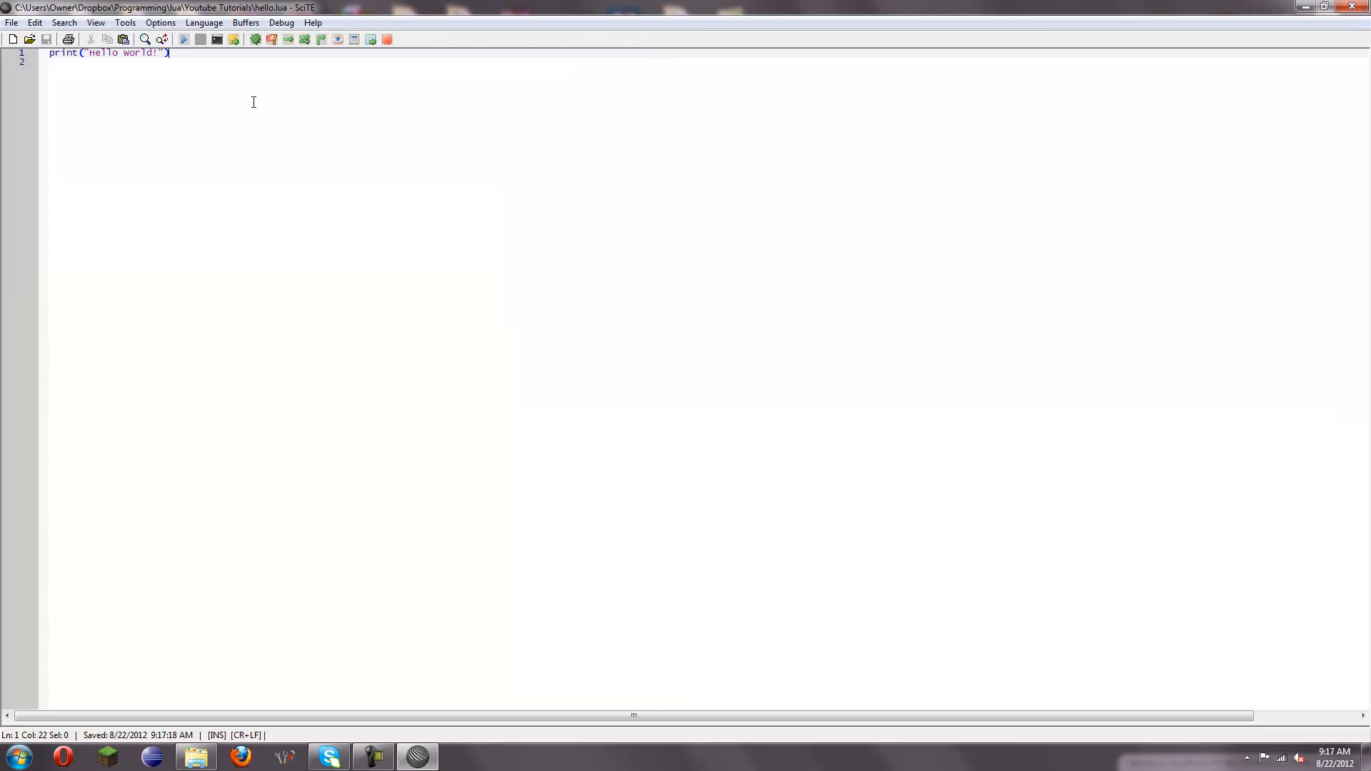
mouse_move(184, 39)
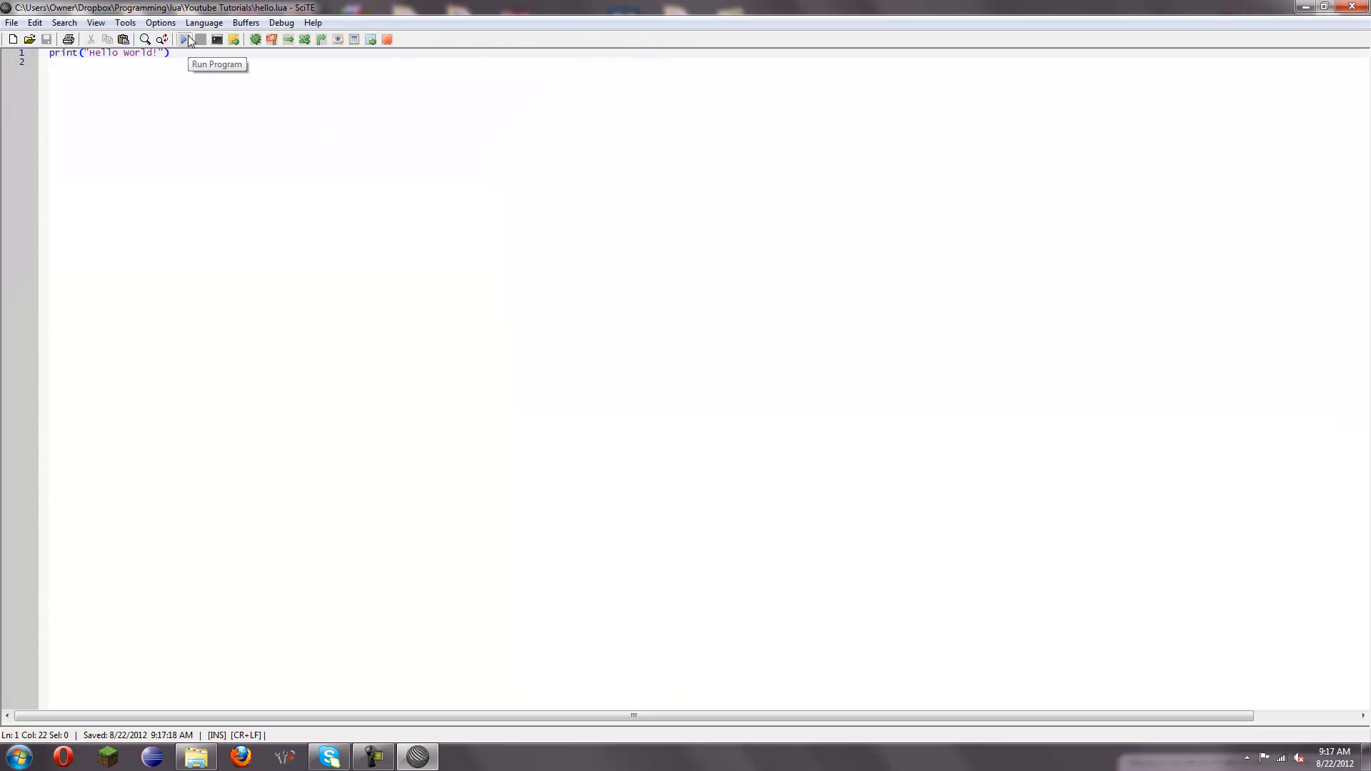
Run hello.lua, confirm 'Hello world!' with exit code 0 in the output, and close SciTE.
click(182, 40)
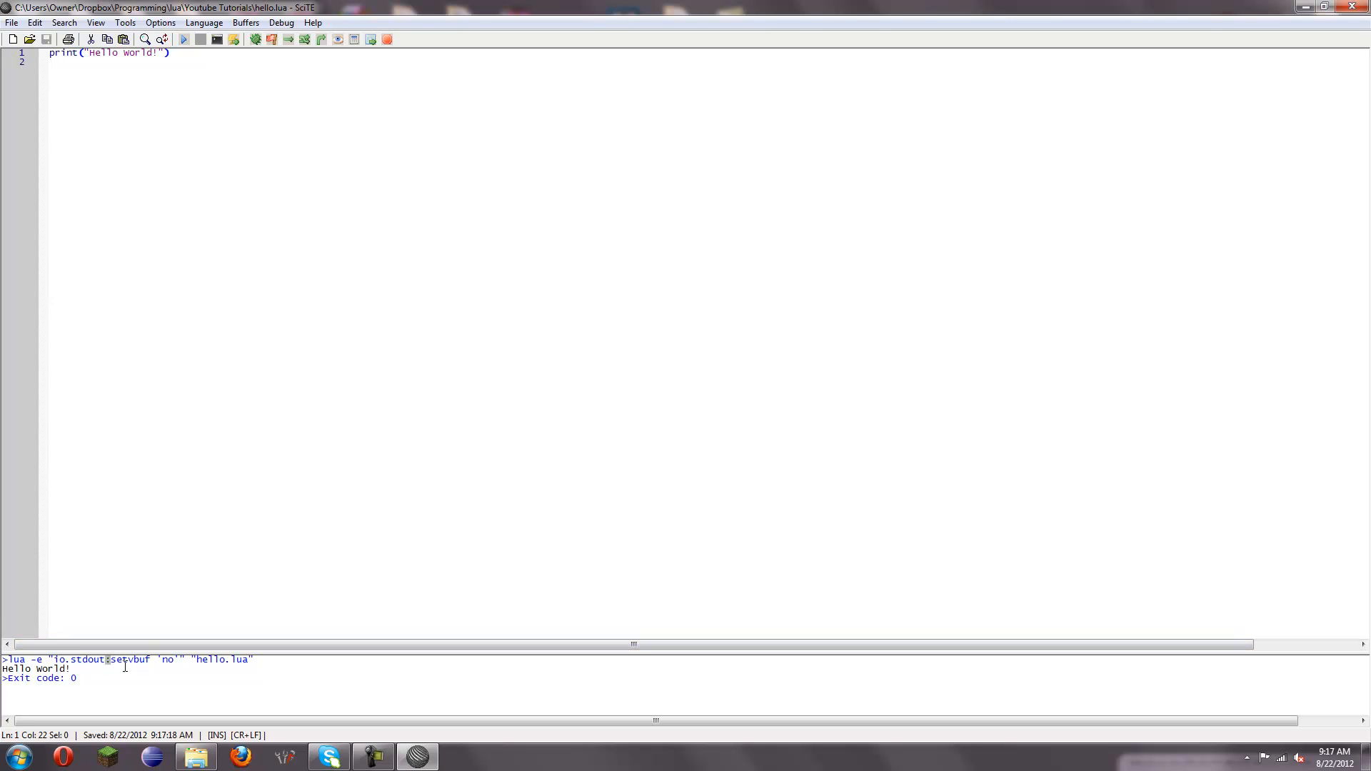
double_click(167, 659)
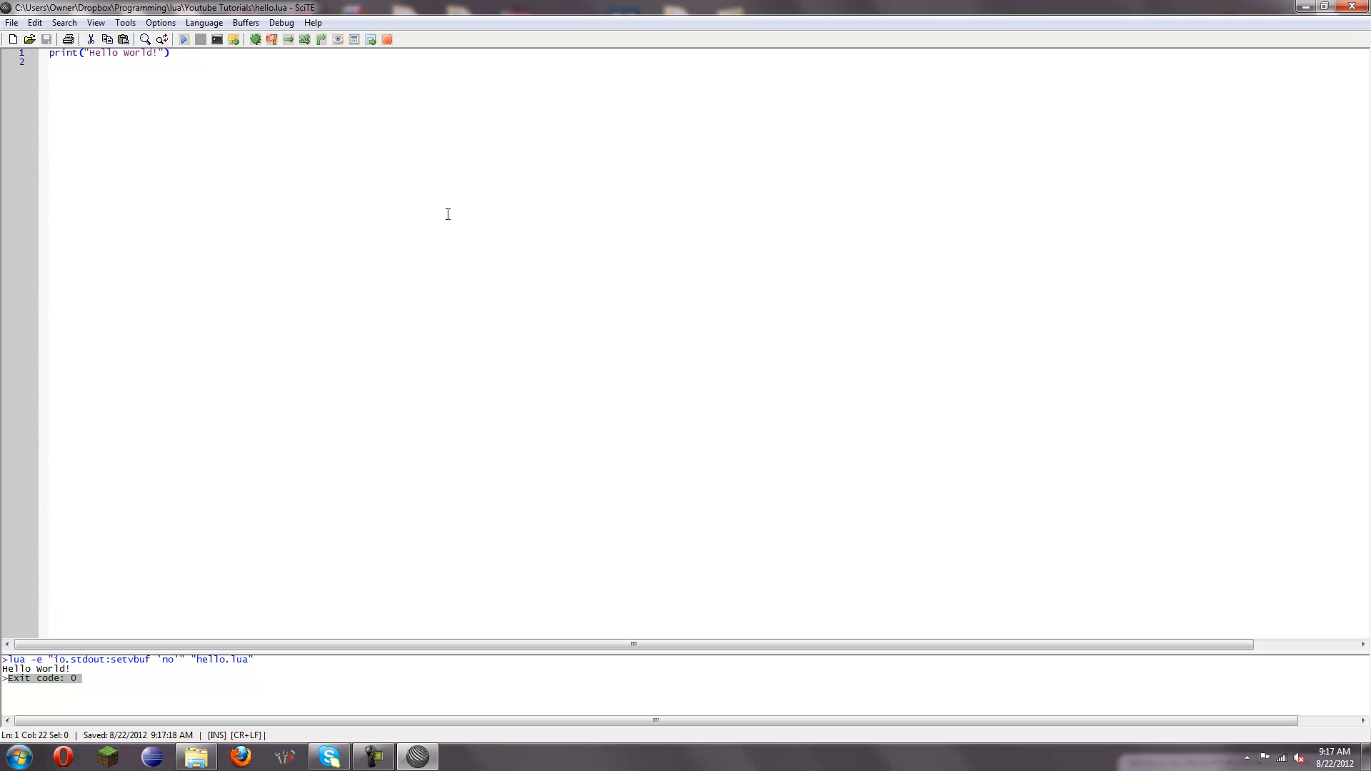
click(79, 61)
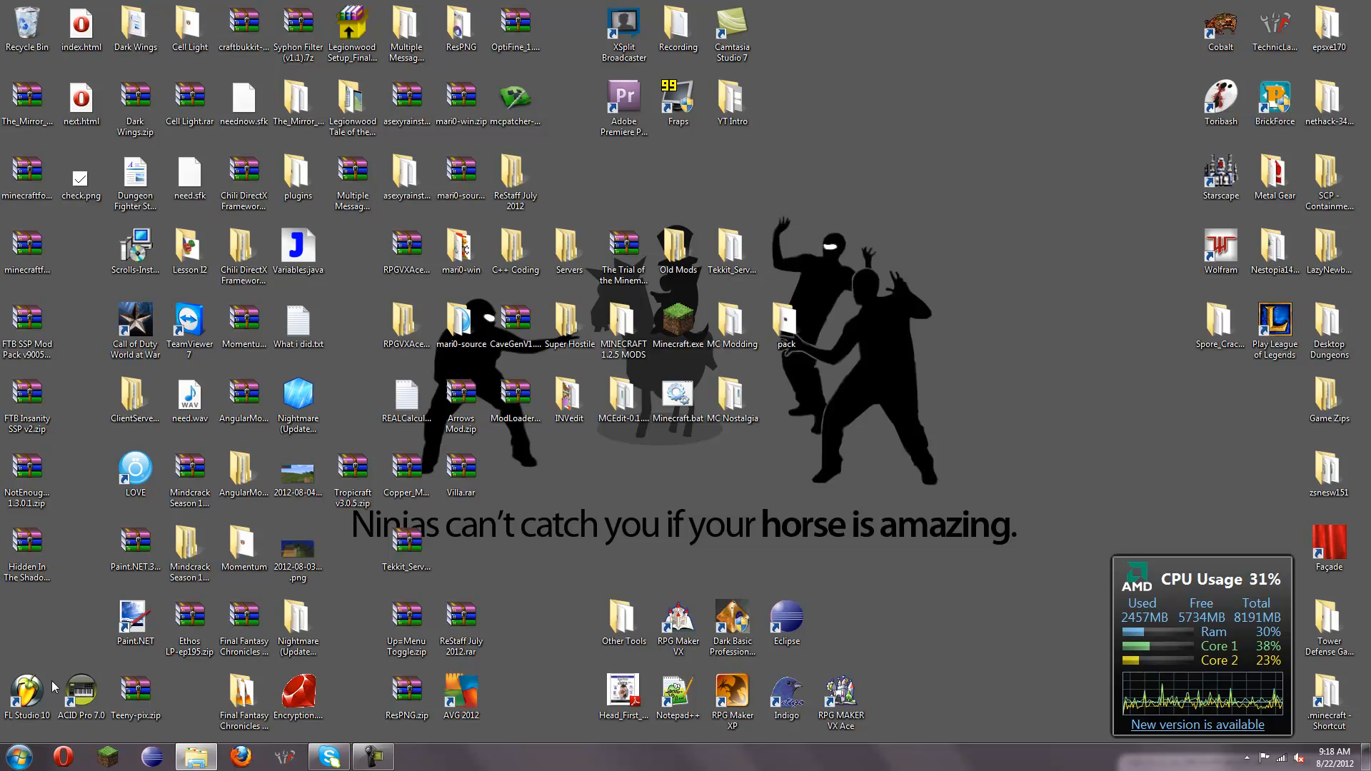
click(297, 472)
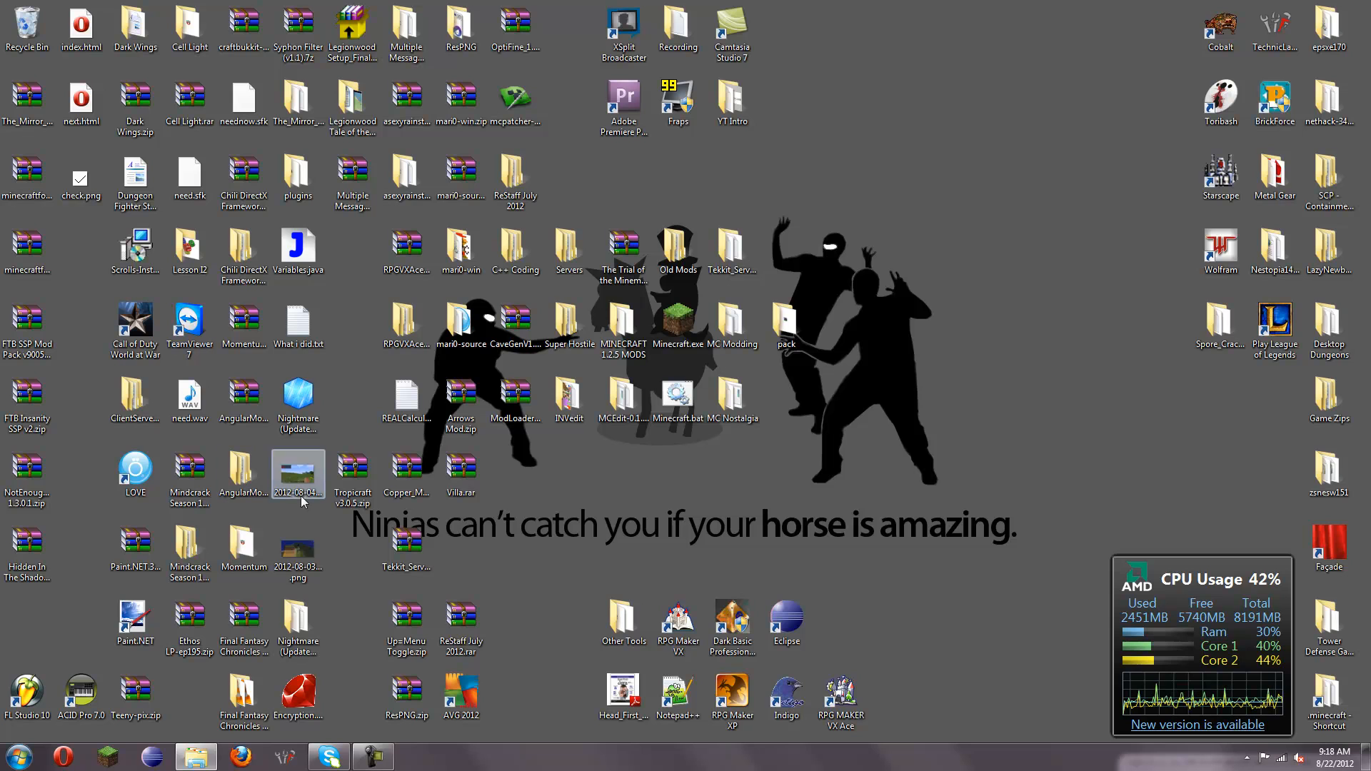
click(297, 404)
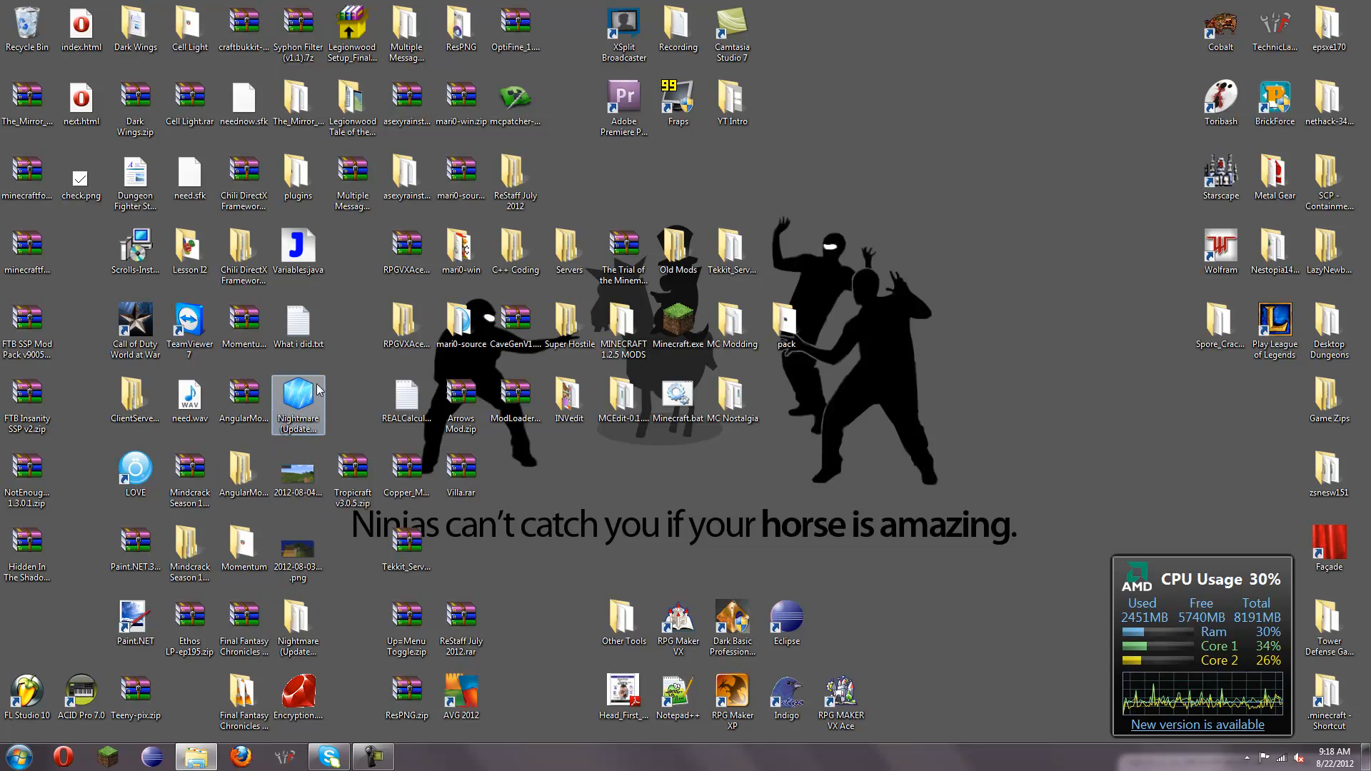
click(135, 330)
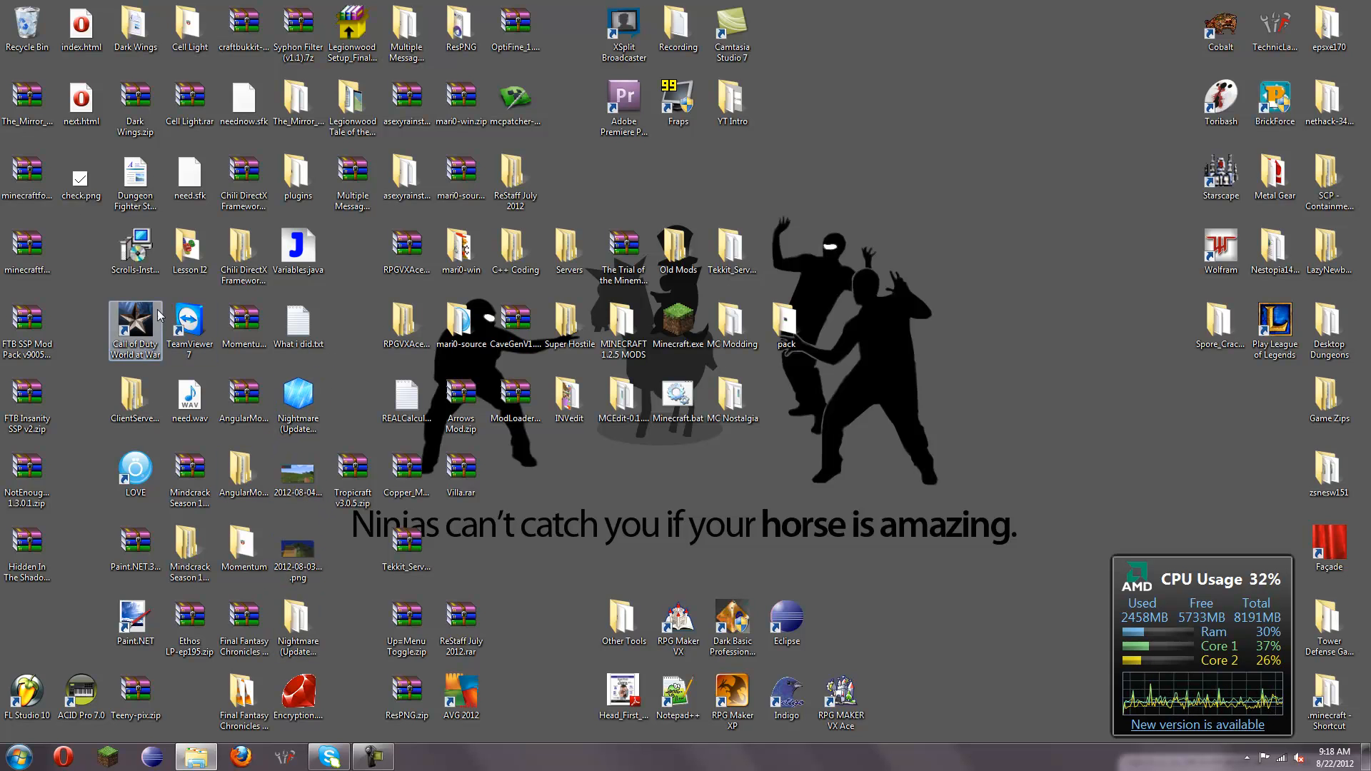
mouse_move(27, 370)
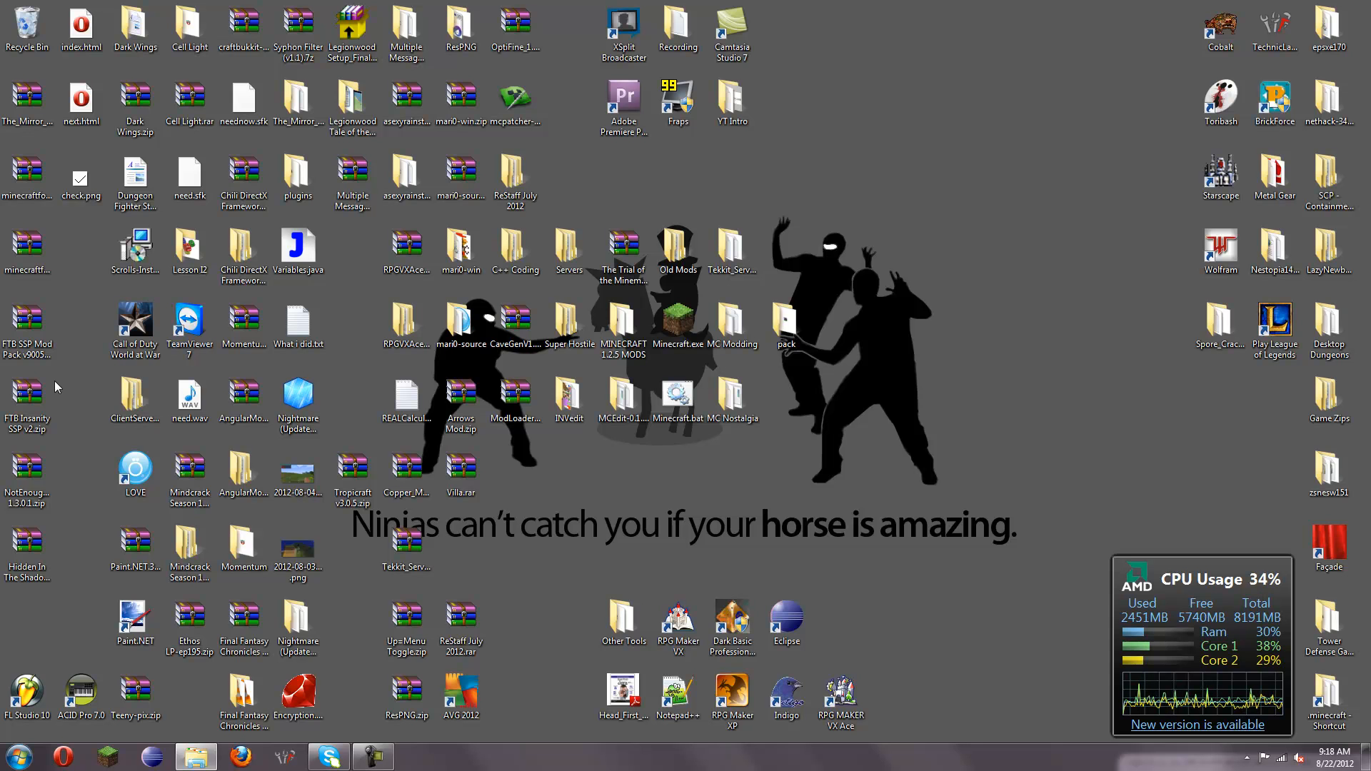
mouse_move(201, 708)
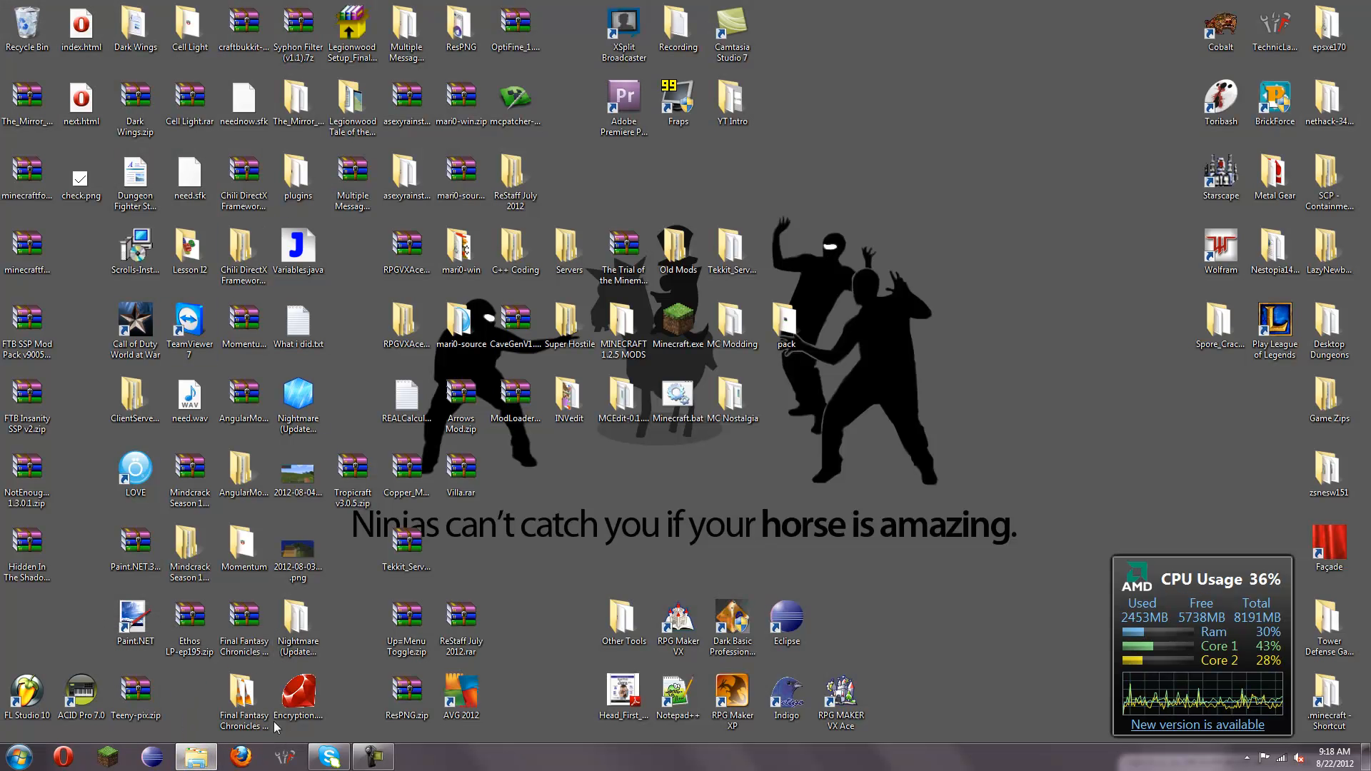
mouse_move(343, 546)
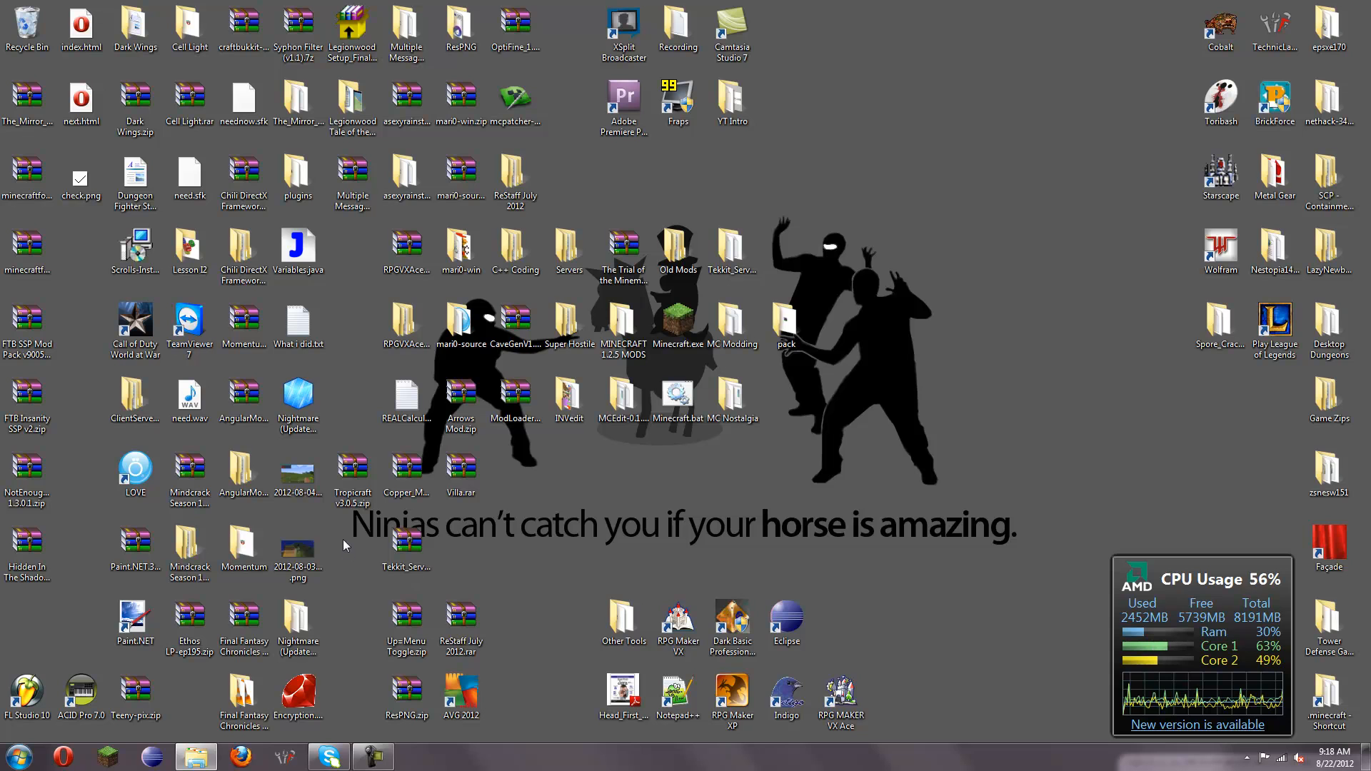
mouse_move(365, 594)
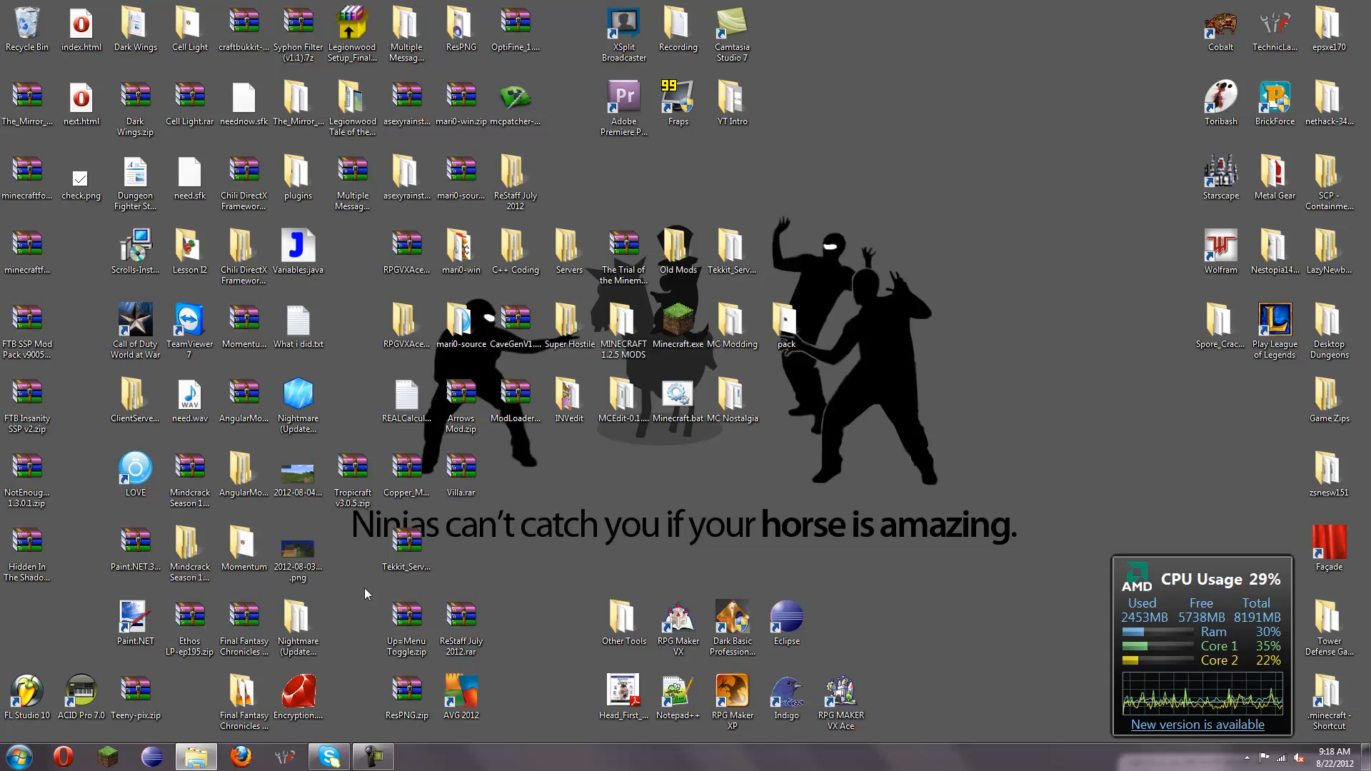
click(135, 475)
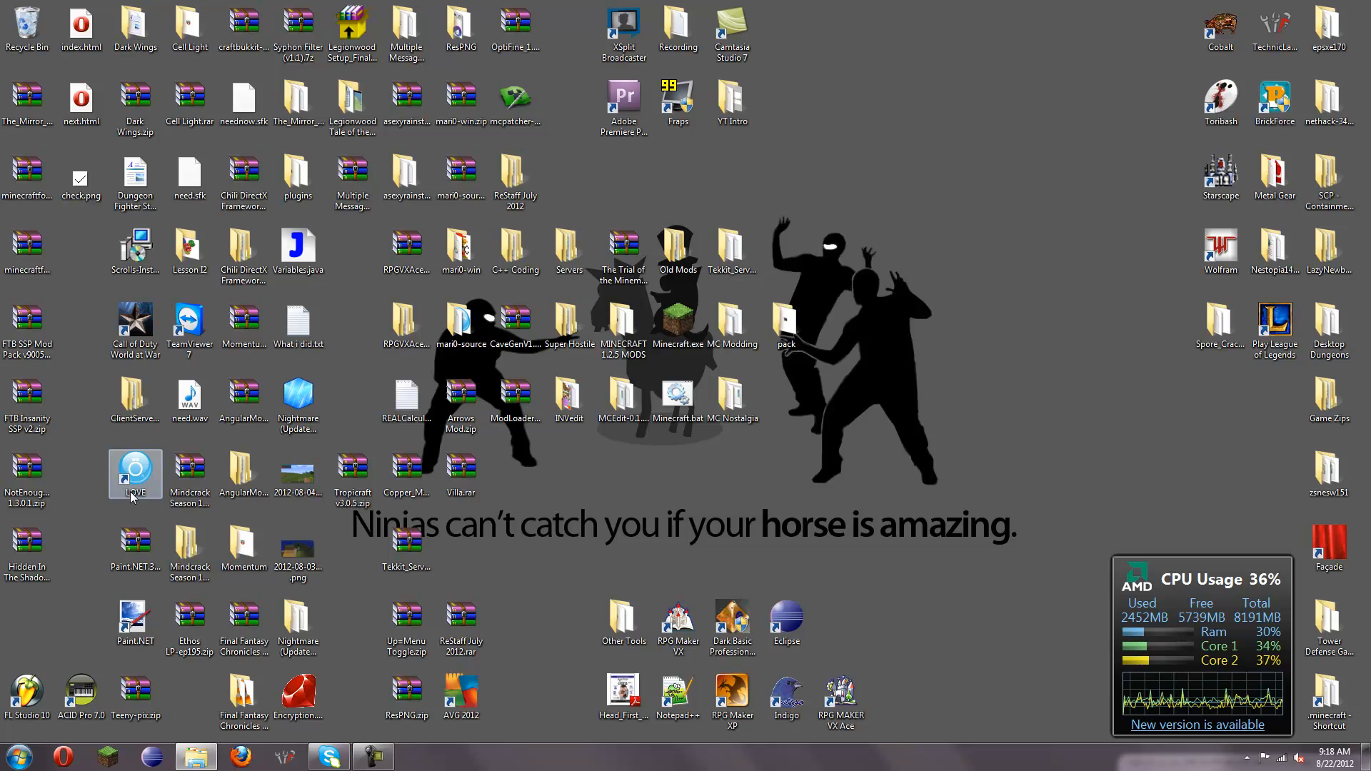
double_click(135, 475)
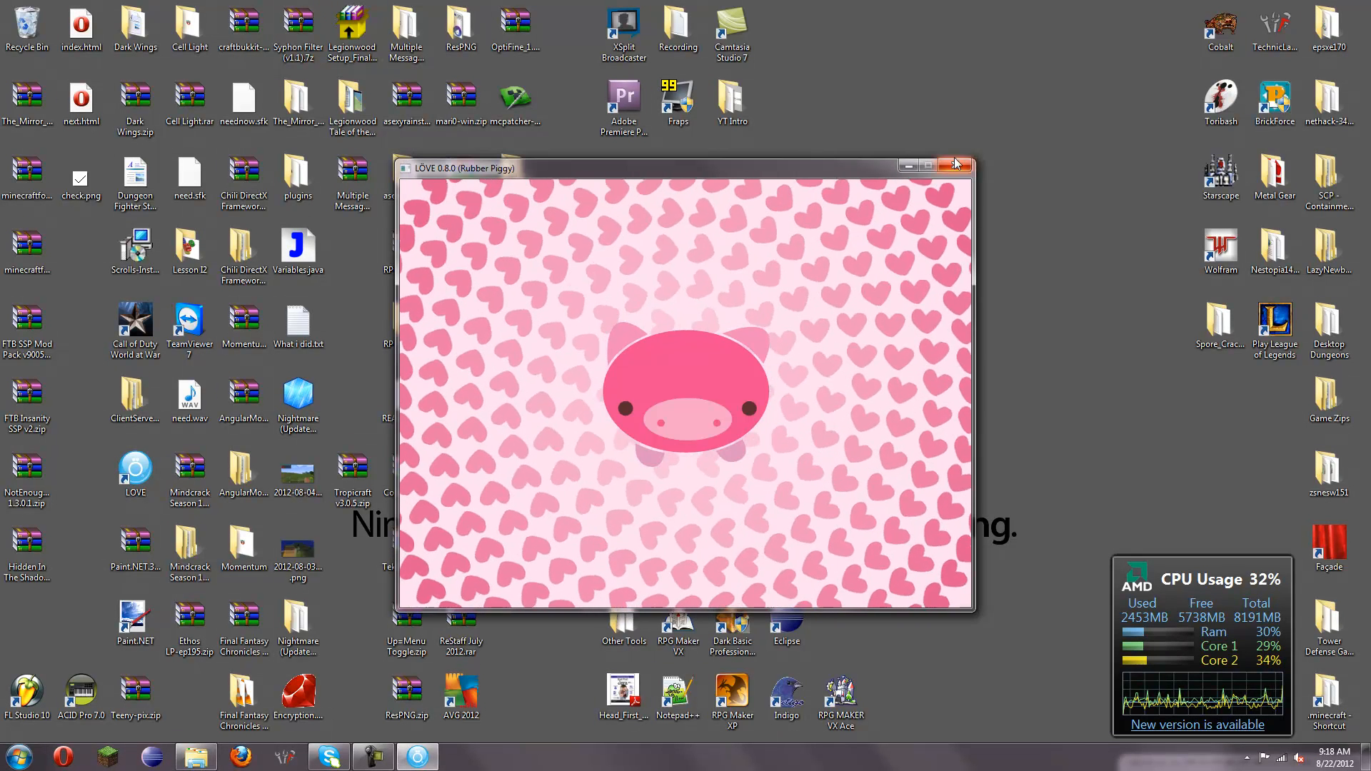
click(961, 165)
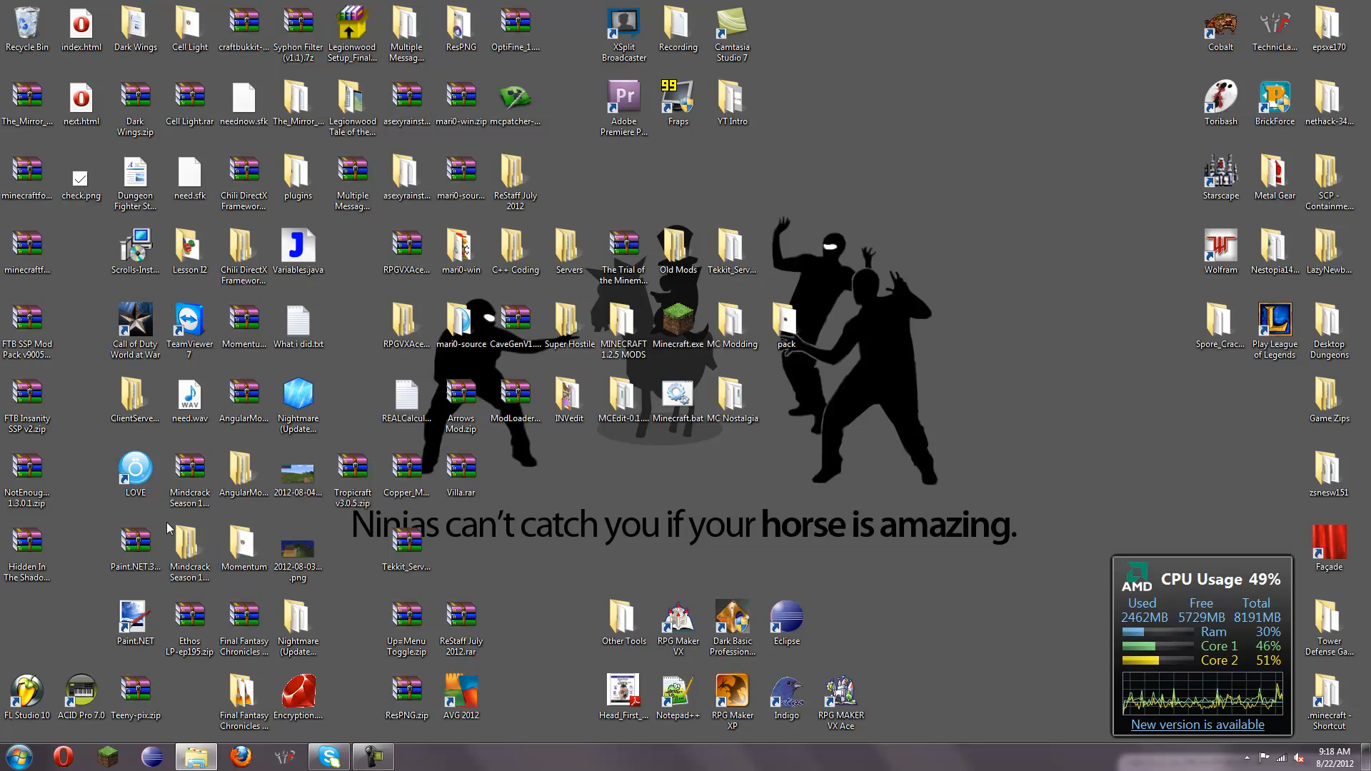
click(135, 470)
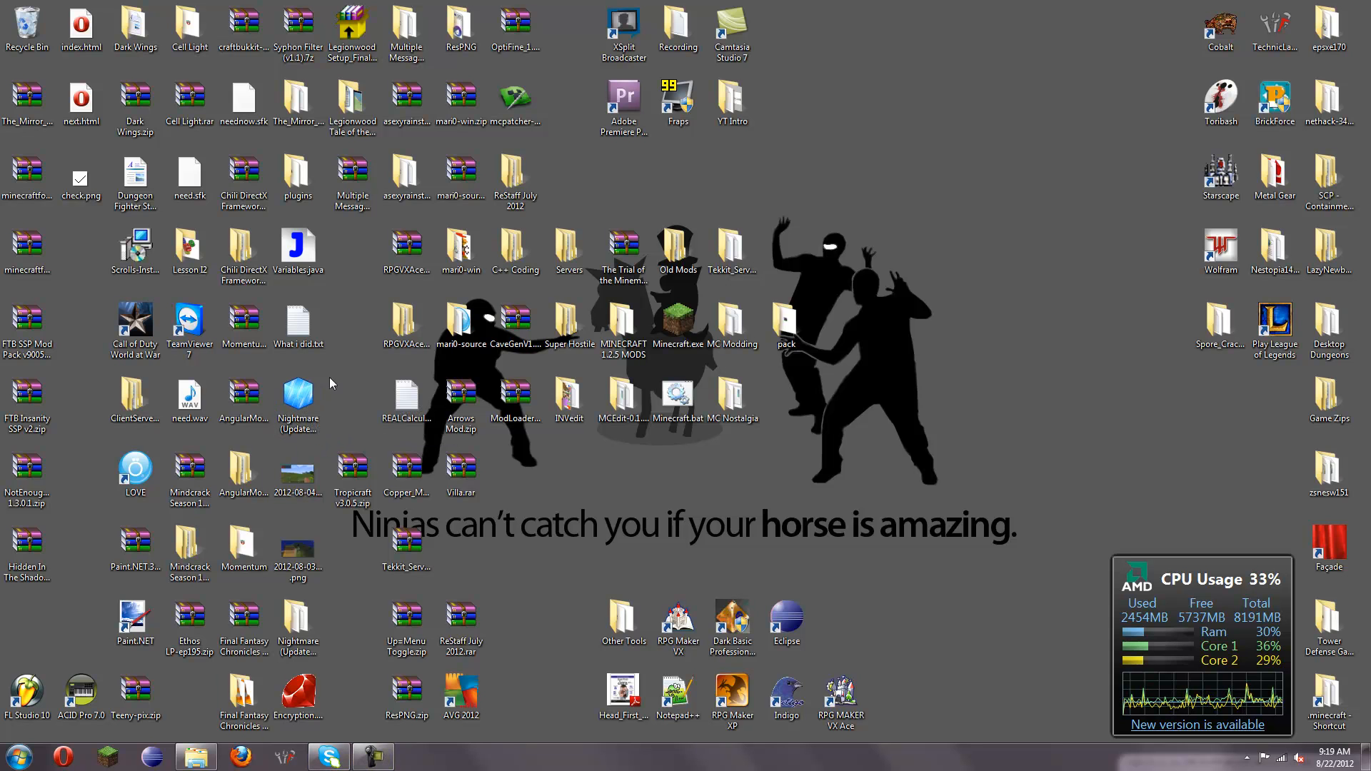
click(297, 403)
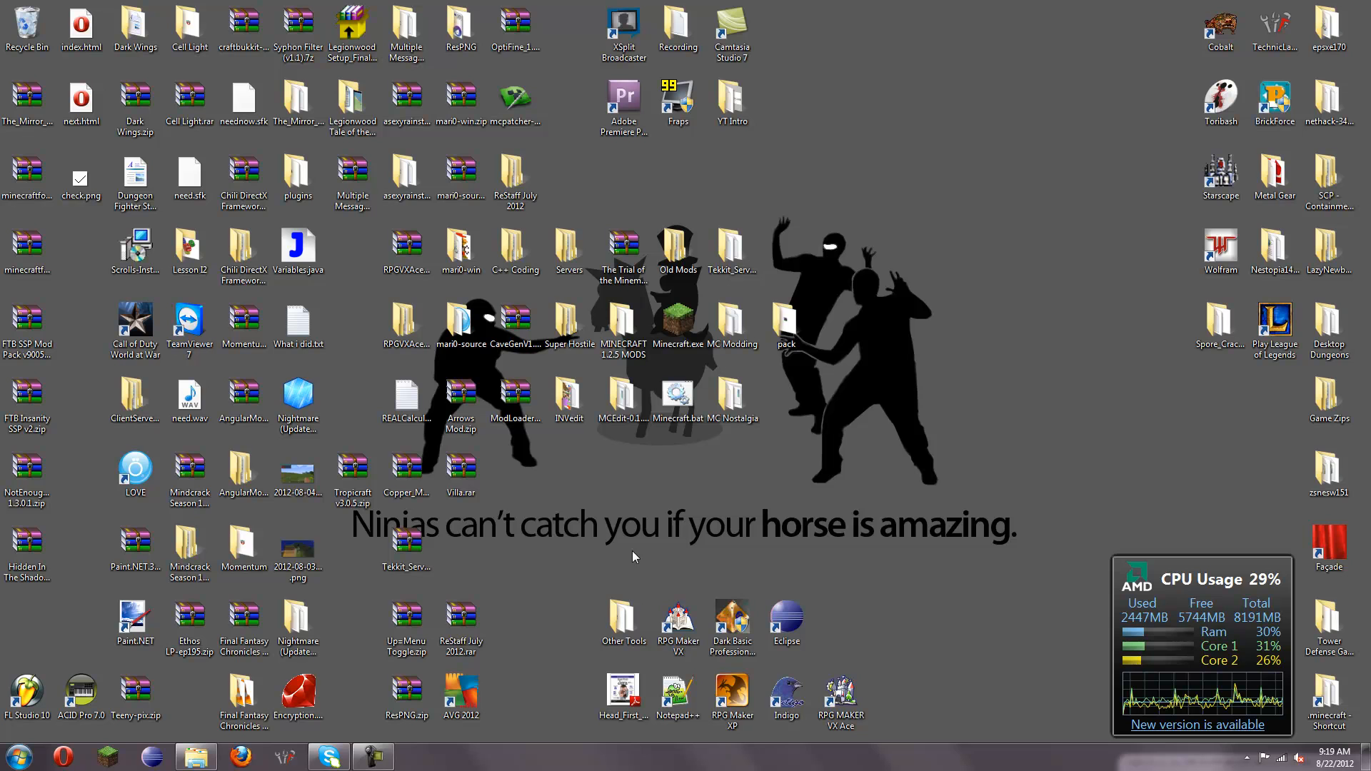
mouse_move(577, 552)
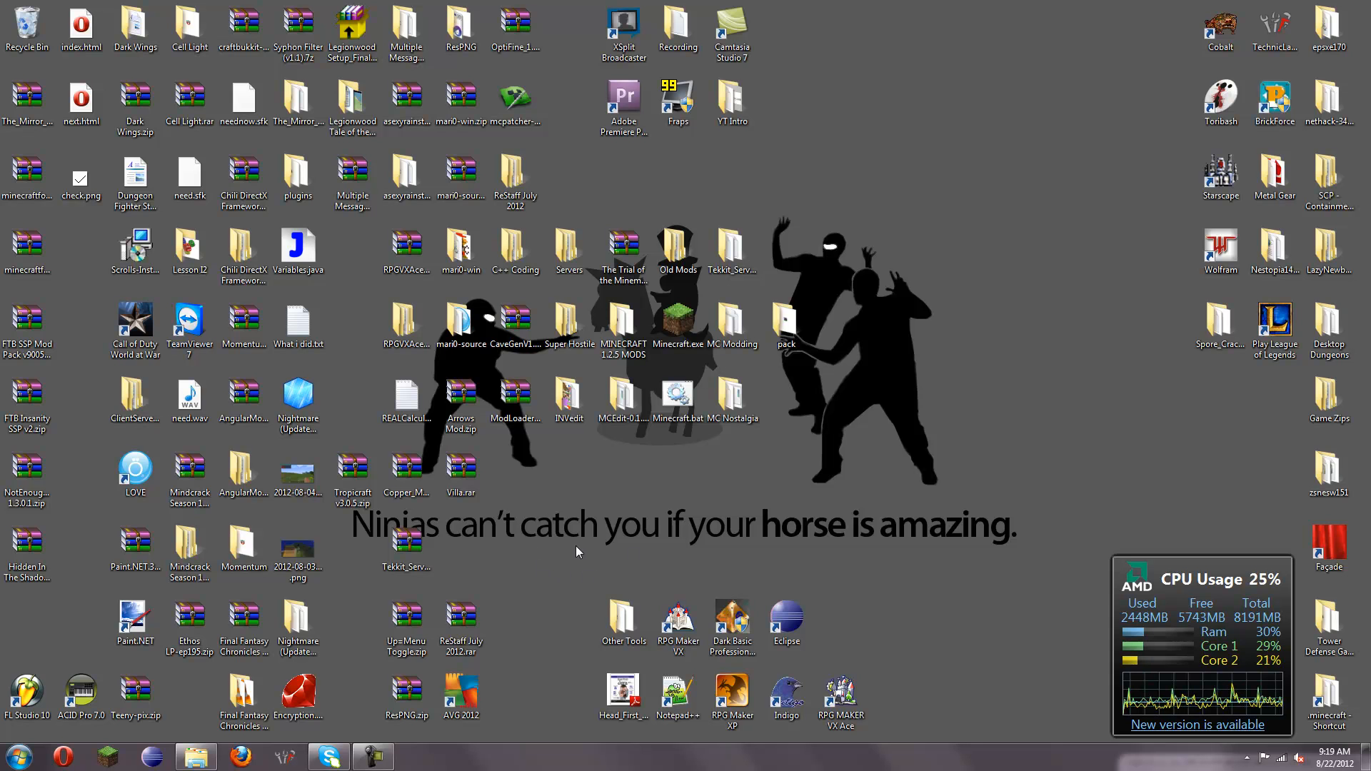
mouse_move(841, 519)
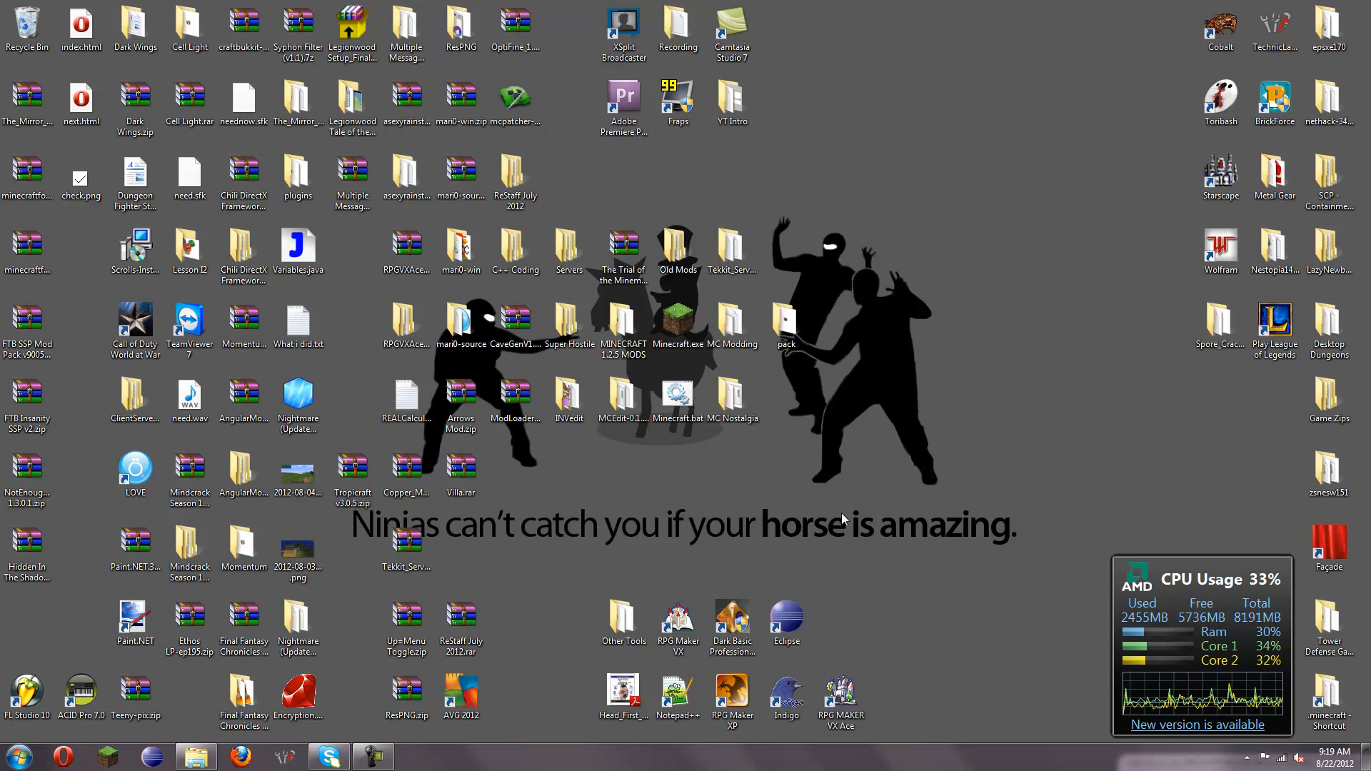
mouse_move(744, 500)
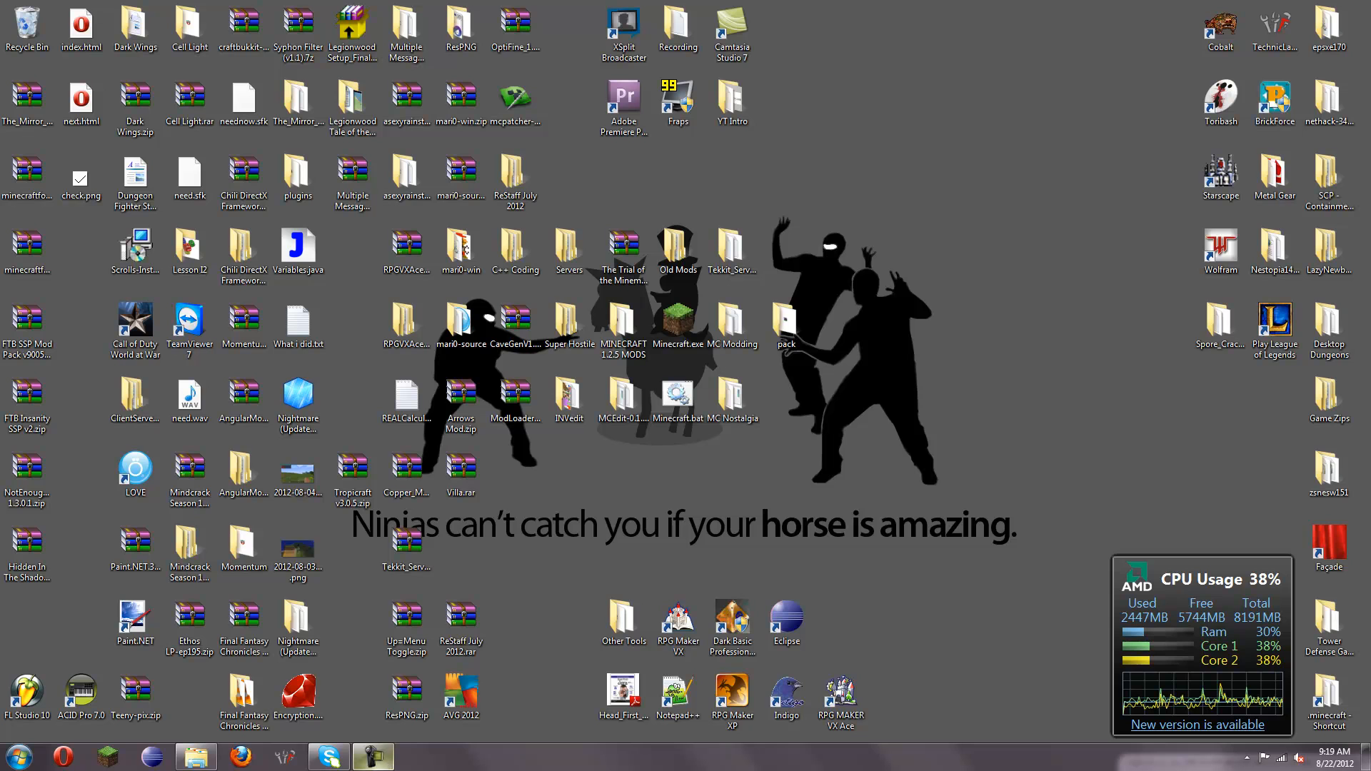
click(405, 620)
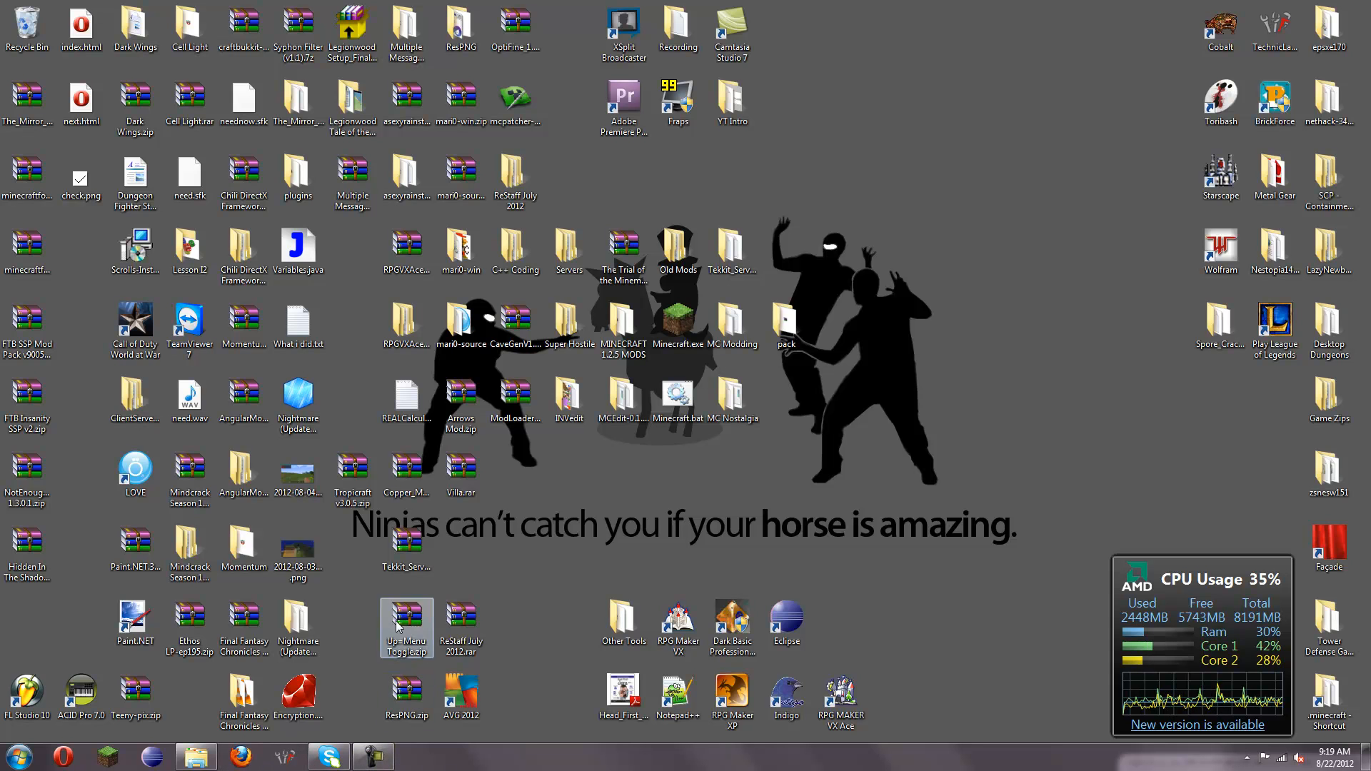